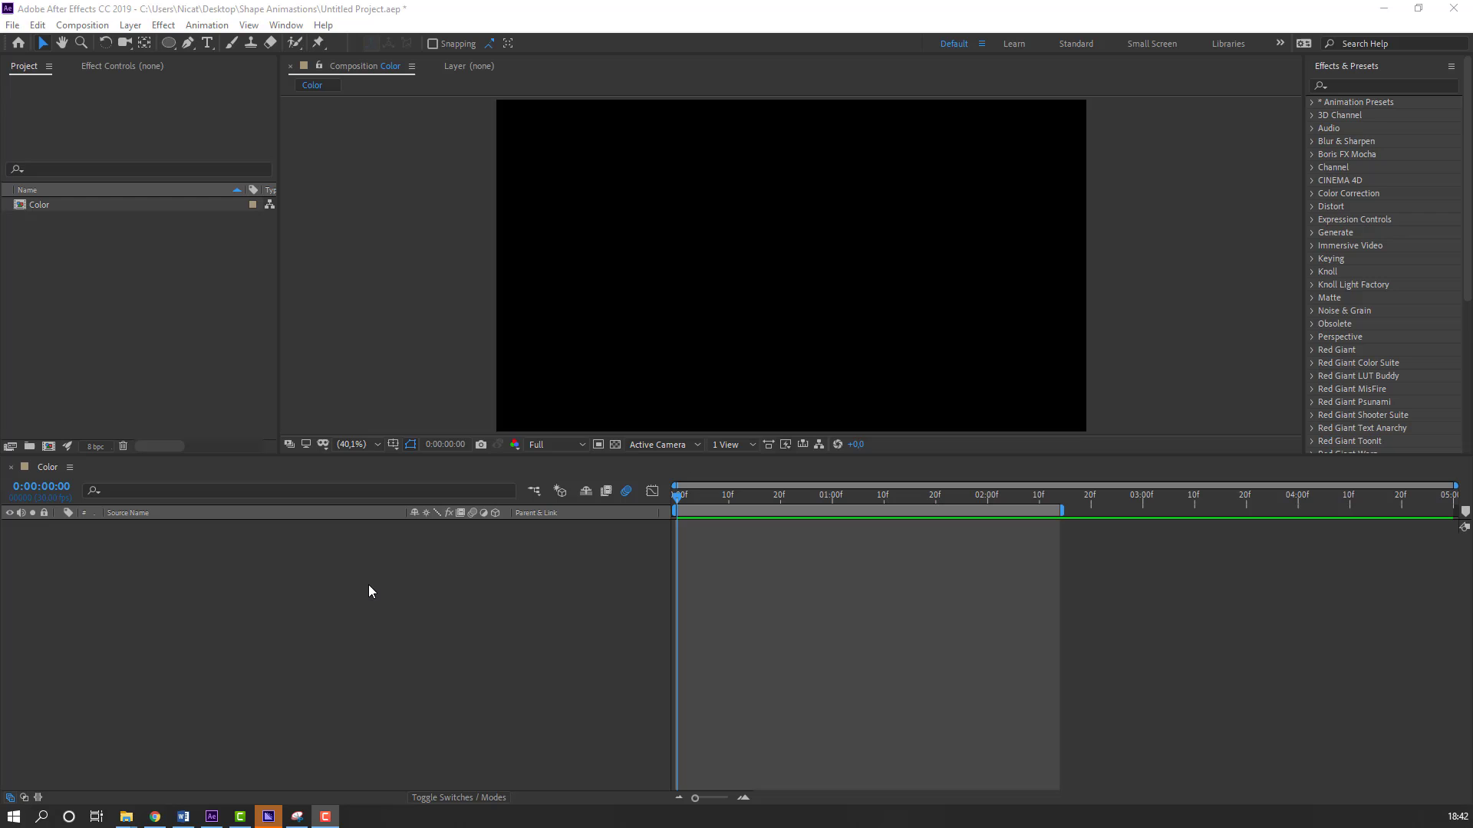
Step: Create a new solid layer named BG
right_click(369, 591)
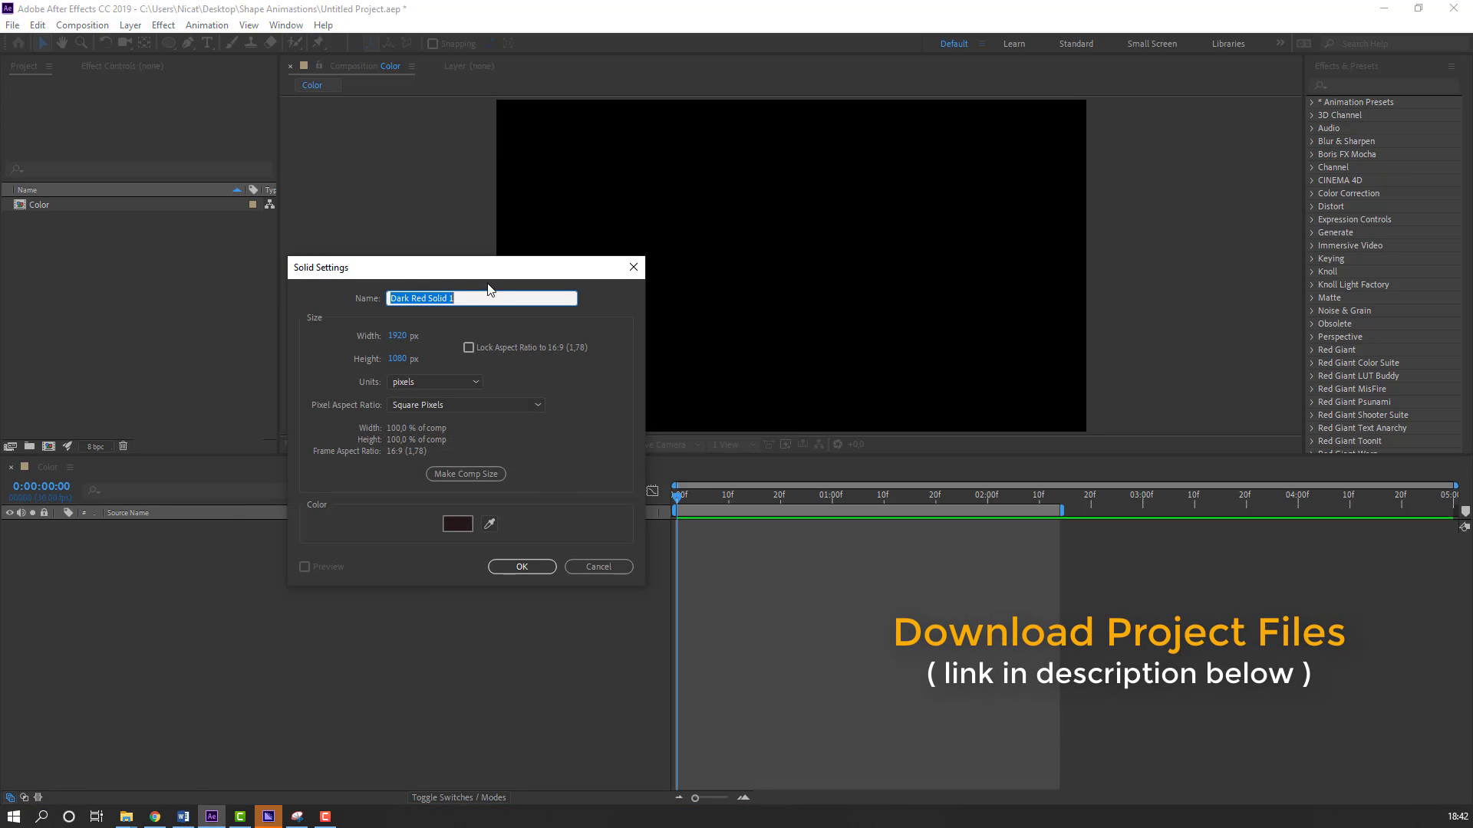
text(BG)
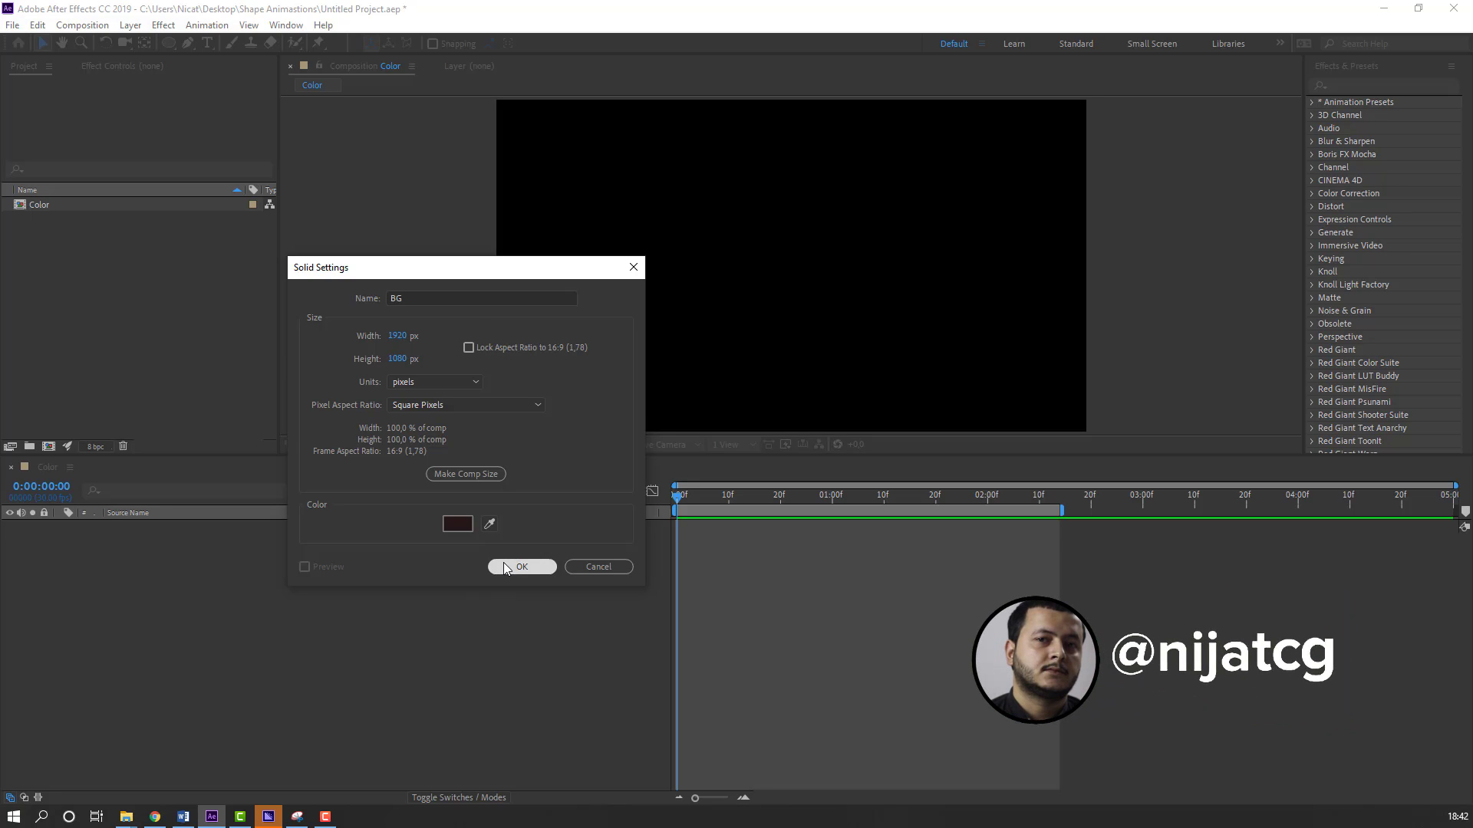
click(521, 566)
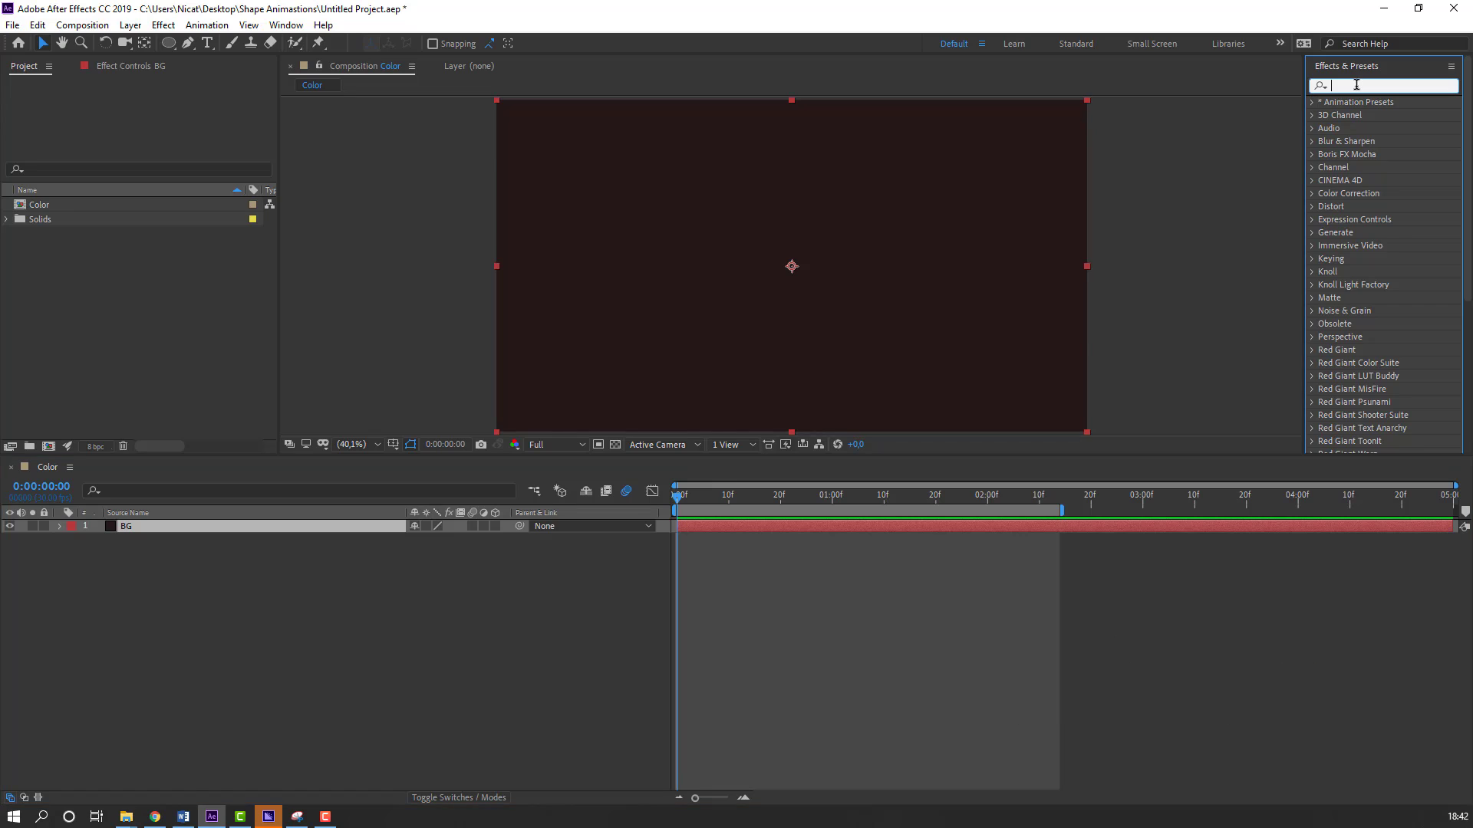
Step: Apply a Fill effect with a pale cream colour to BG and lock the layer
text(fill)
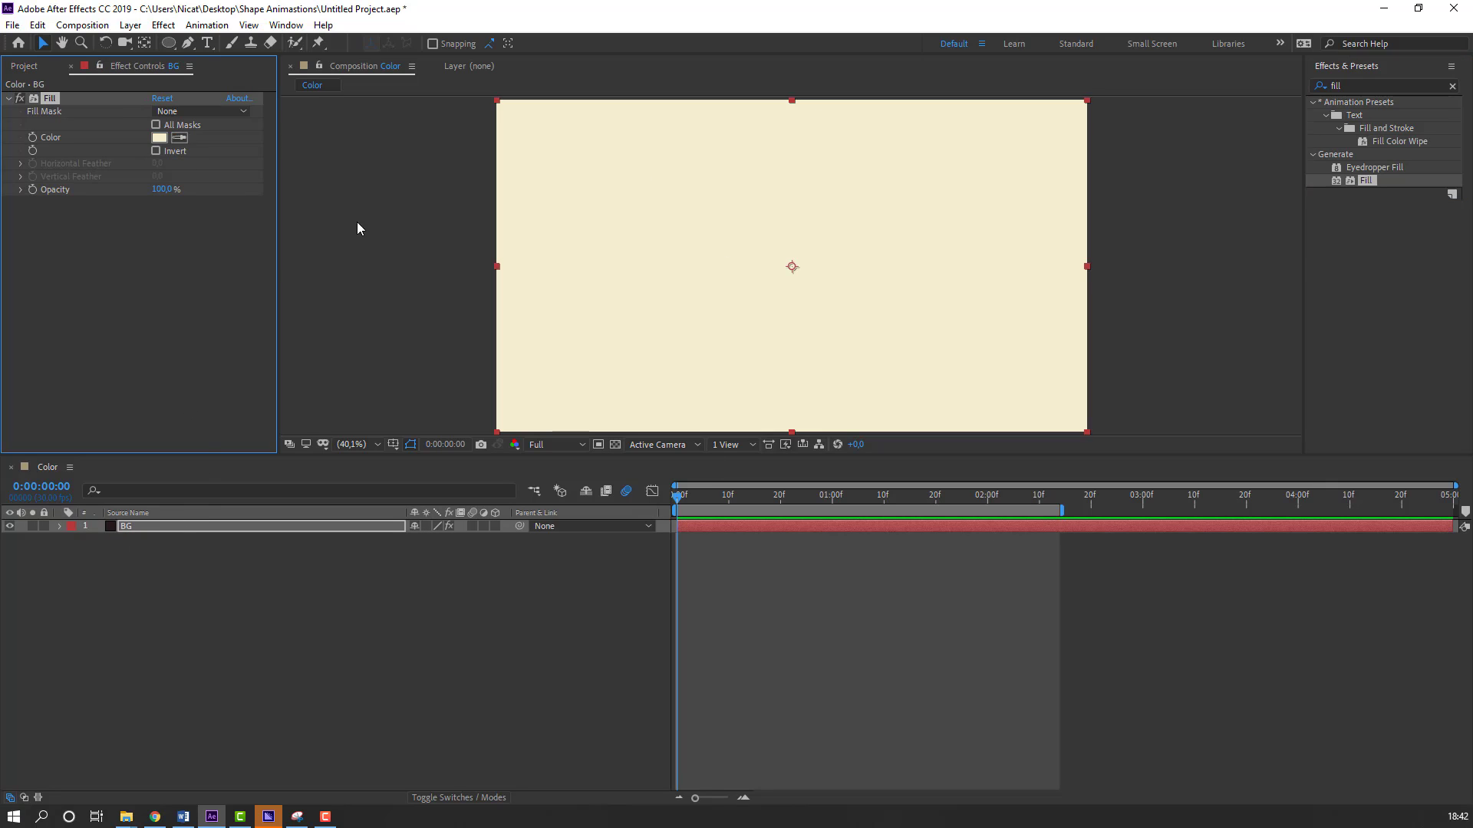
click(158, 137)
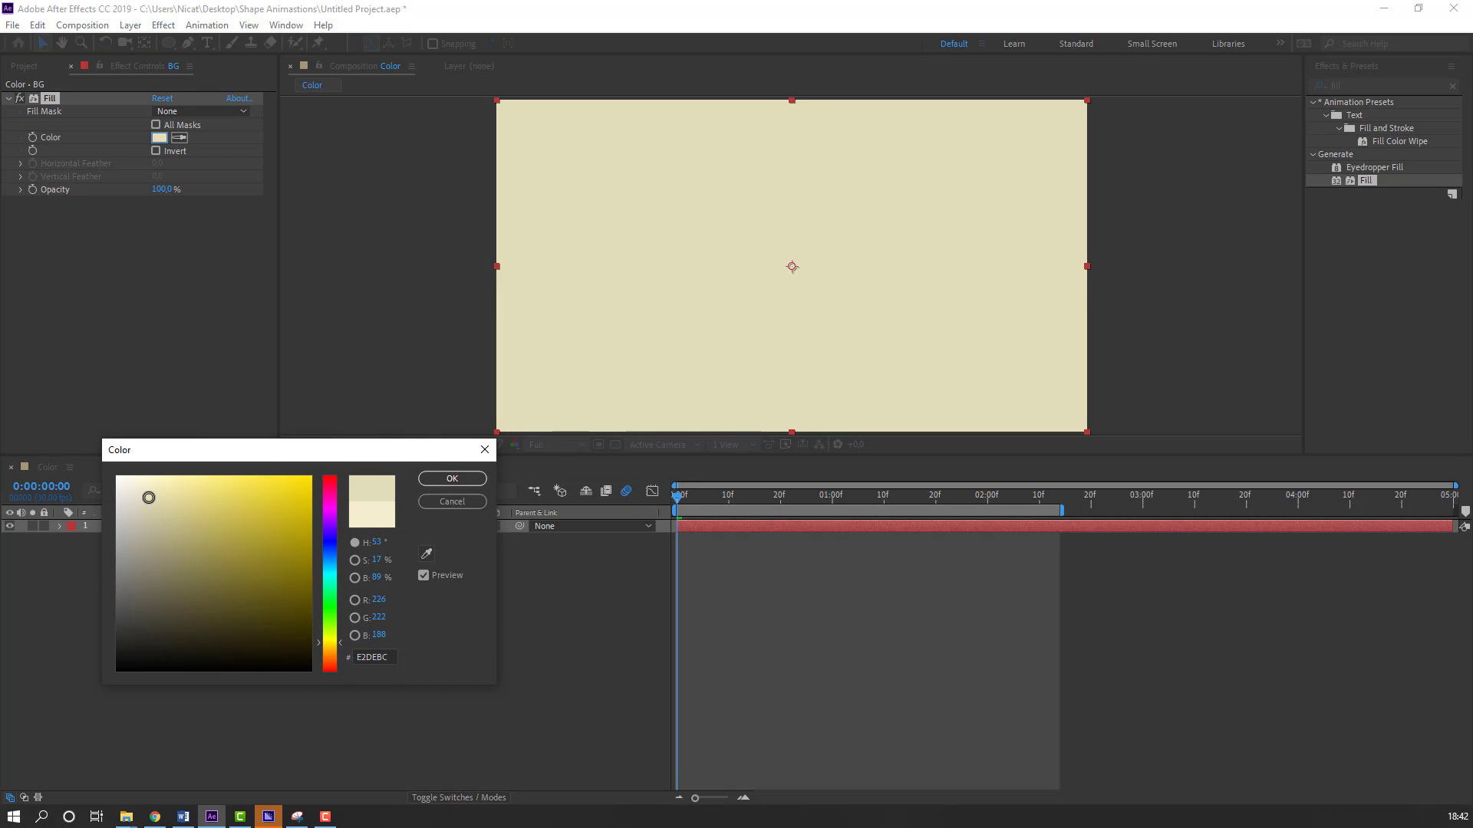
click(451, 479)
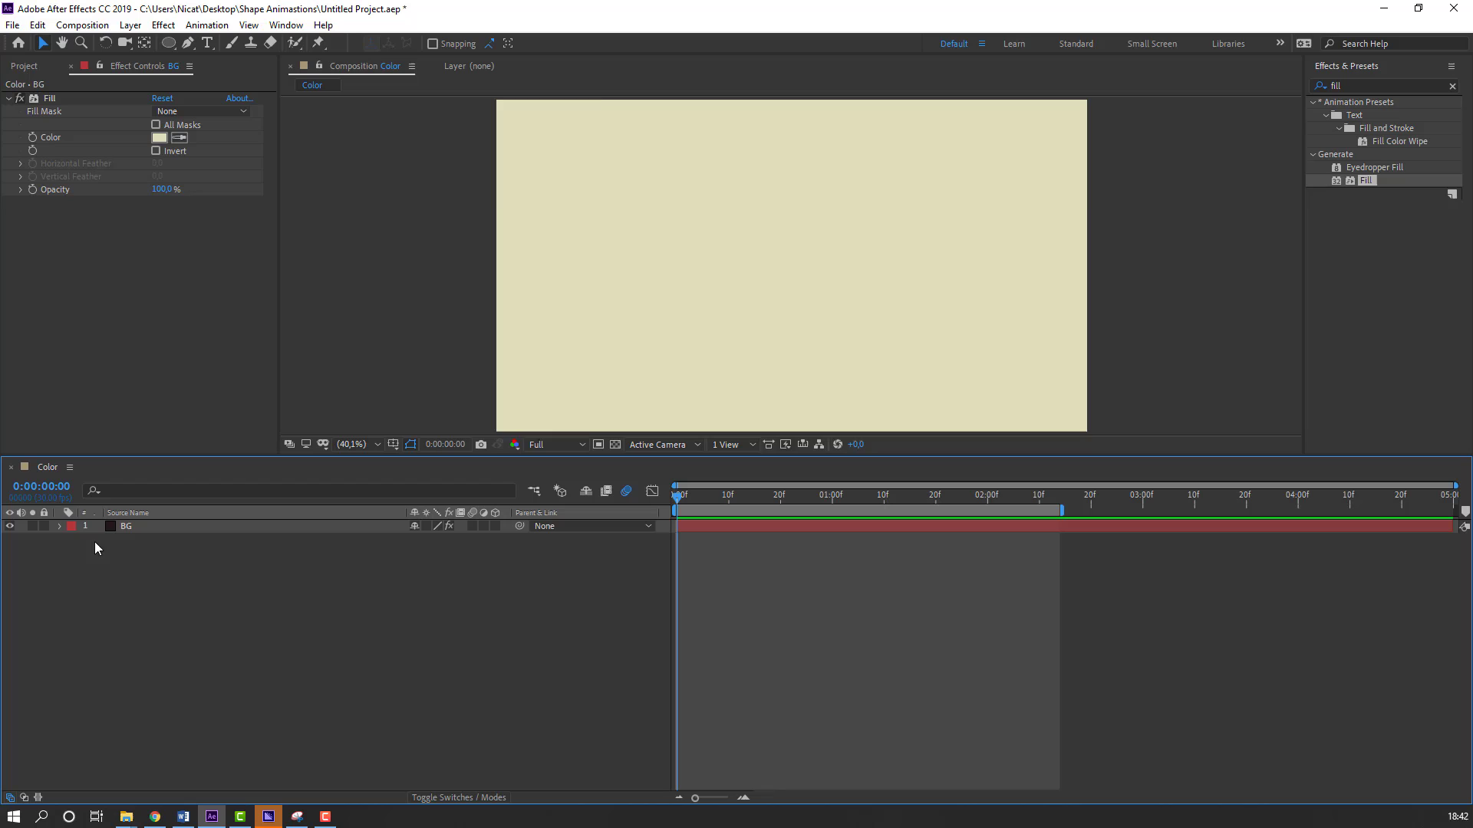
click(43, 526)
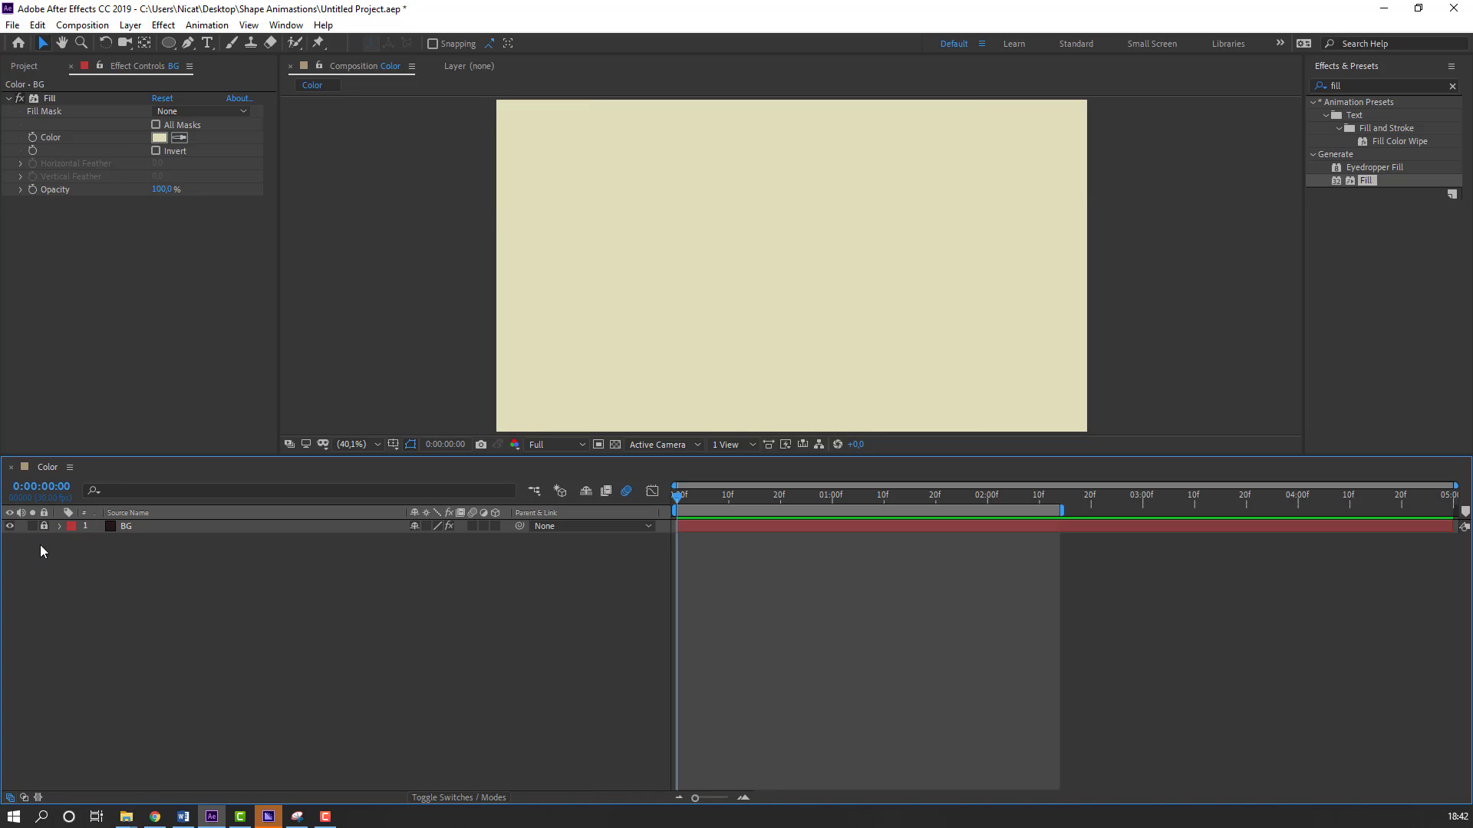
Step: Draw a circle with the Ellipse tool and rename the shape layer circle01
click(167, 43)
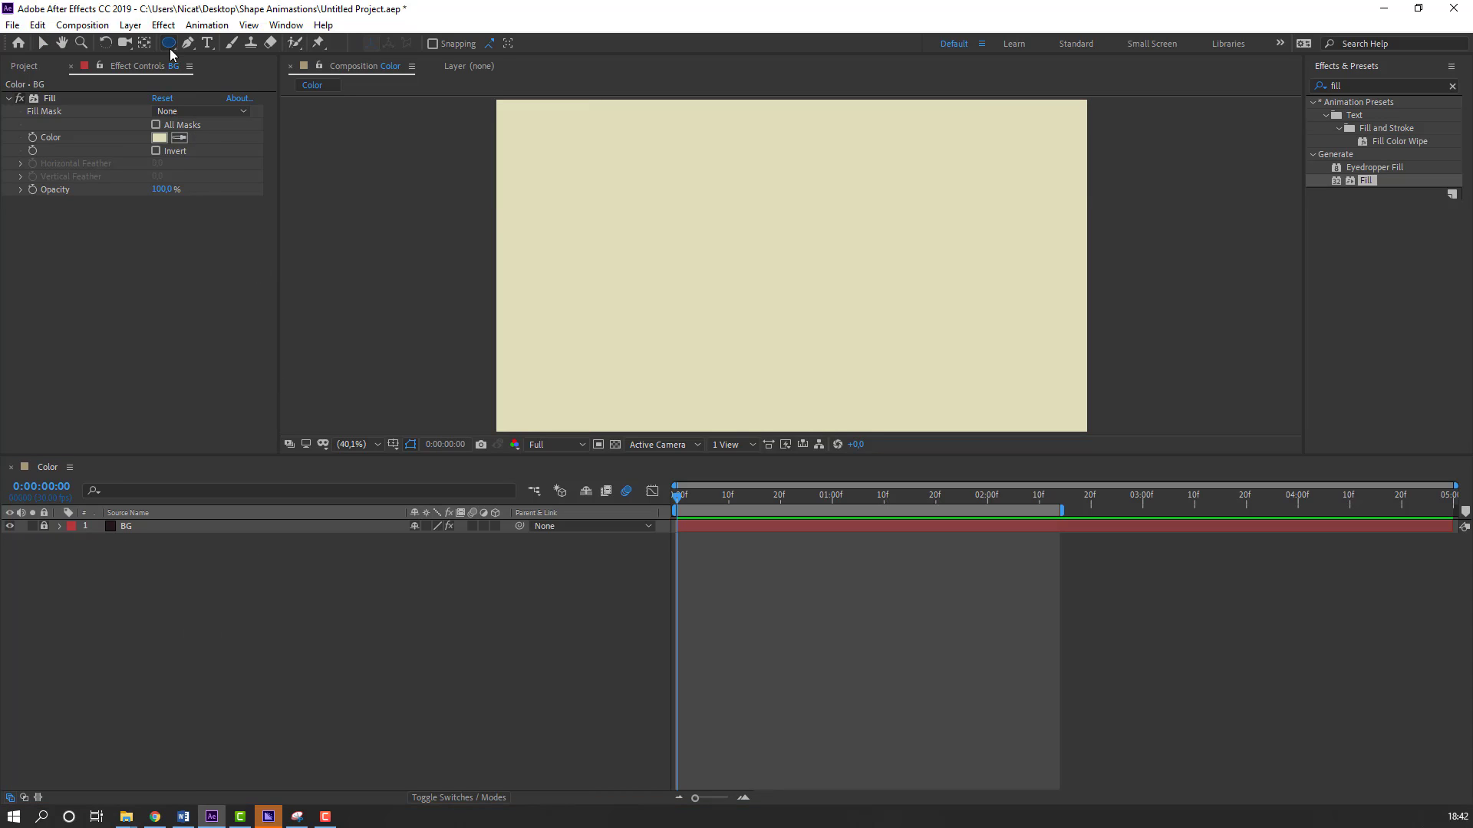
click(169, 43)
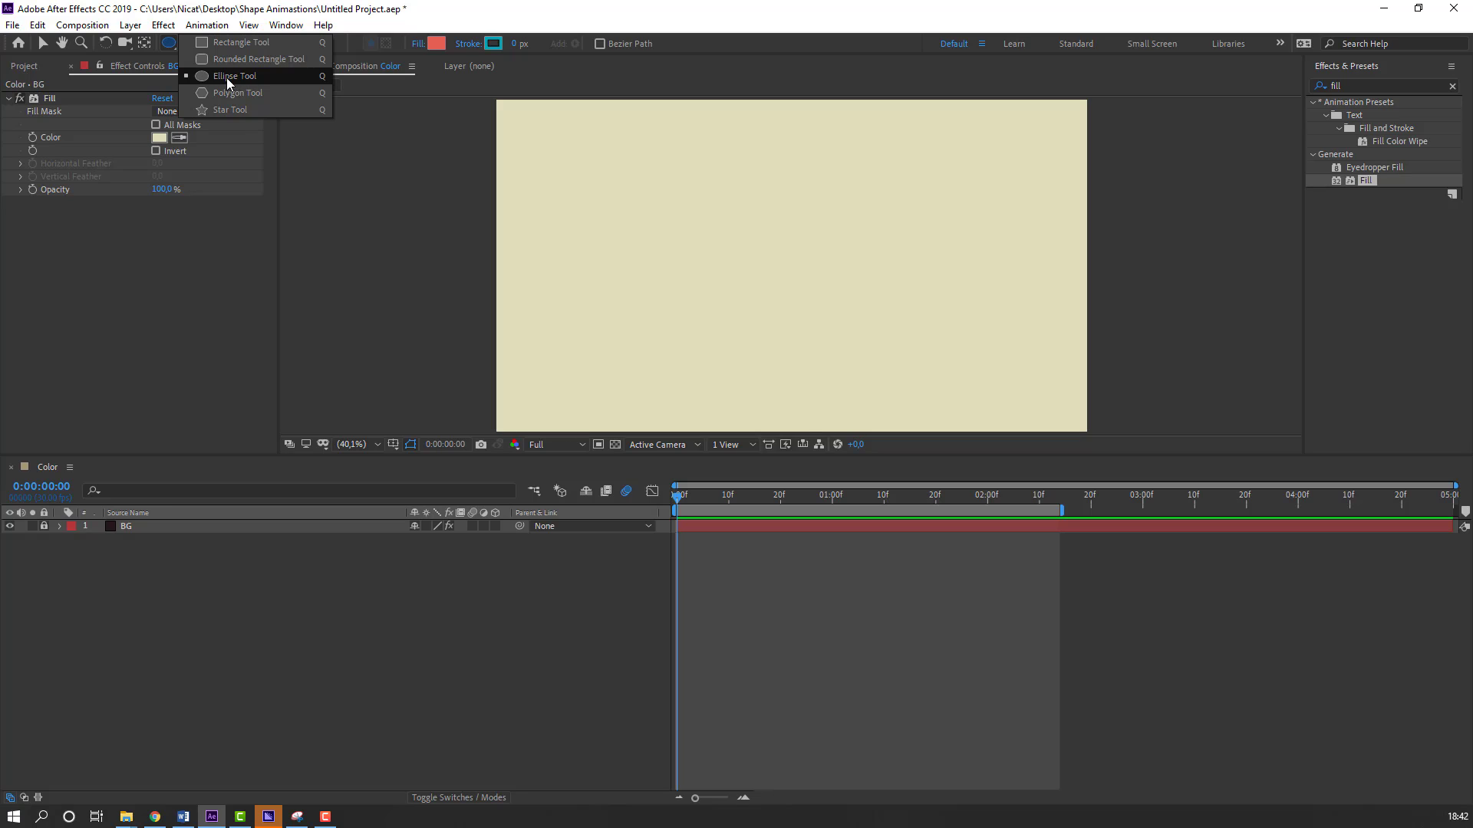
click(233, 77)
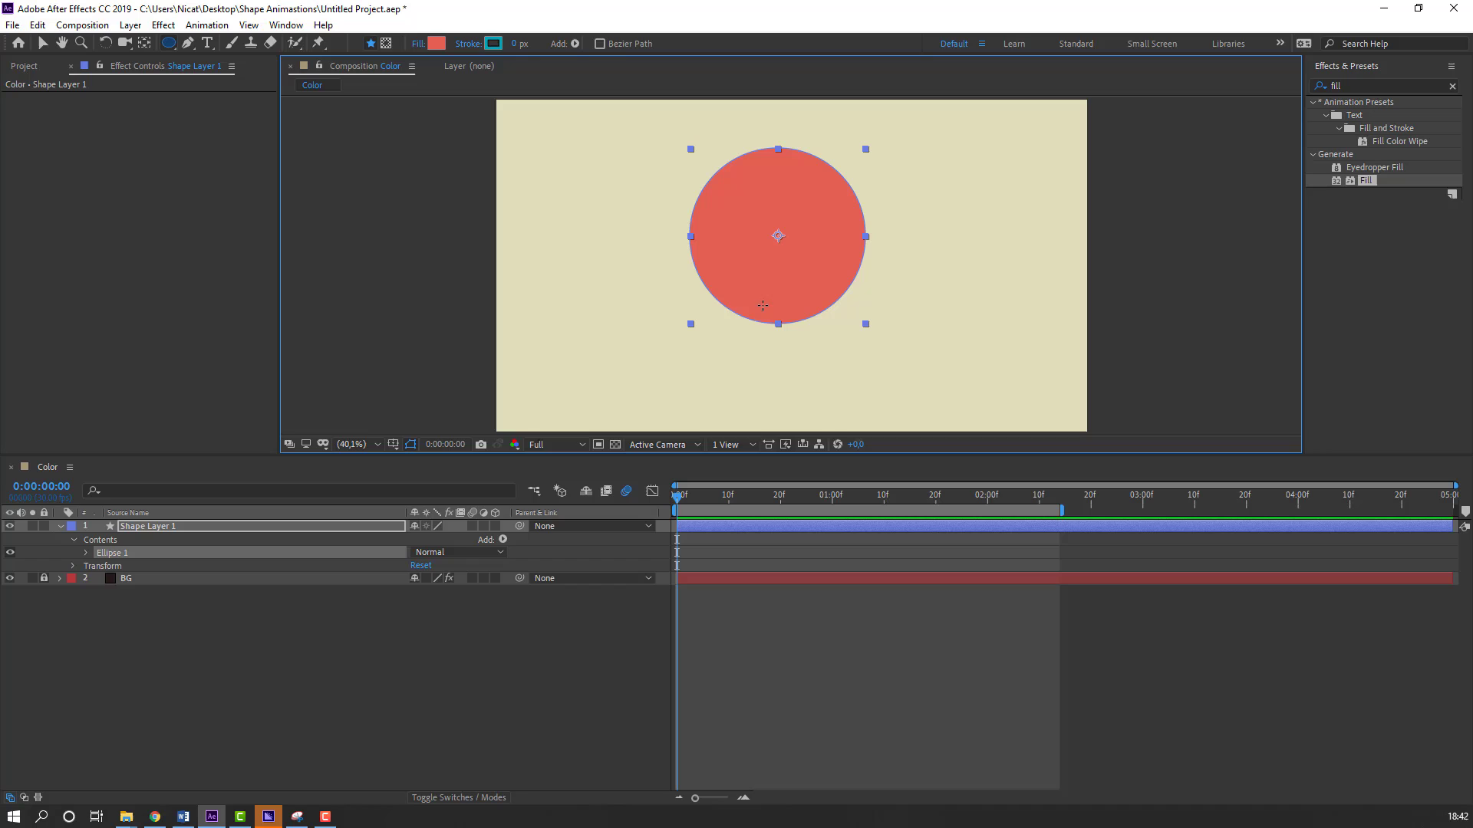
double_click(147, 527)
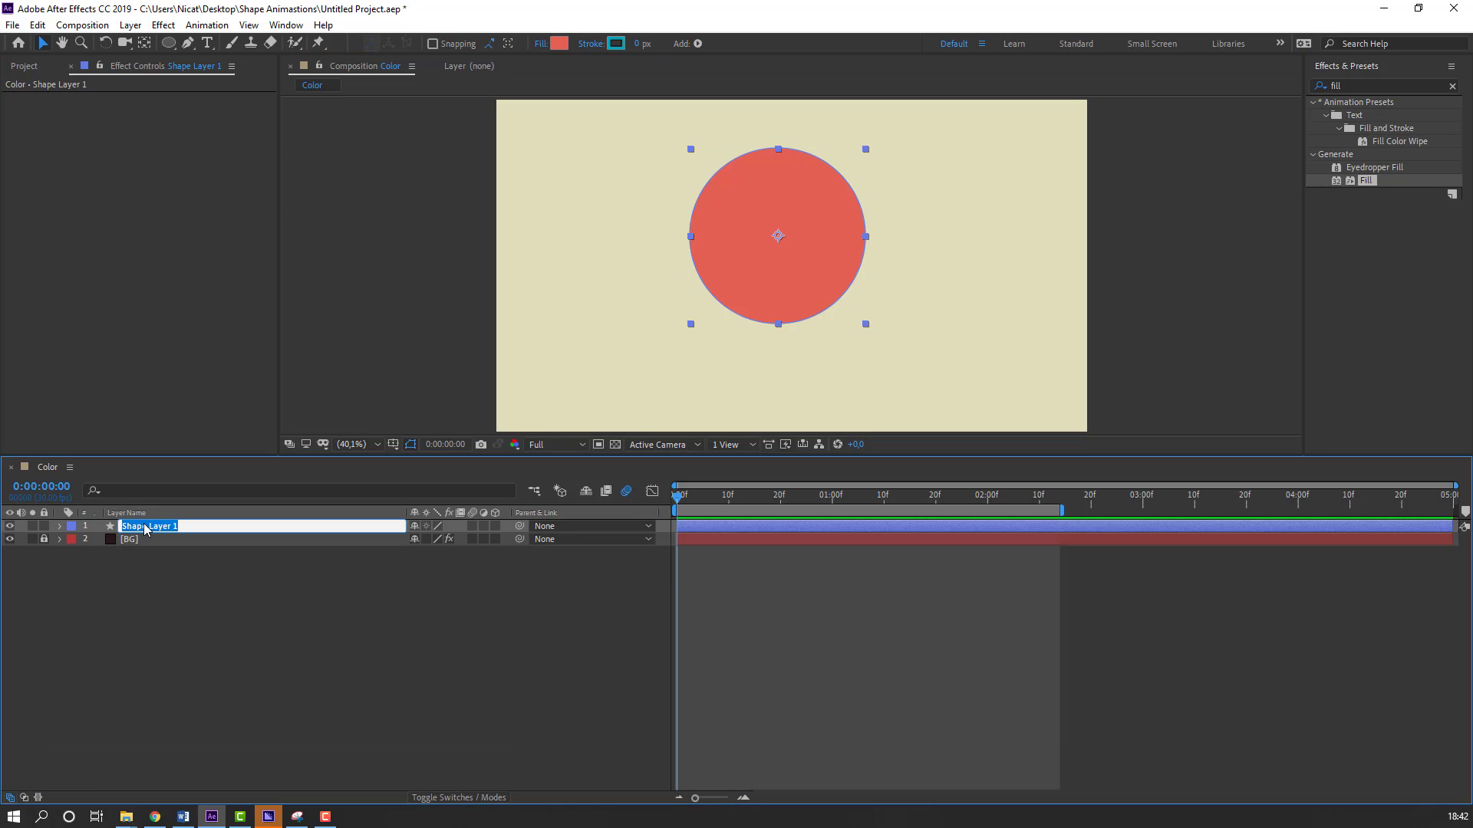
text(circle01)
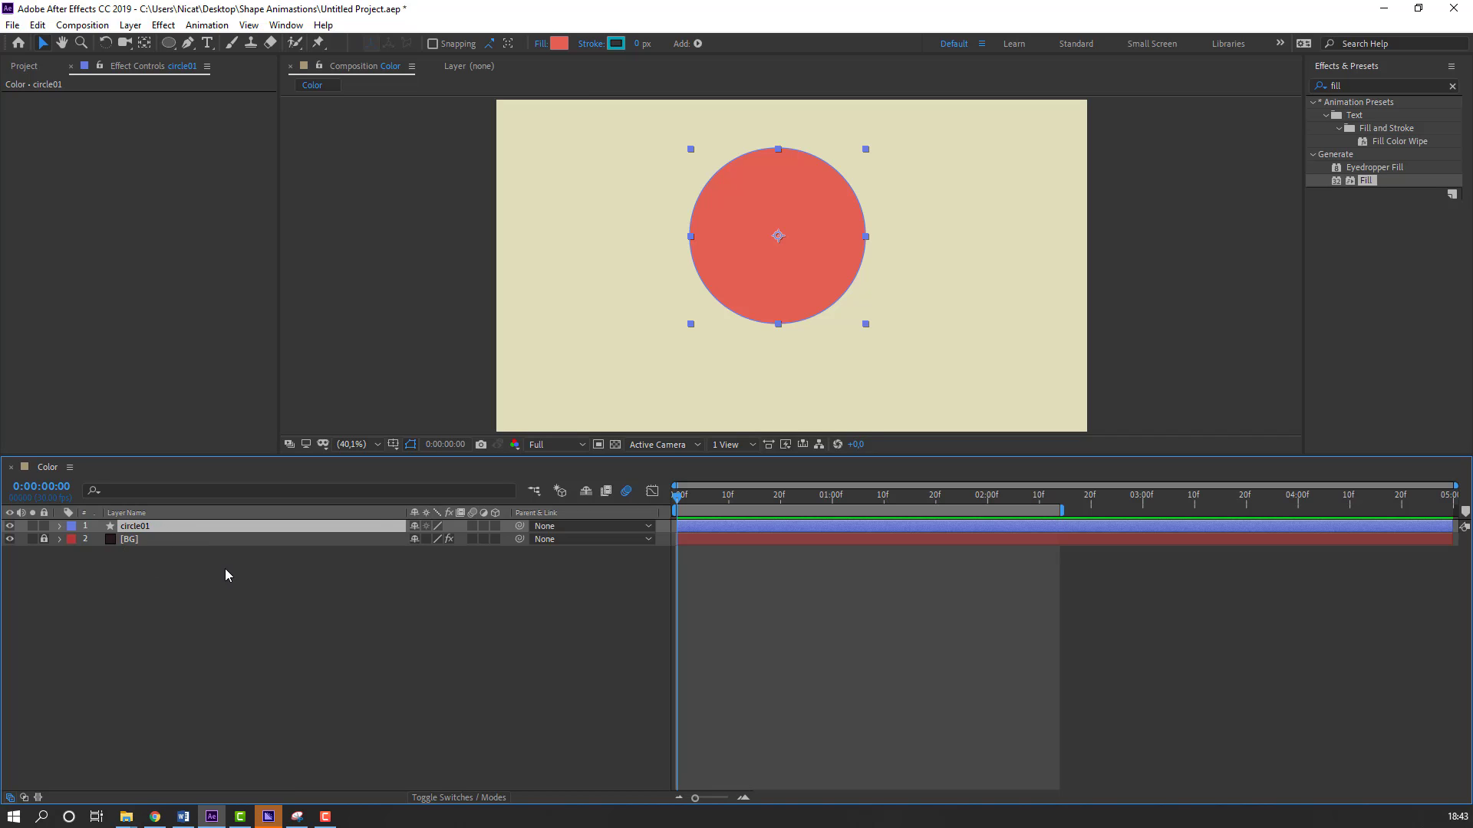
Step: Centre the circle with the Align panel and set its fill to dark blue
click(285, 24)
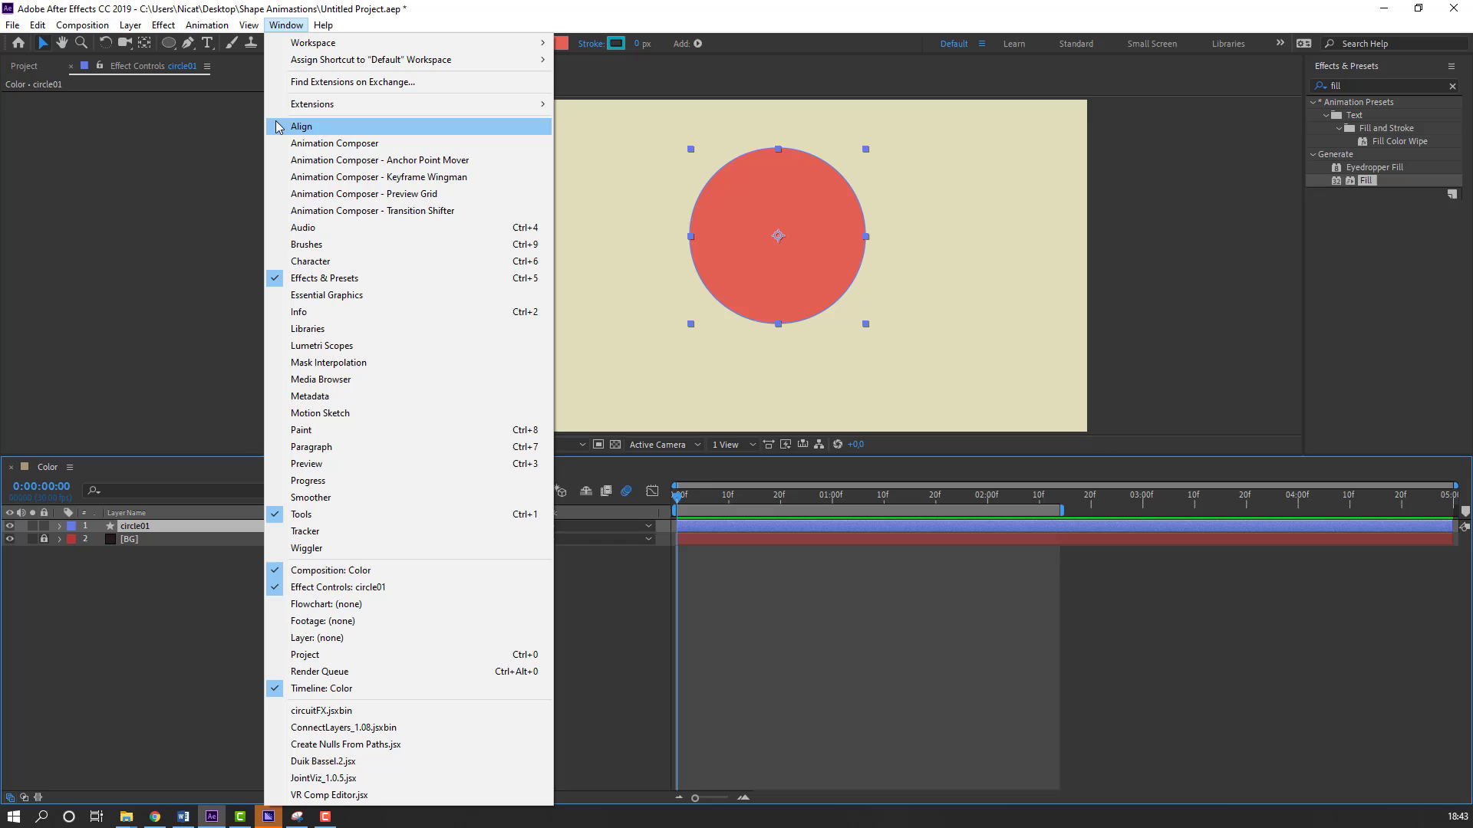
click(300, 126)
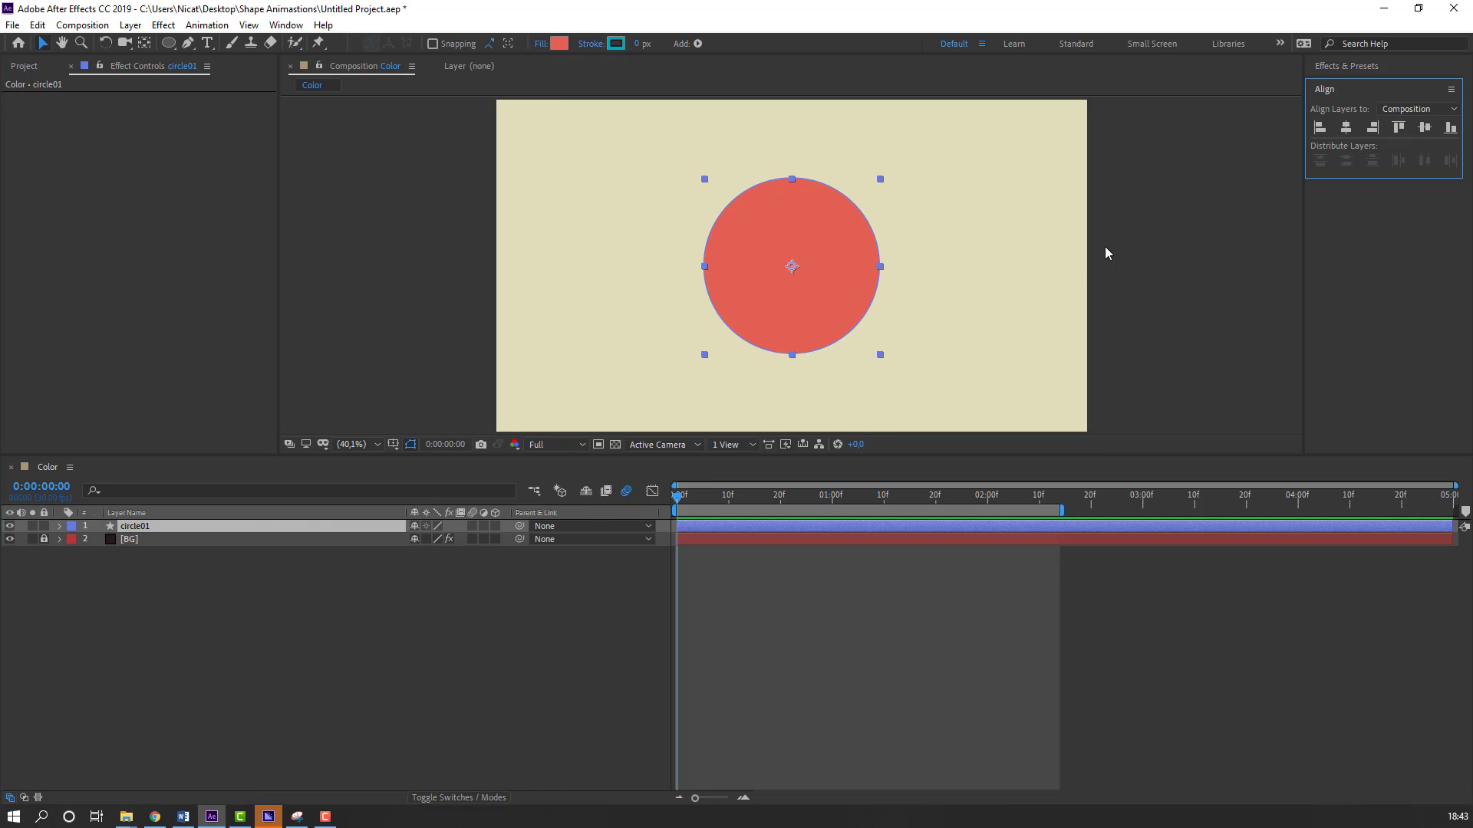
mouse_move(144, 527)
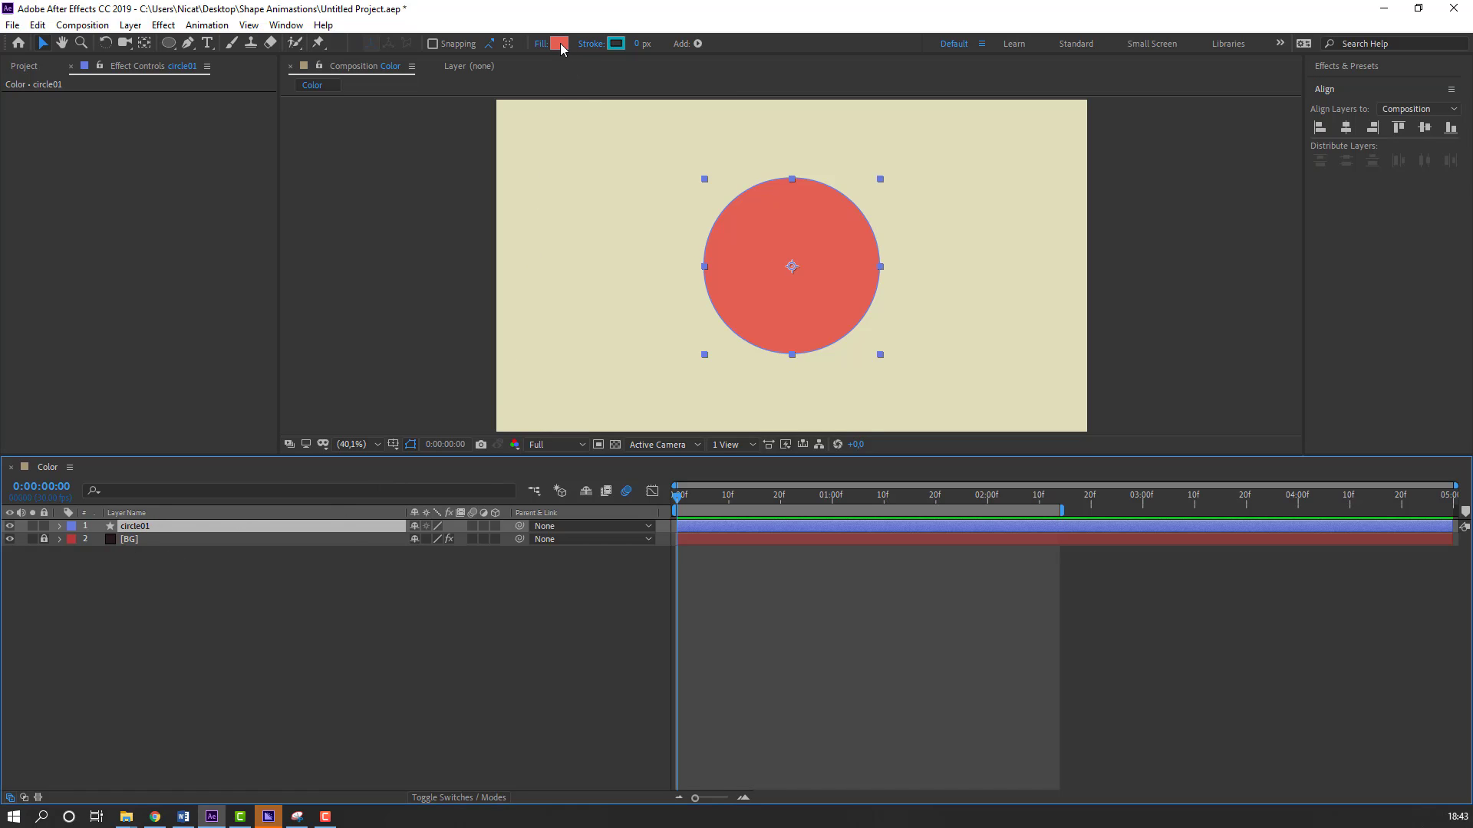
click(560, 43)
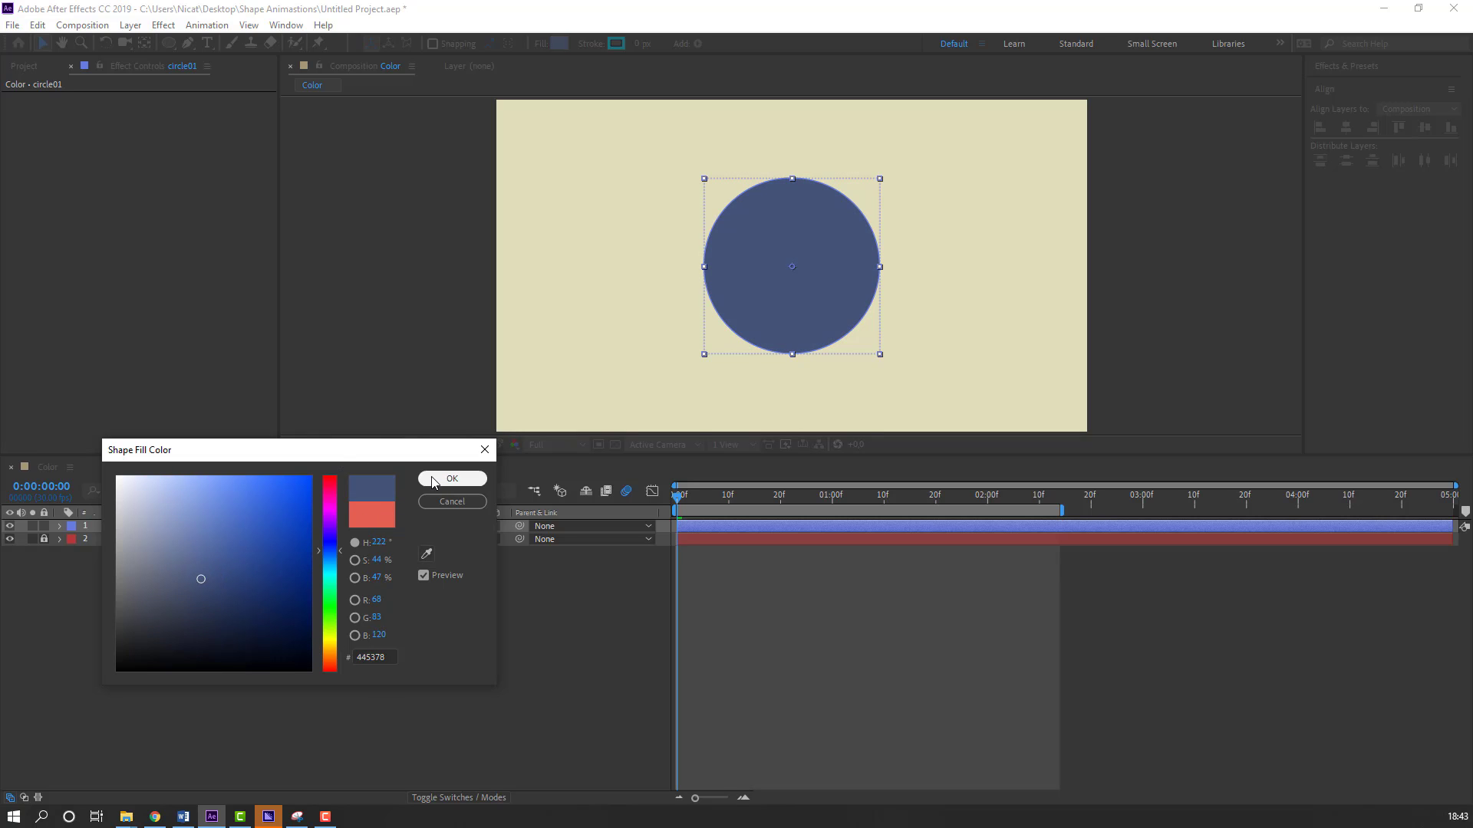
click(451, 479)
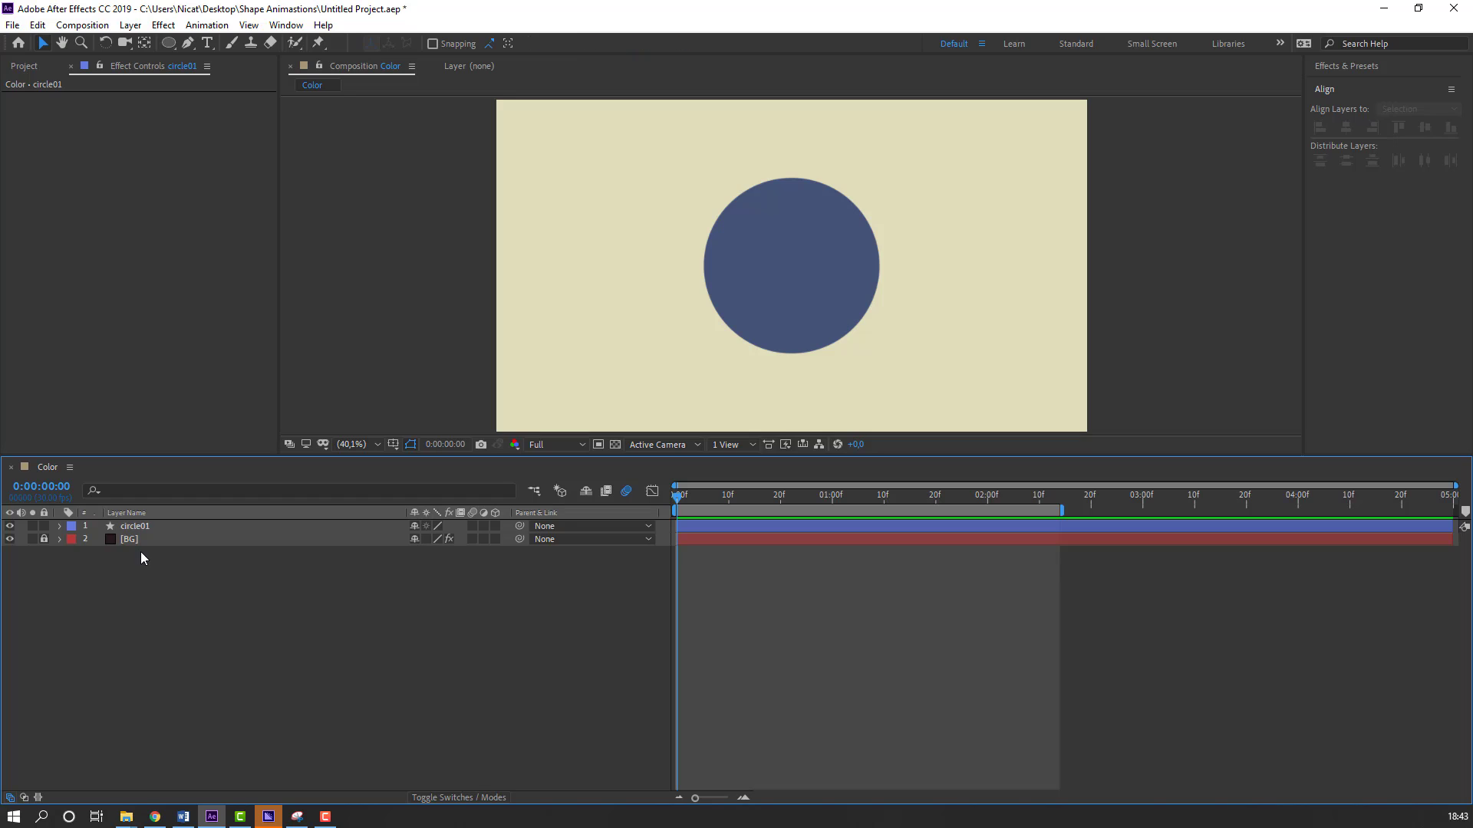
Step: Keyframe circle01's Scale from 0% to 100% over one second and apply Easy Ease
click(134, 526)
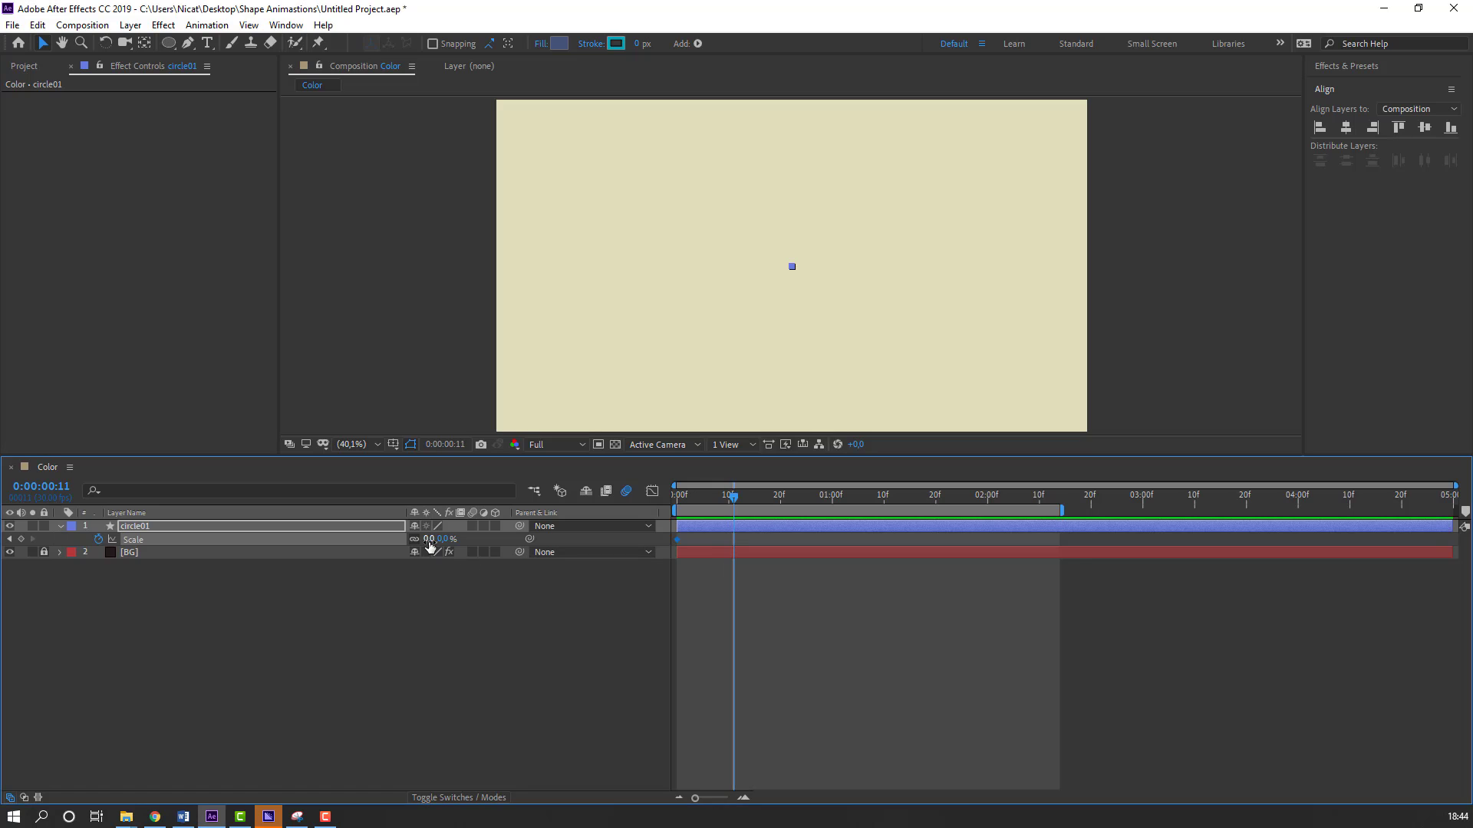
double_click(430, 538)
text(100)
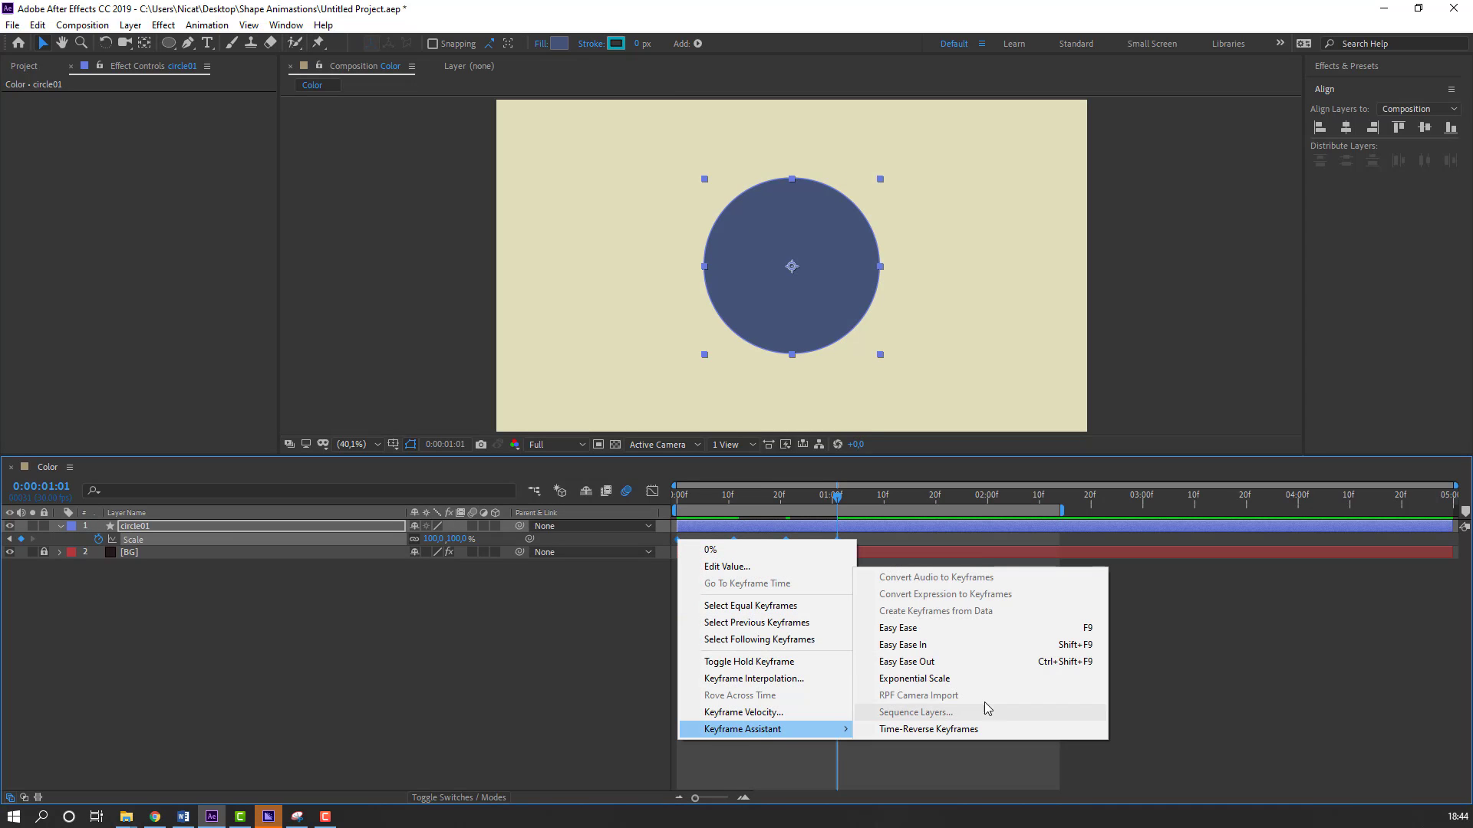
click(897, 628)
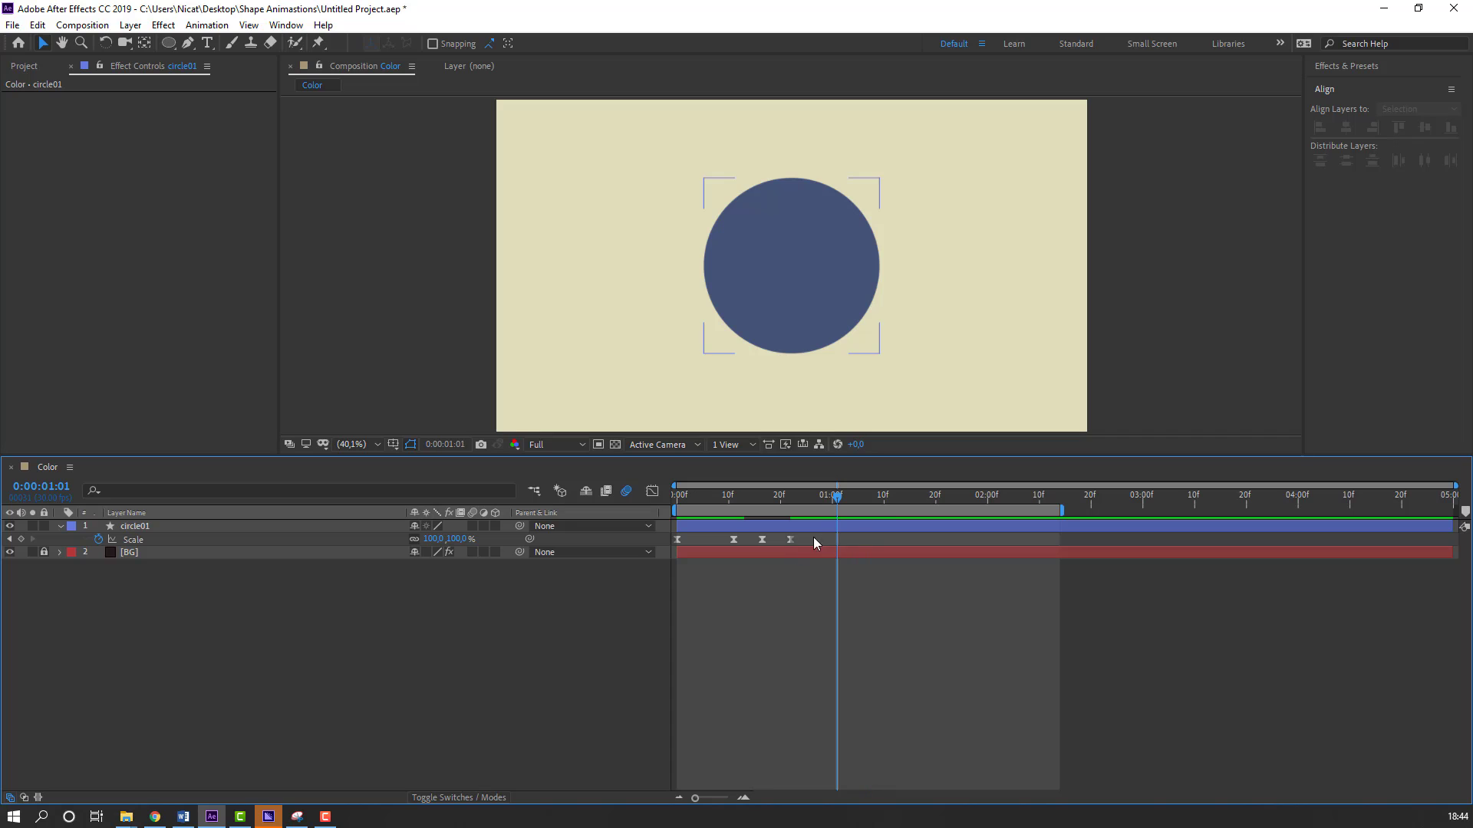
click(135, 526)
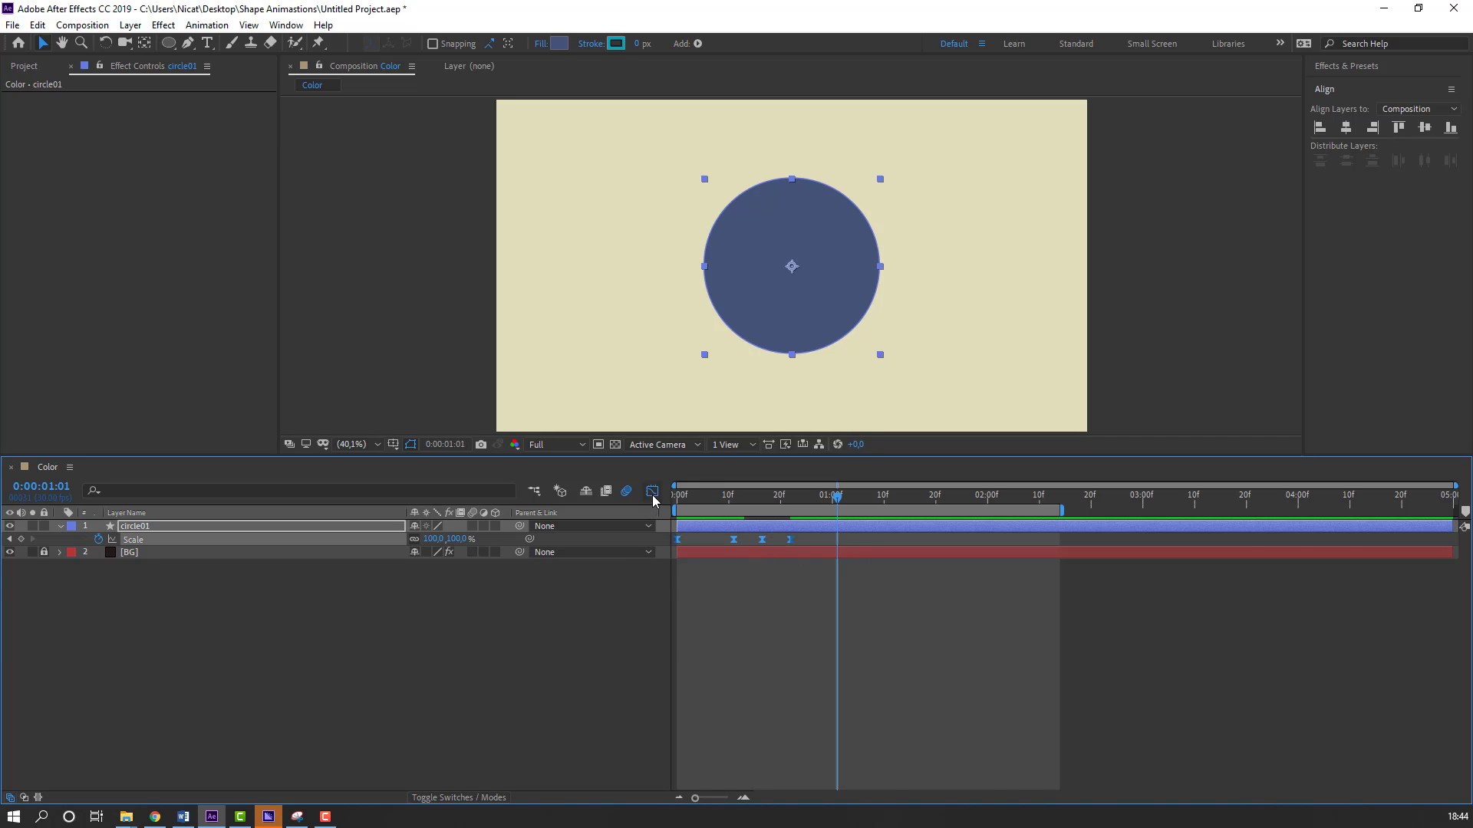
click(652, 491)
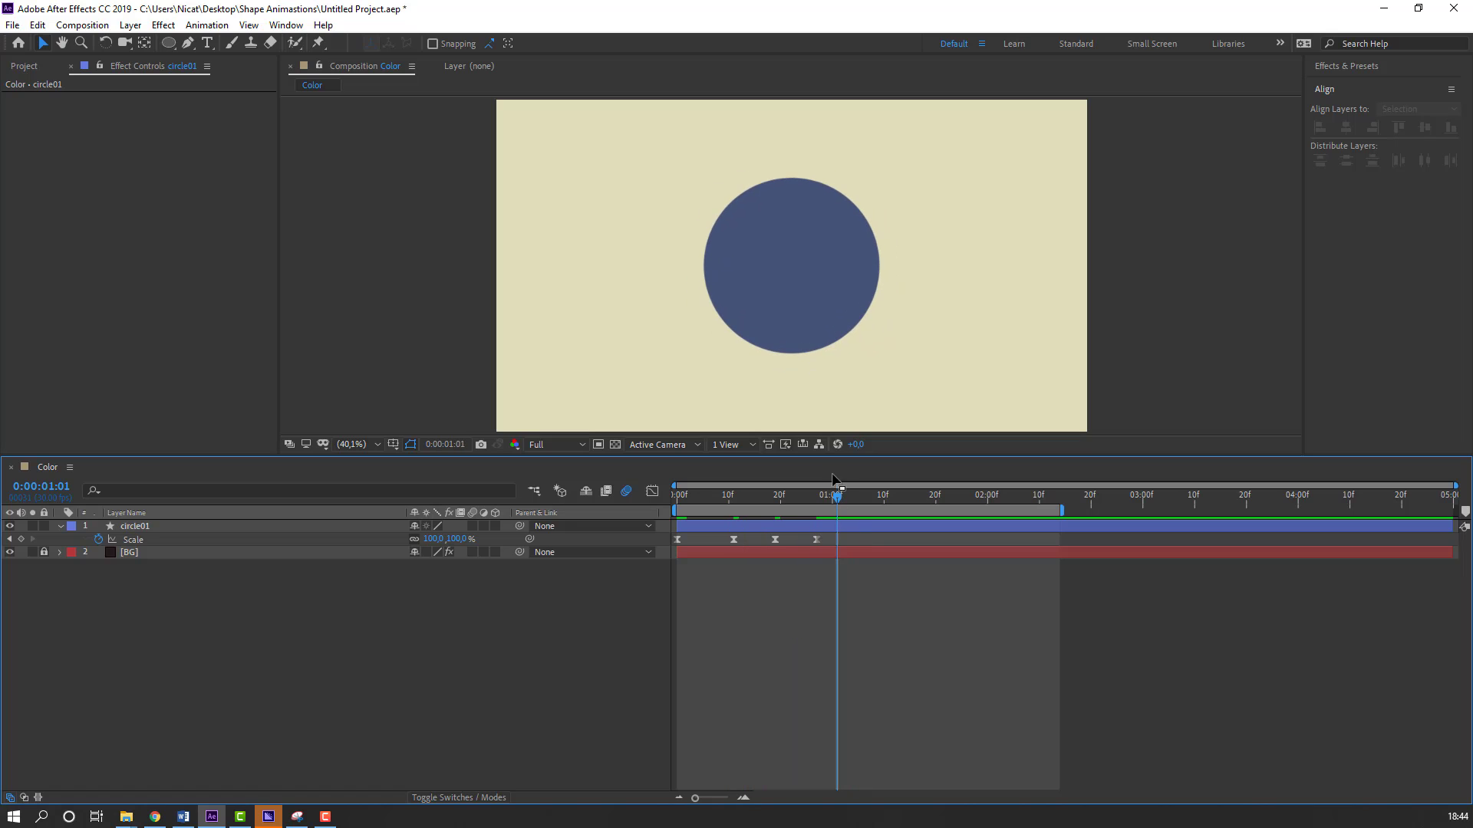
click(137, 526)
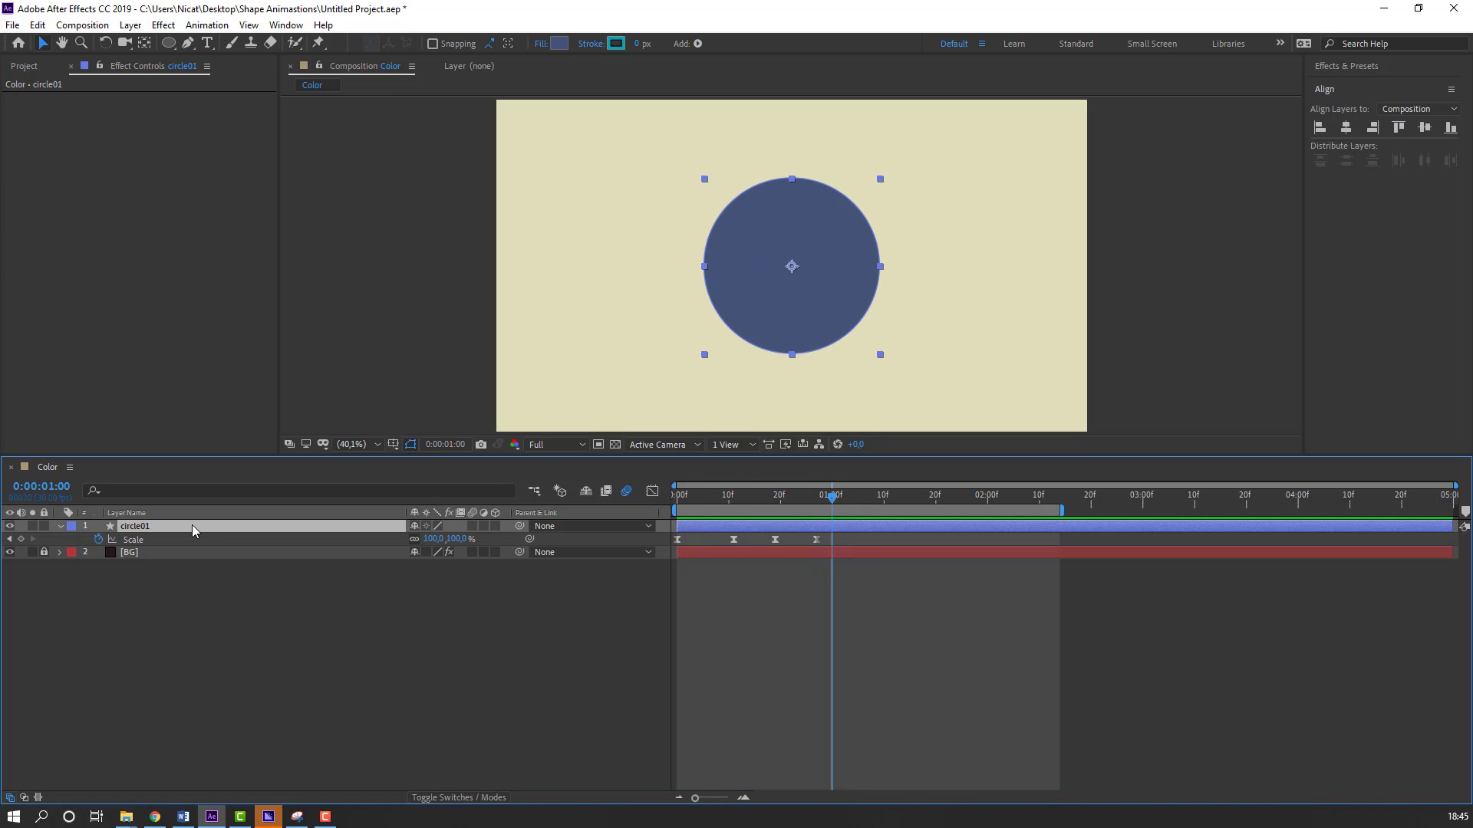
Step: Add an Inner Shadow layer style to circle01 with heavy noise and 27% choke
right_click(193, 526)
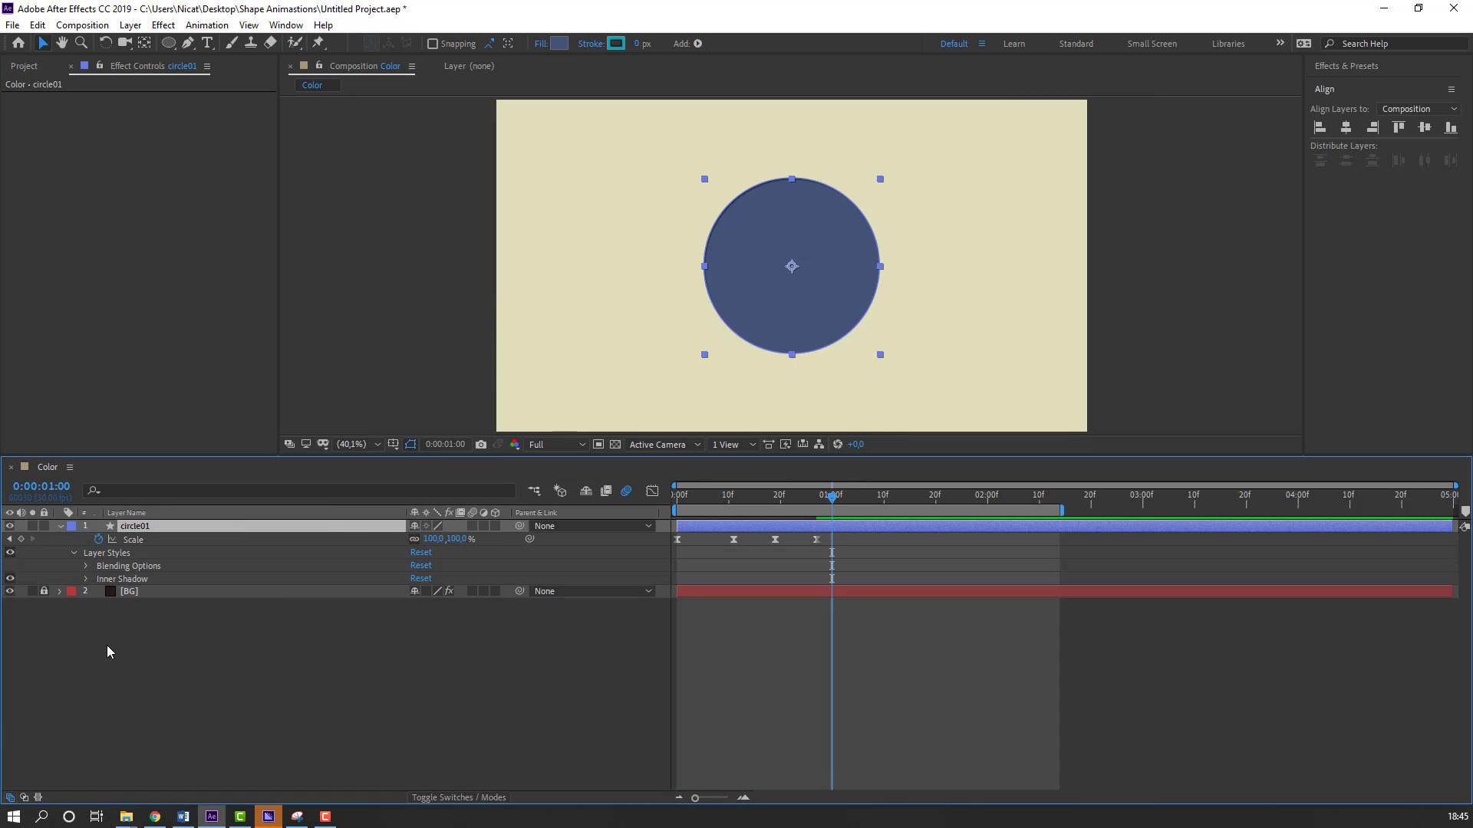
click(86, 578)
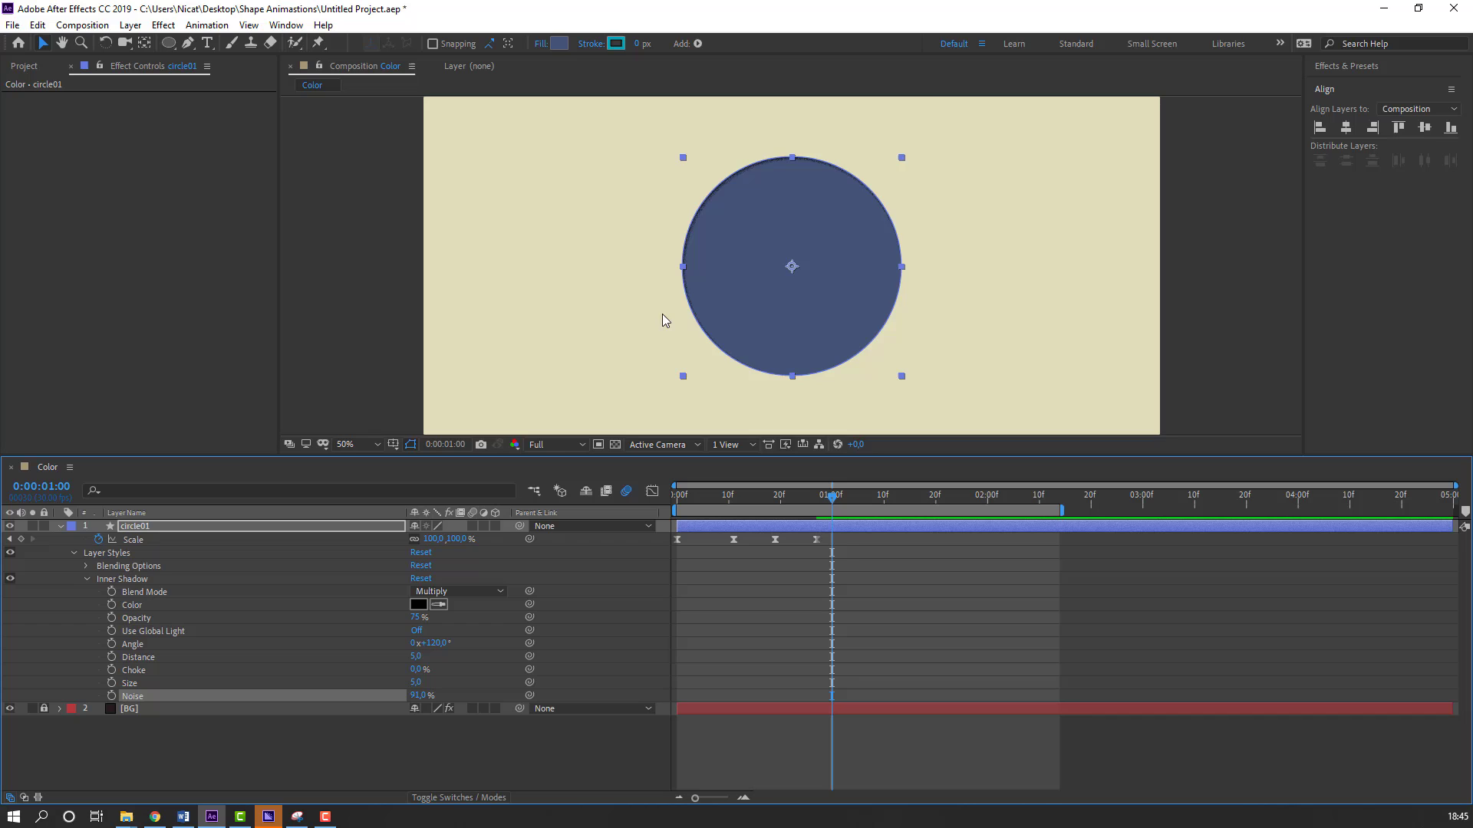
click(346, 443)
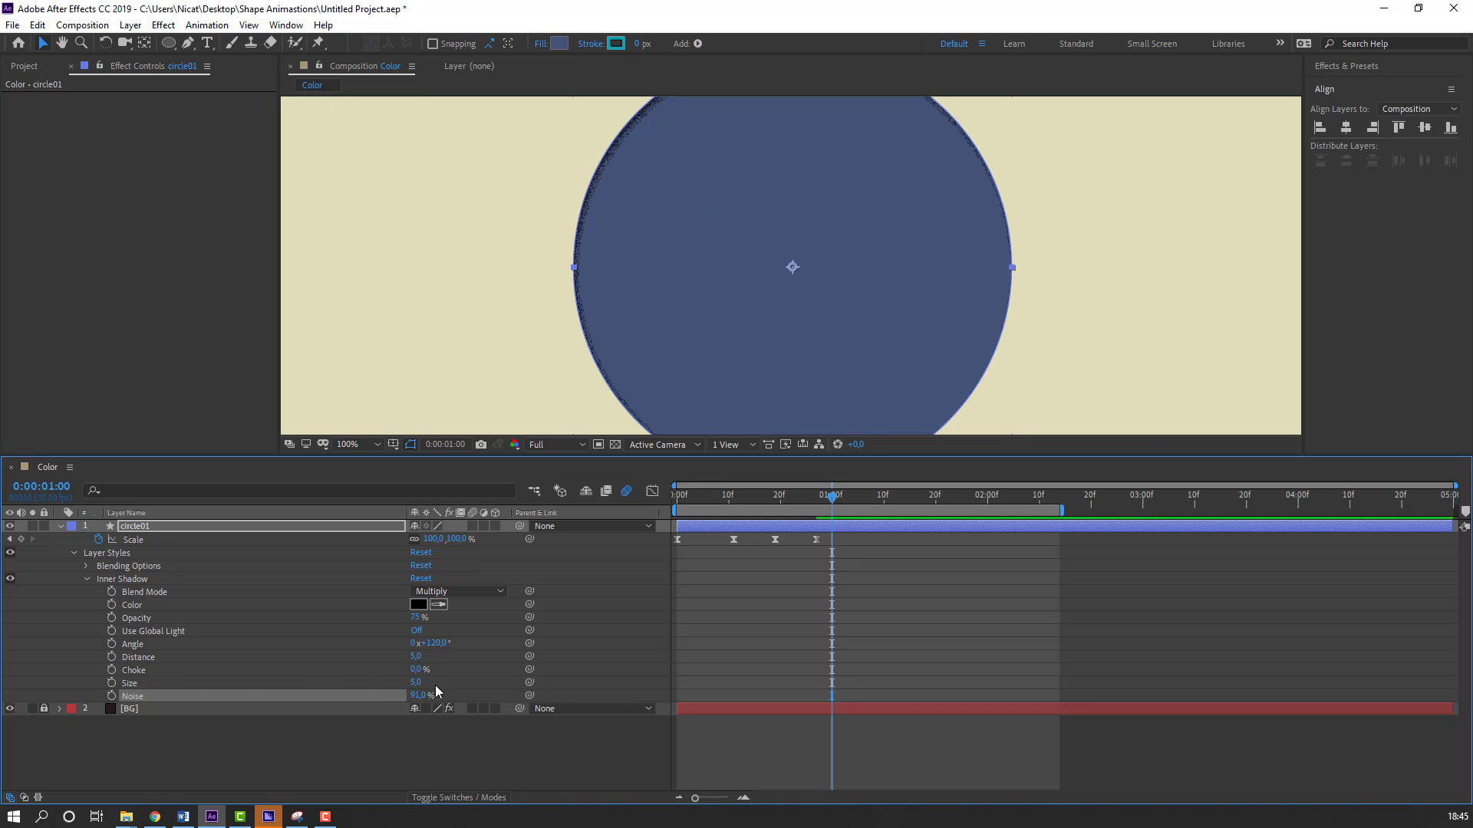
drag(418, 681, 441, 681)
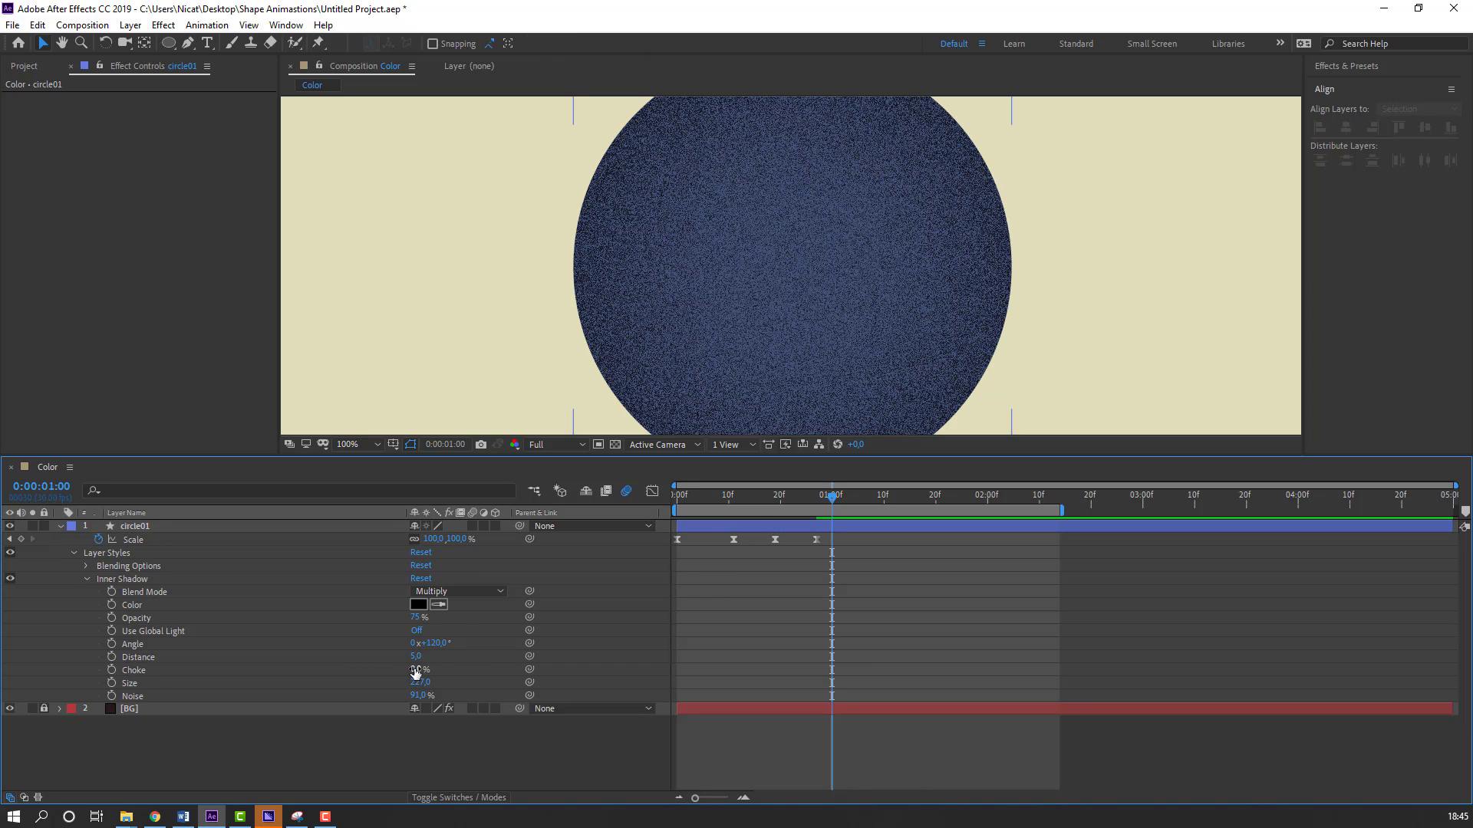
drag(414, 667, 433, 668)
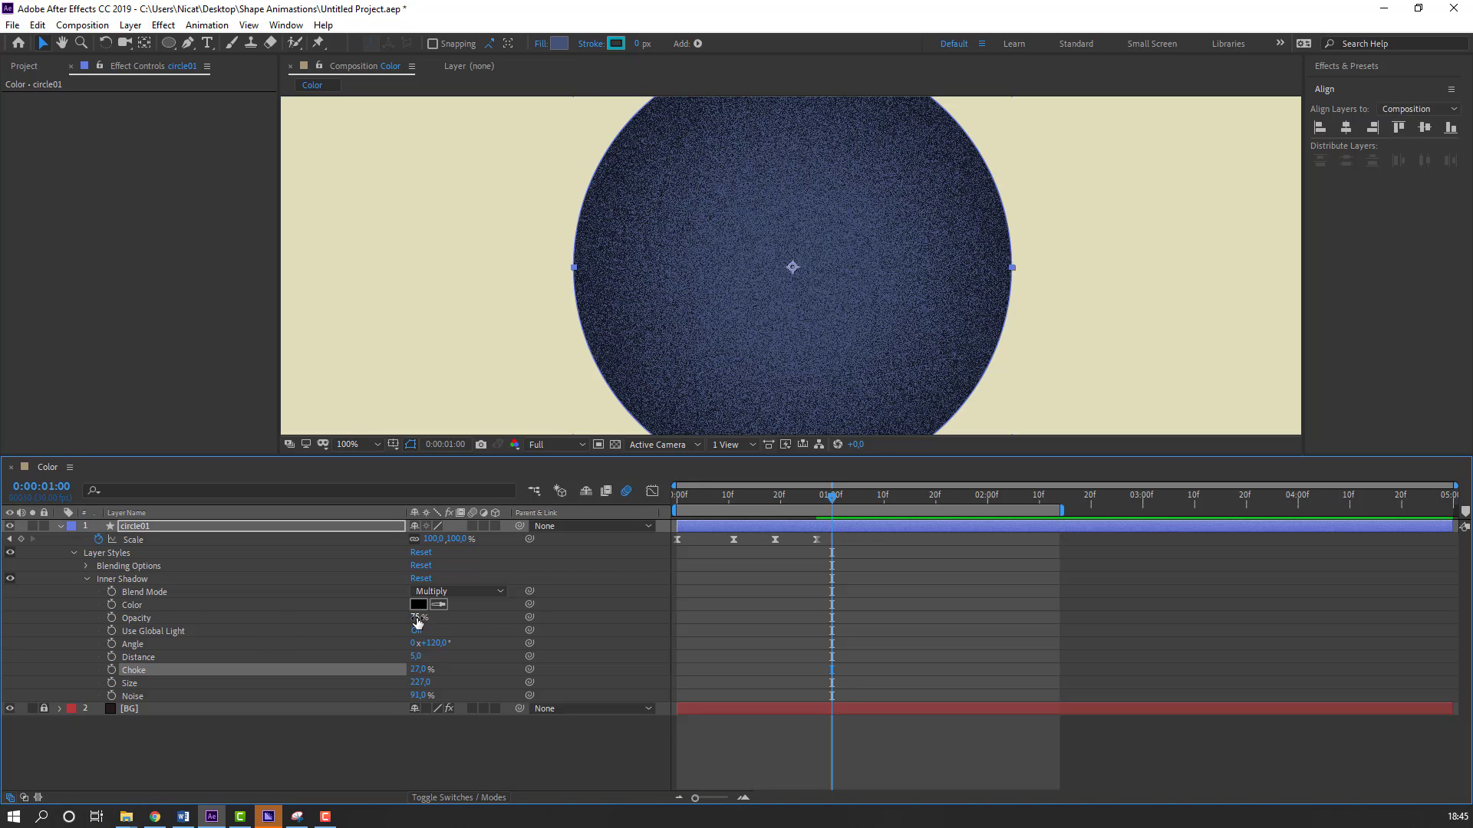
Step: Set the inner shadow to 50% opacity and size 472, then preview the scale-in
click(421, 618)
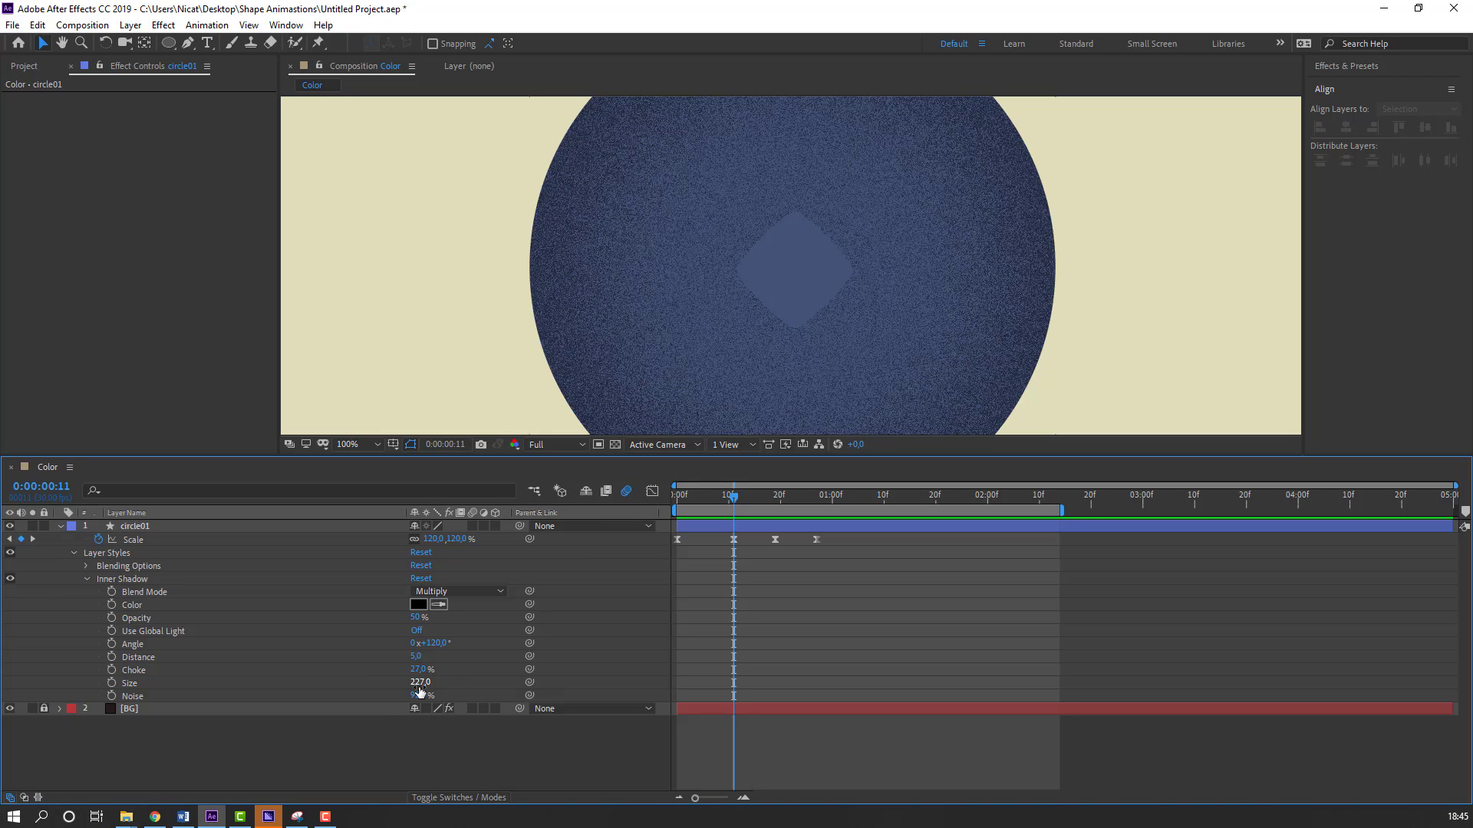
drag(420, 681, 445, 681)
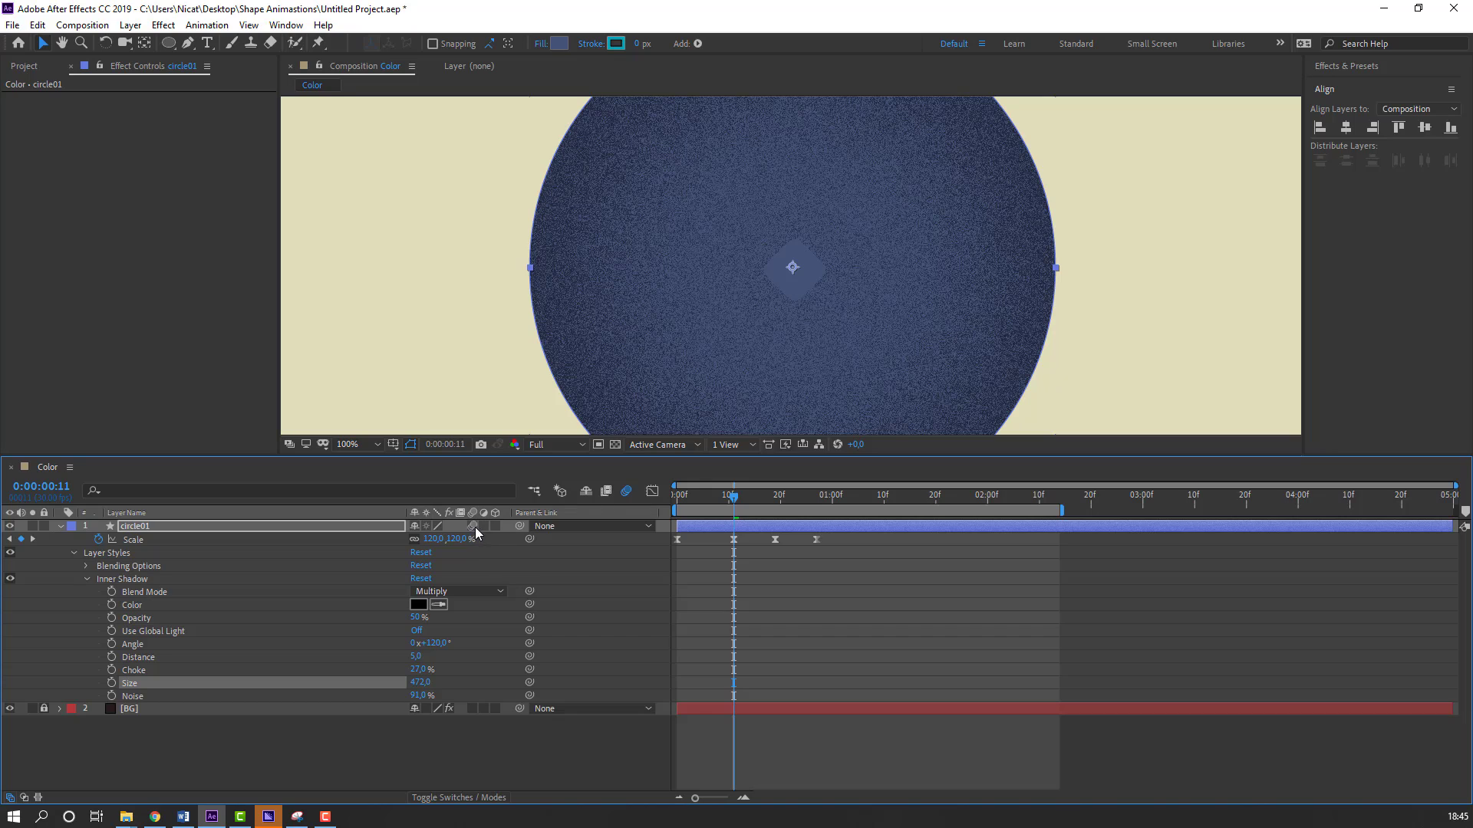
mouse_move(636, 488)
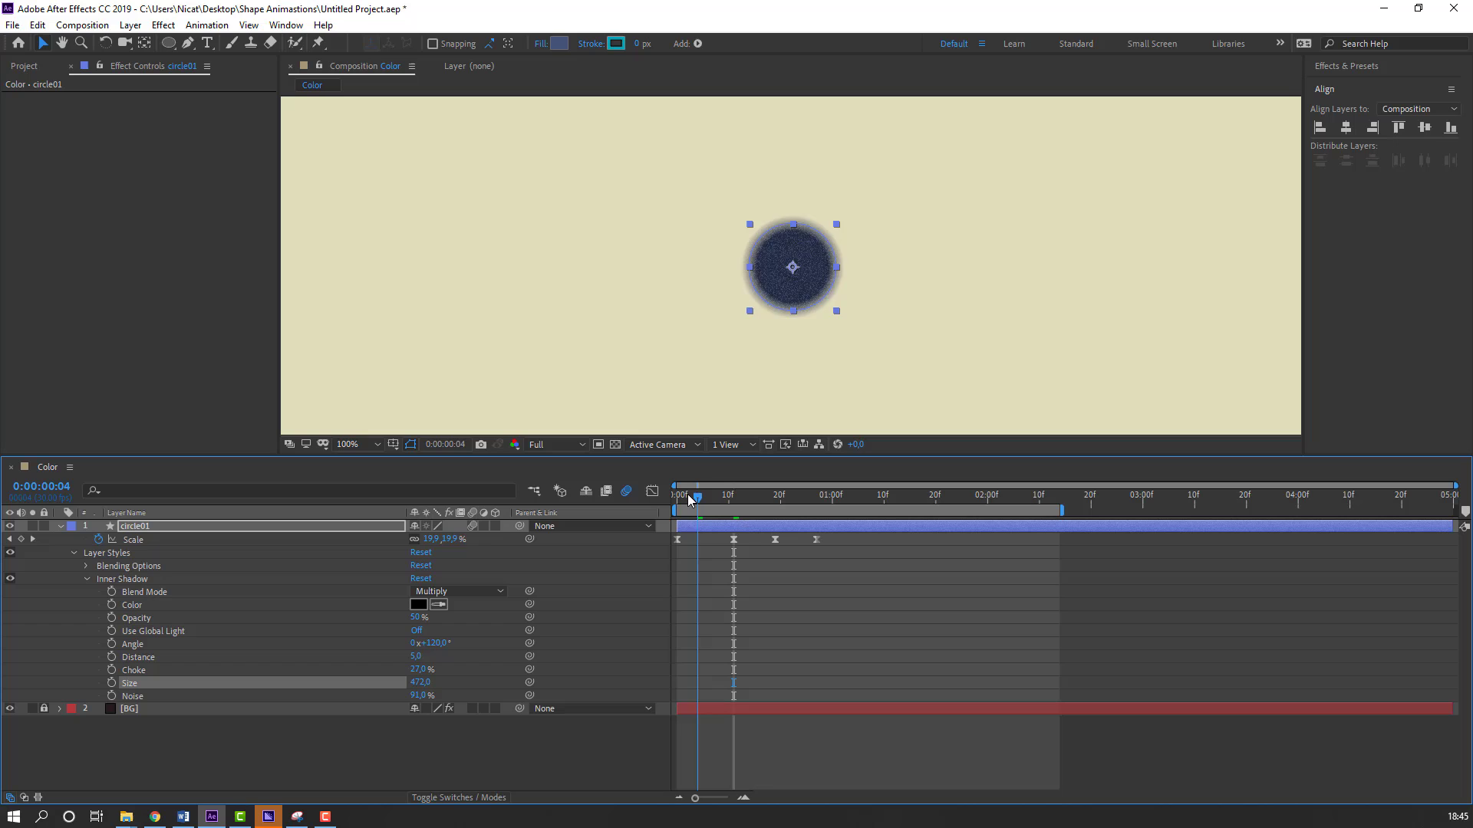
drag(690, 496, 740, 495)
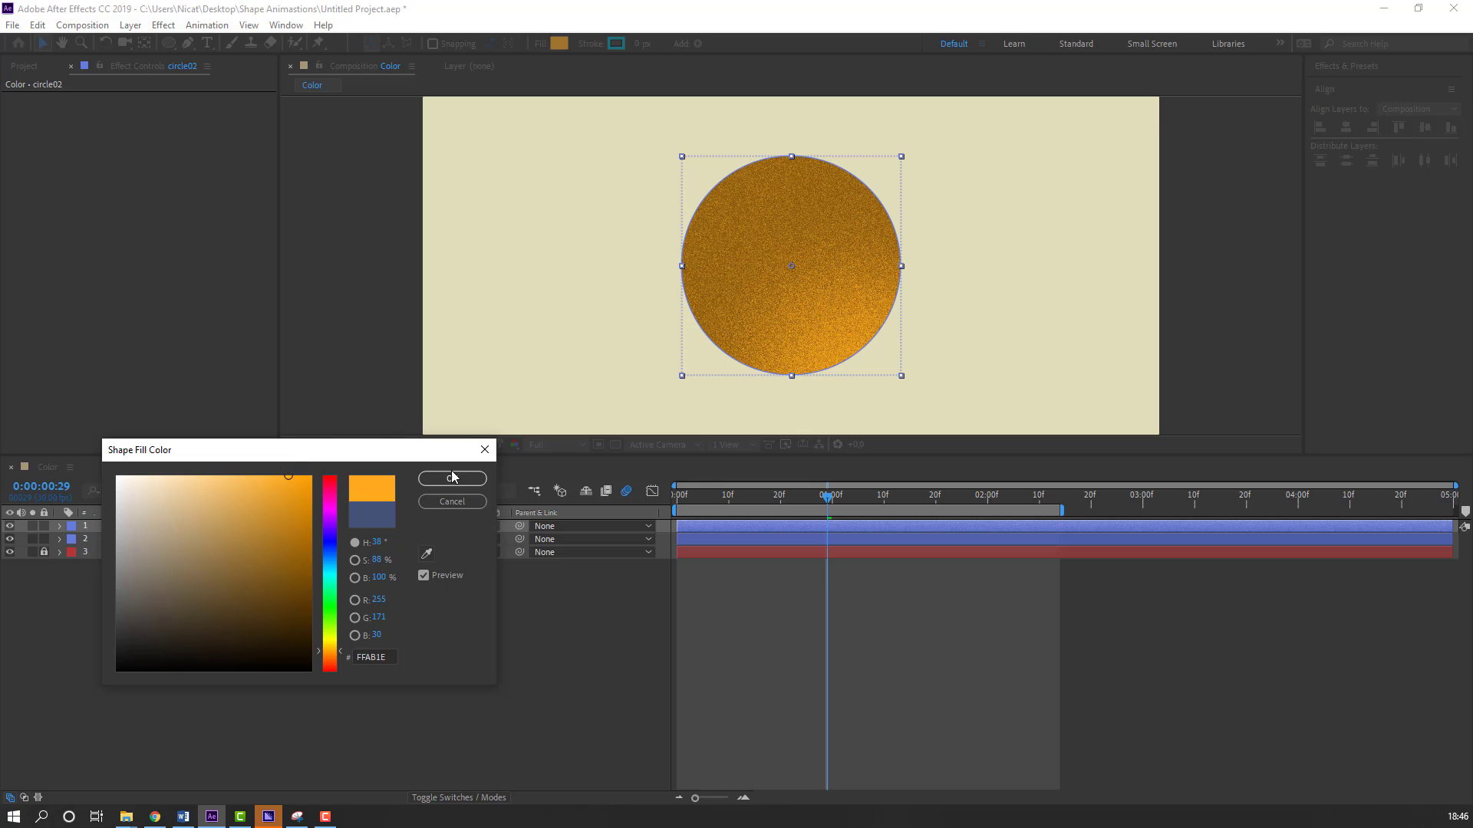
Step: Give the duplicated circle02 an orange FFAB1E fill and scale it down inside the blue circle
click(451, 479)
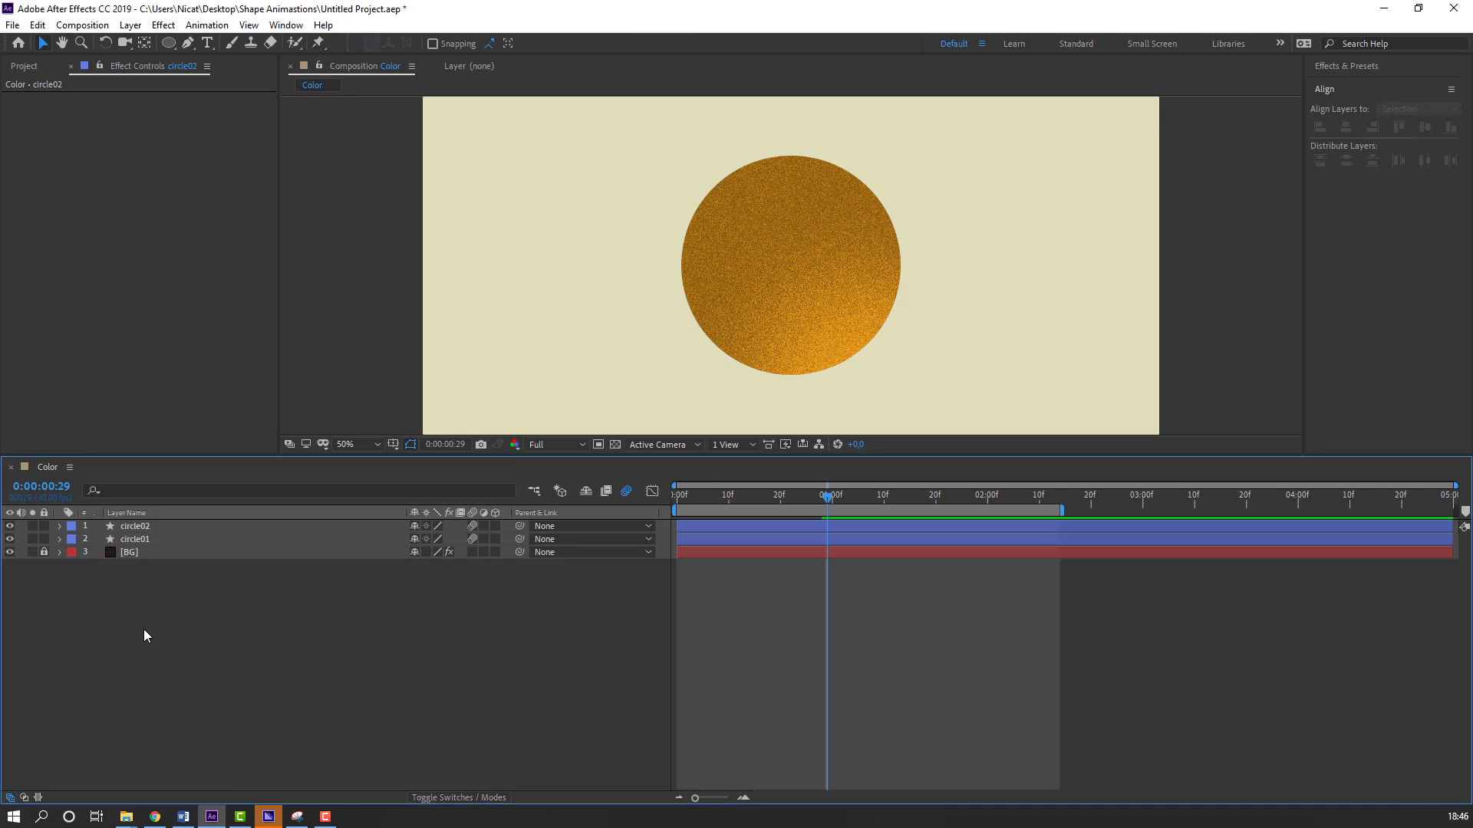
right_click(146, 635)
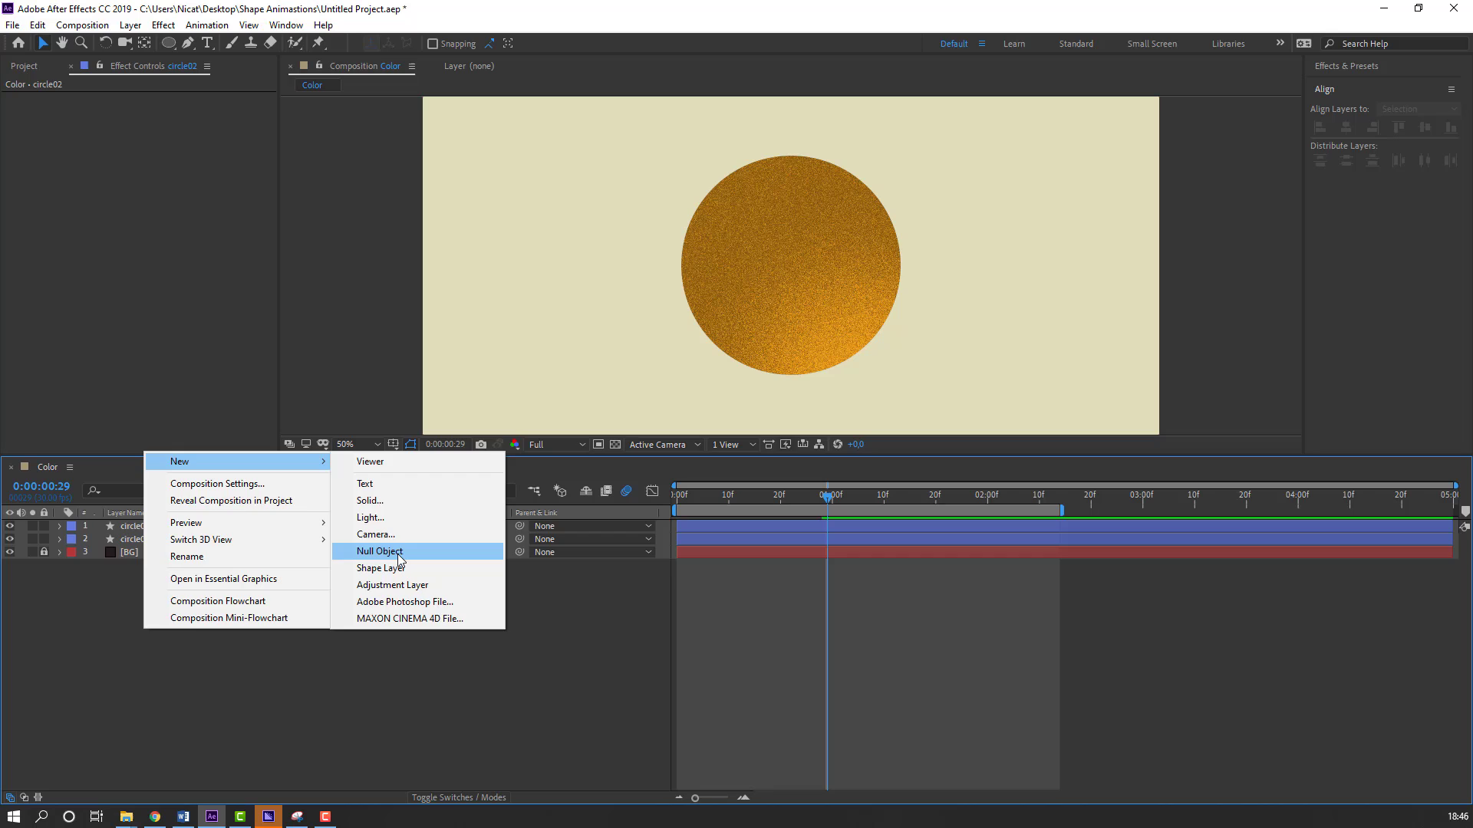
click(379, 551)
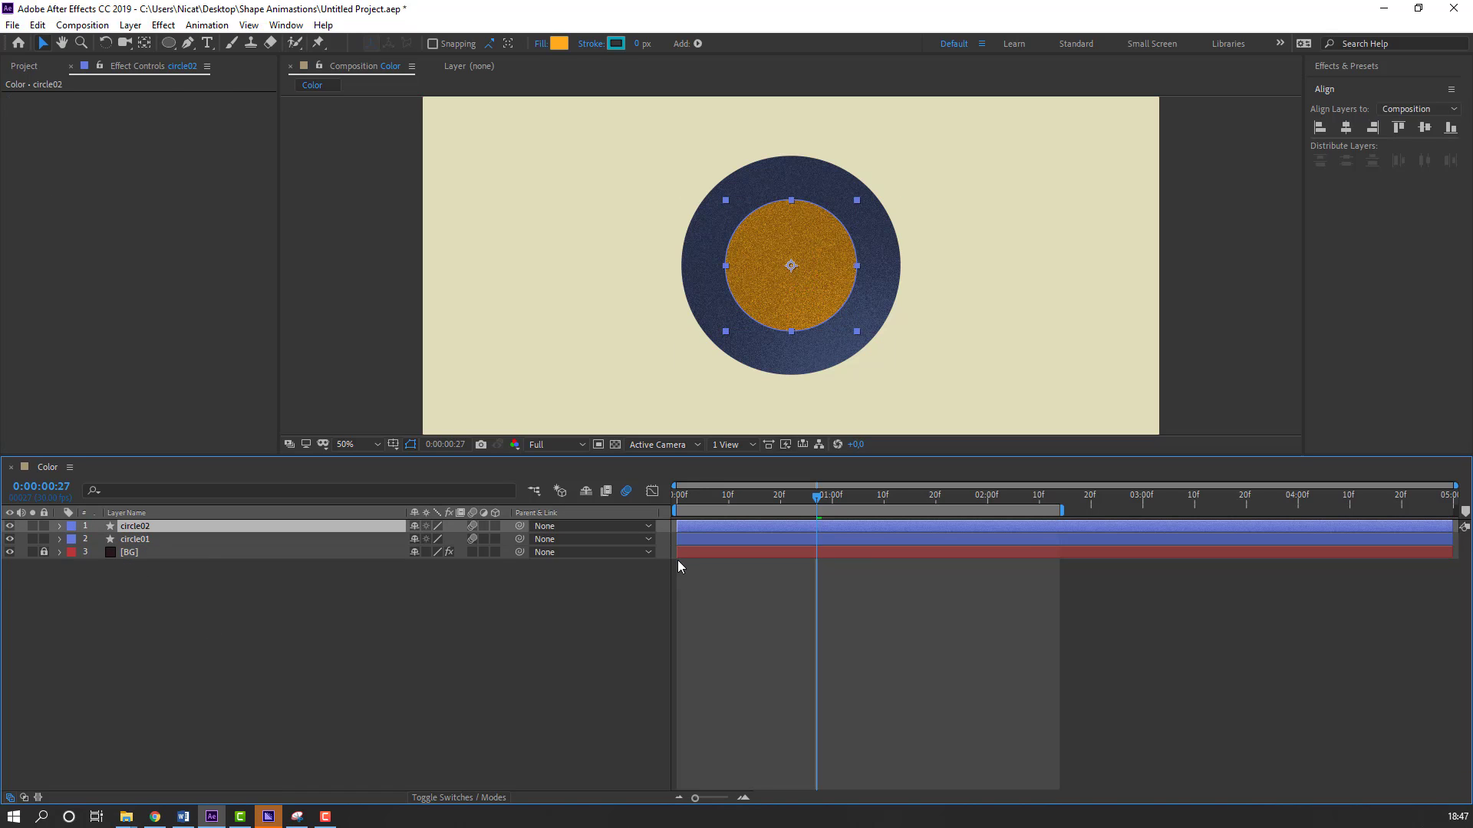
click(451, 664)
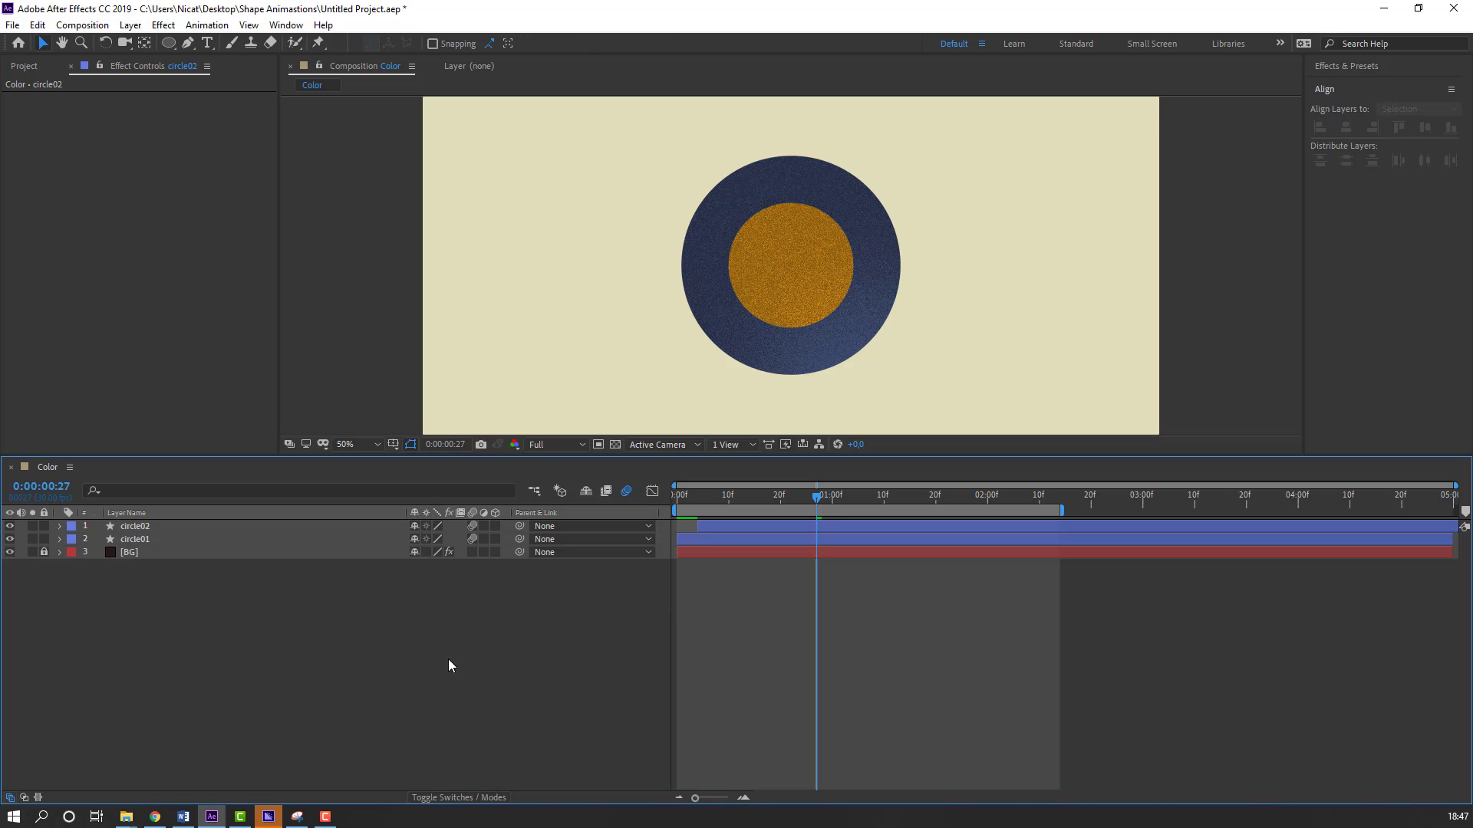
Step: Change circle02's fill to lighter orange FFC159, enlarge it and centre it on circle01
click(134, 526)
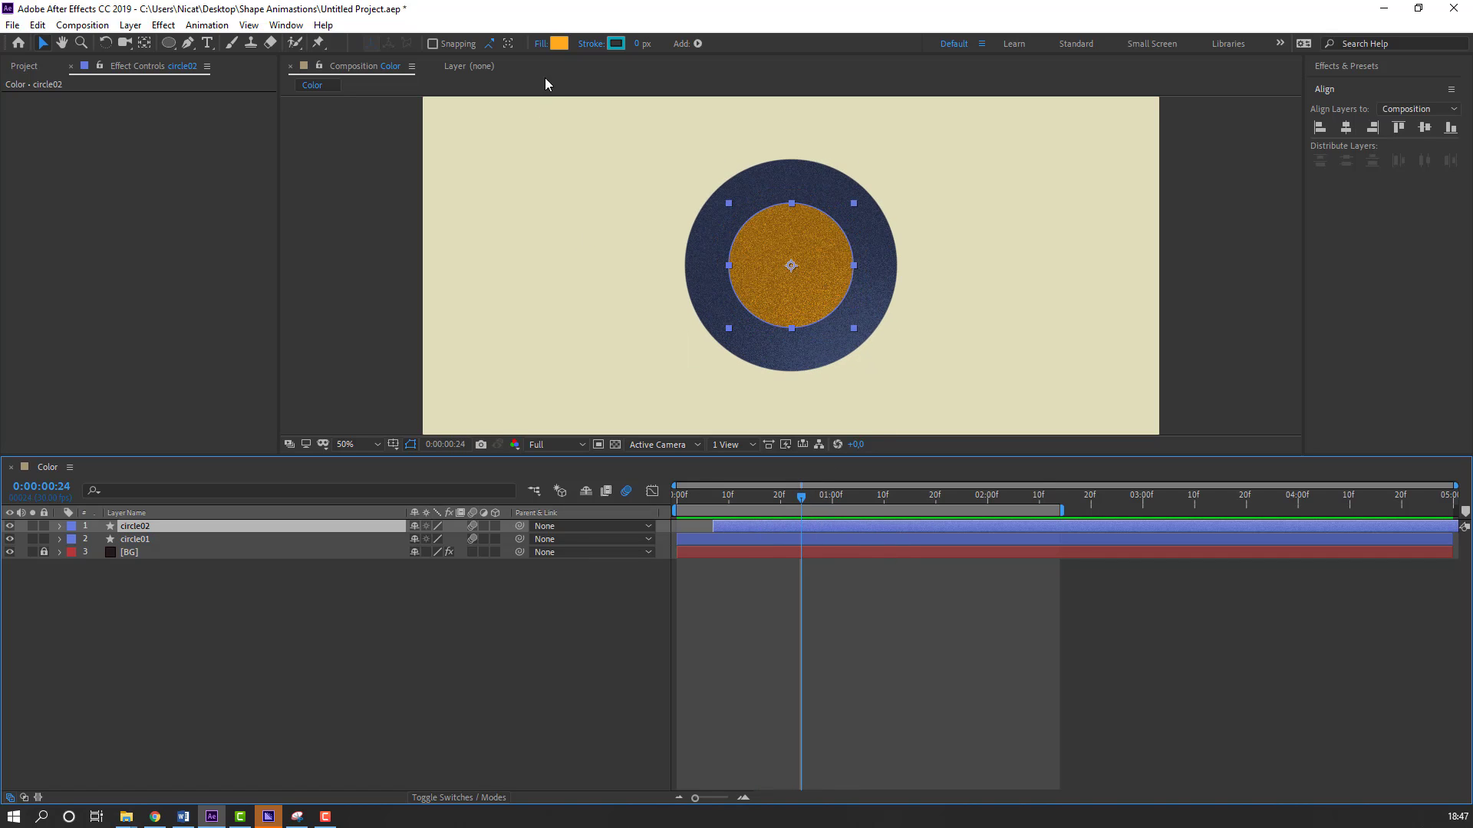
click(558, 43)
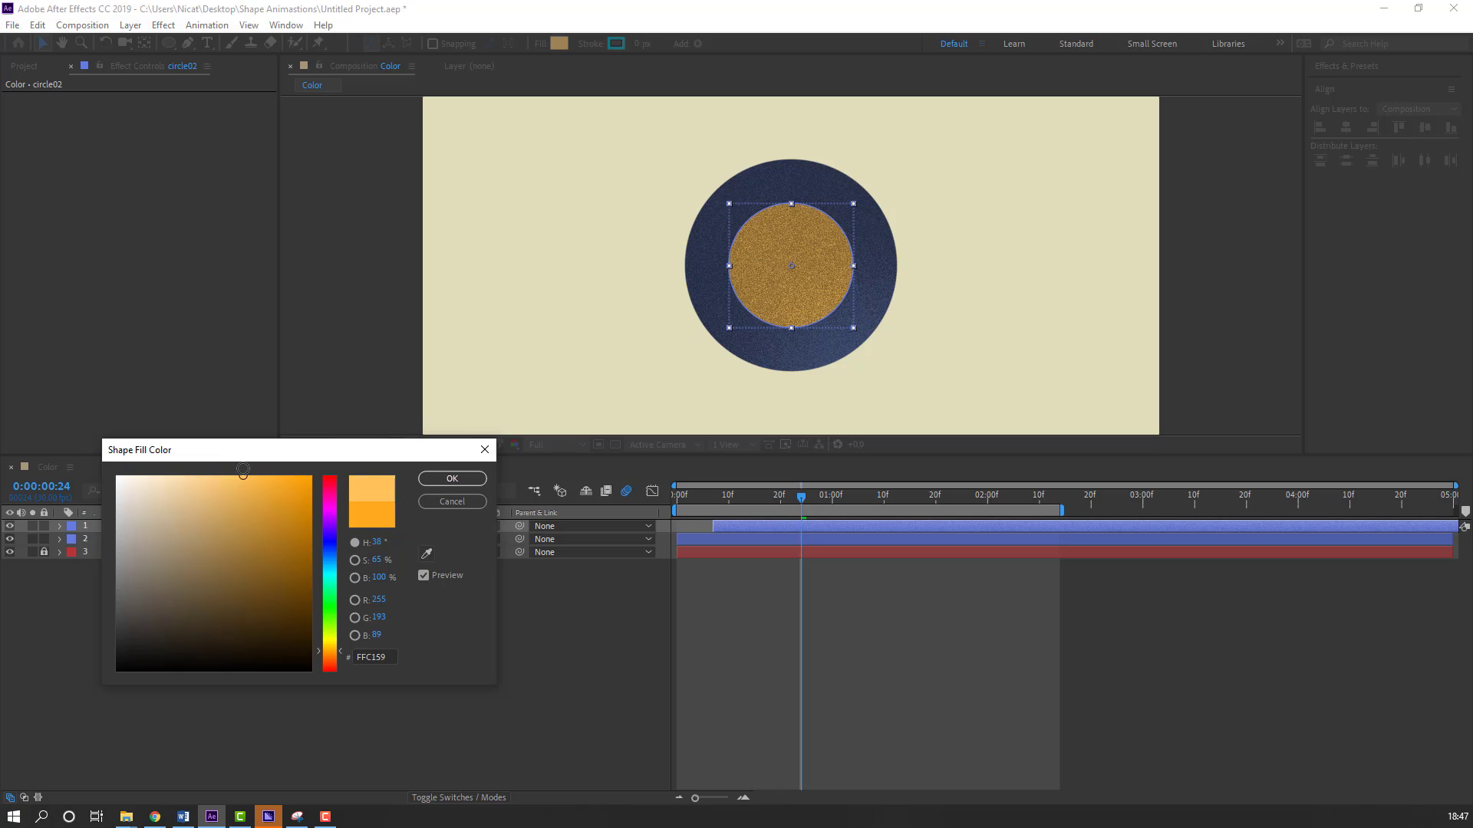
click(451, 478)
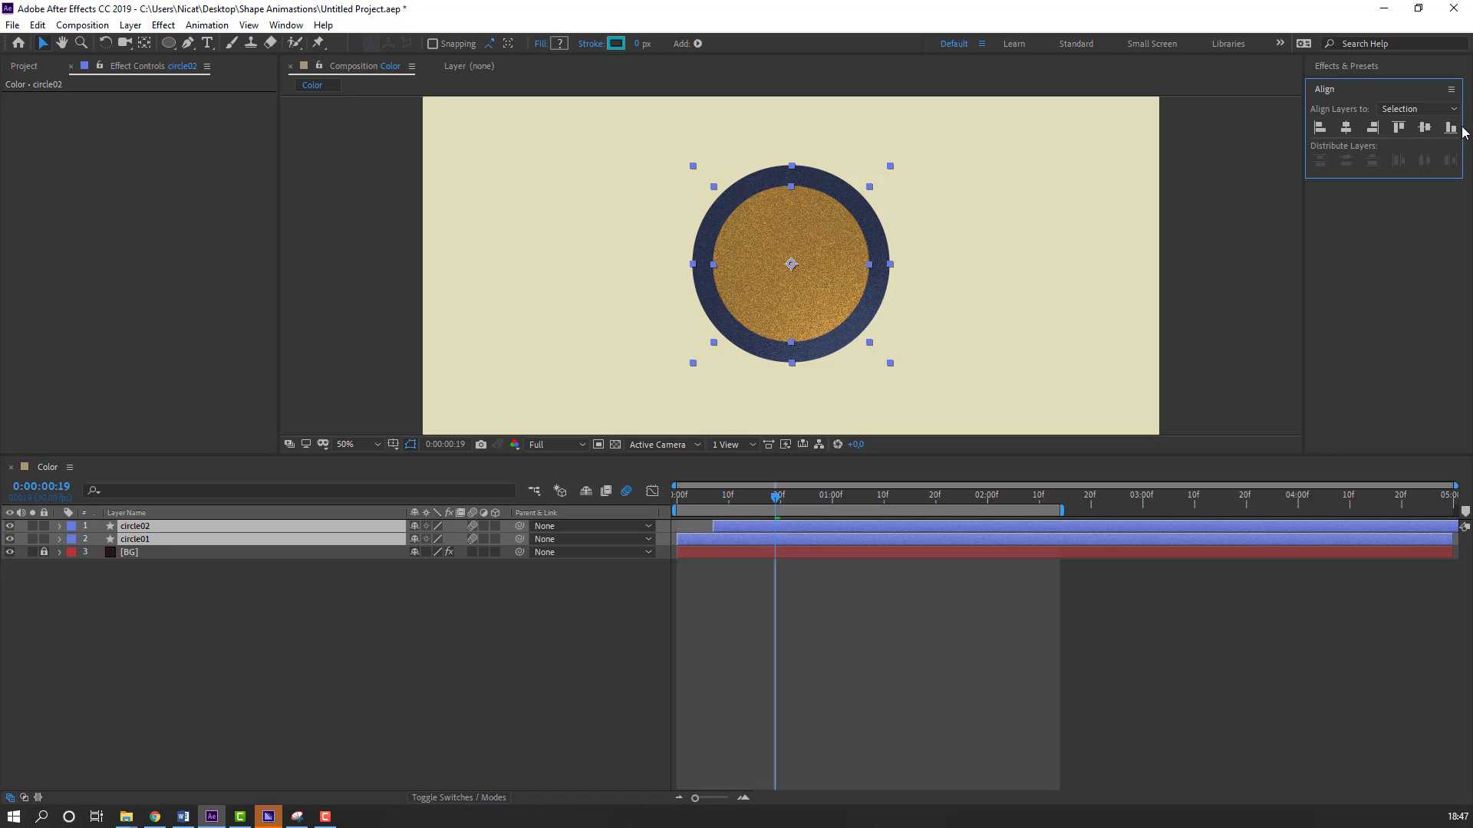
click(235, 655)
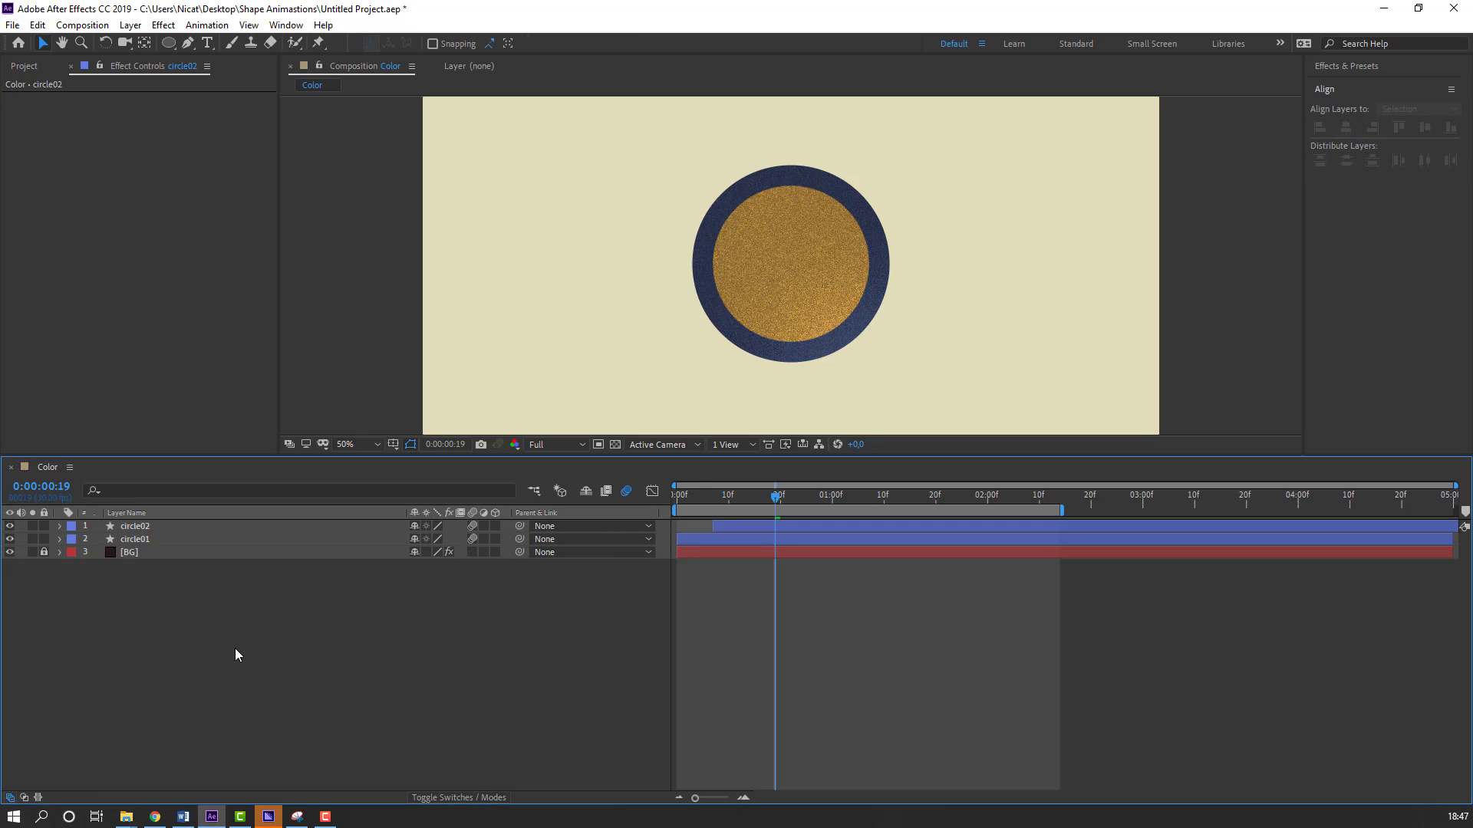
click(135, 526)
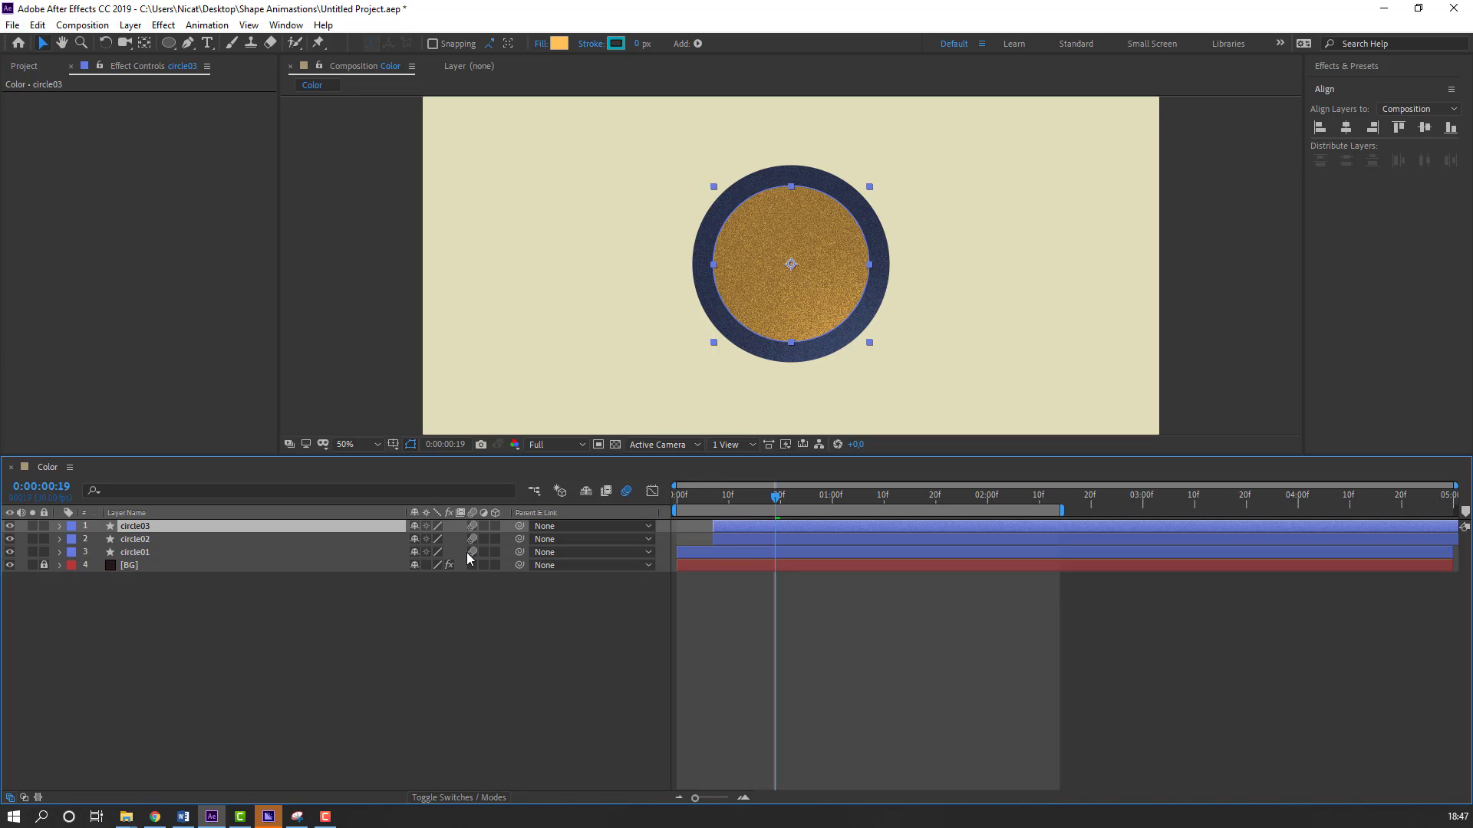
Step: Parent circle03 to a null, fill it red D75A4E and scale it down to the centre
right_click(468, 559)
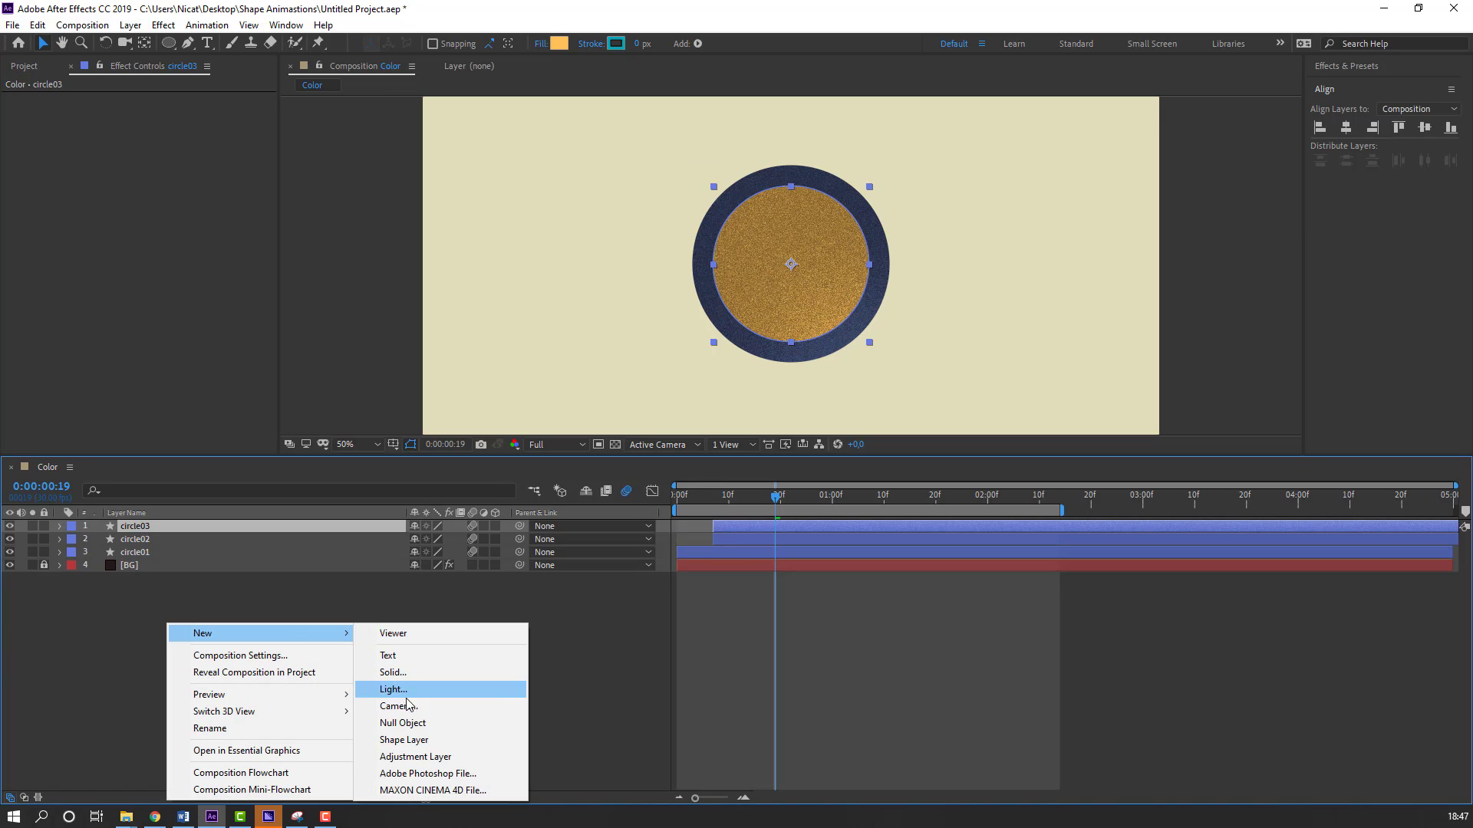
click(404, 722)
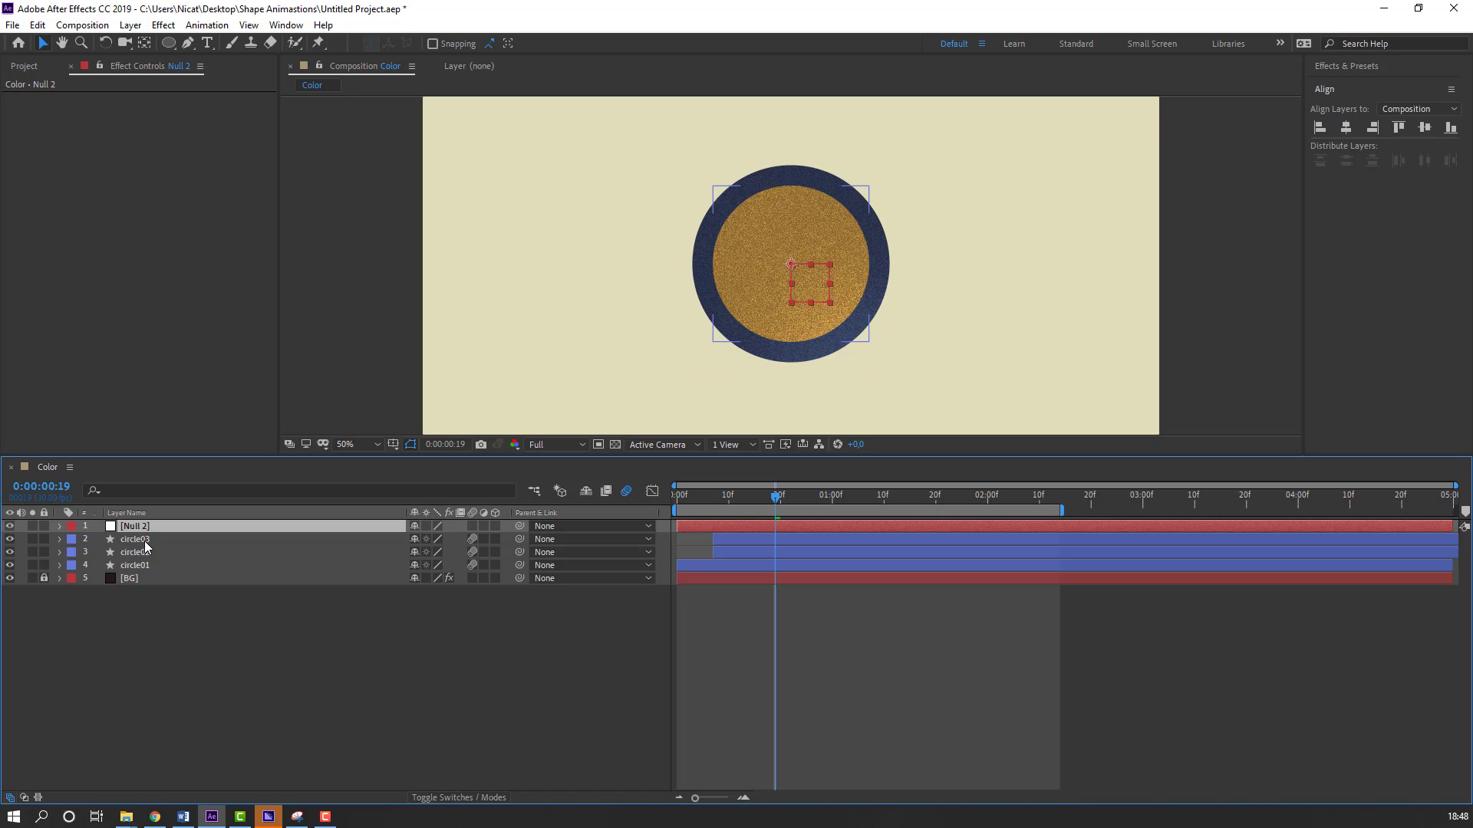
click(135, 538)
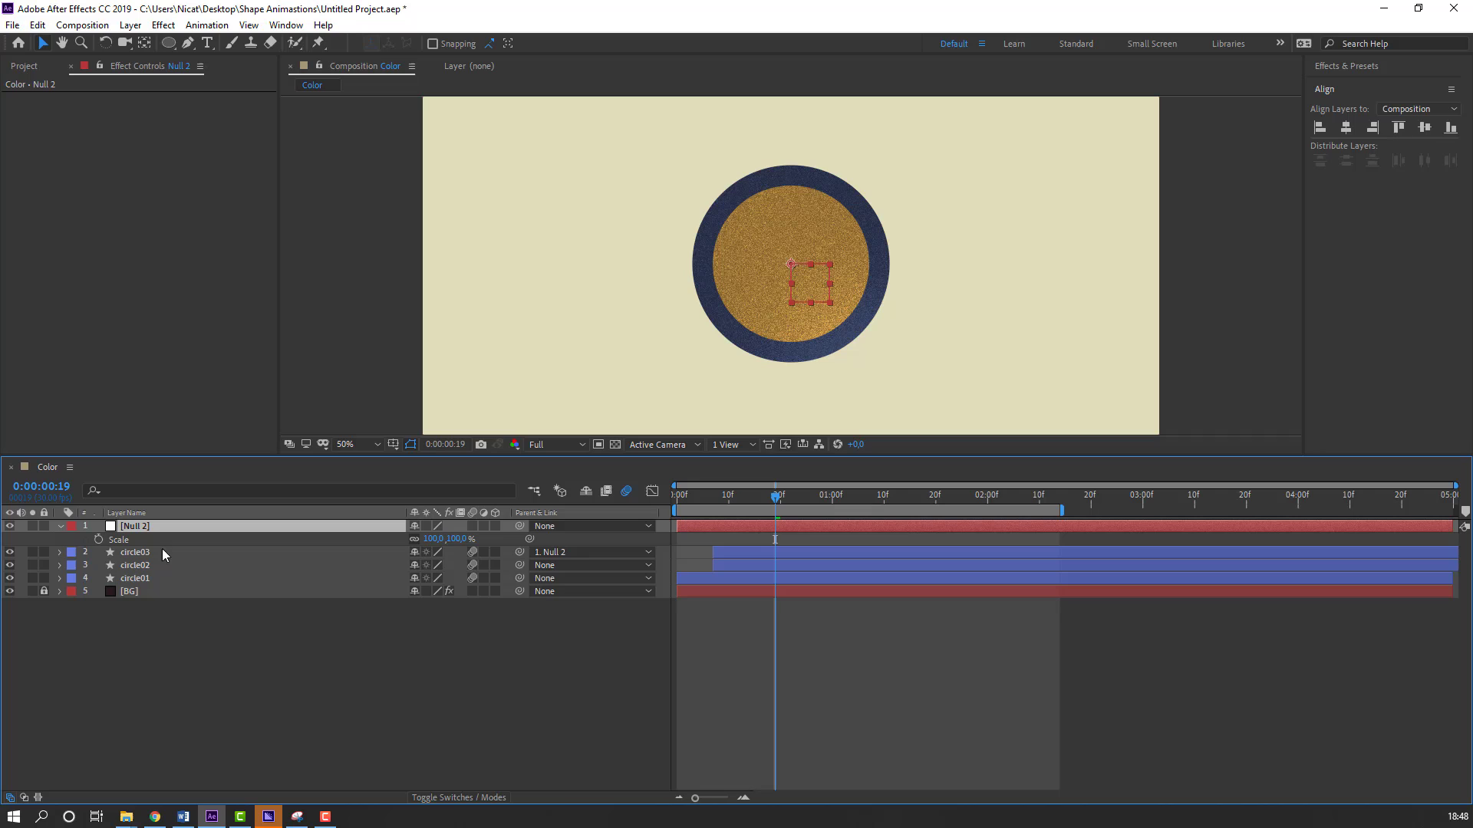
click(434, 538)
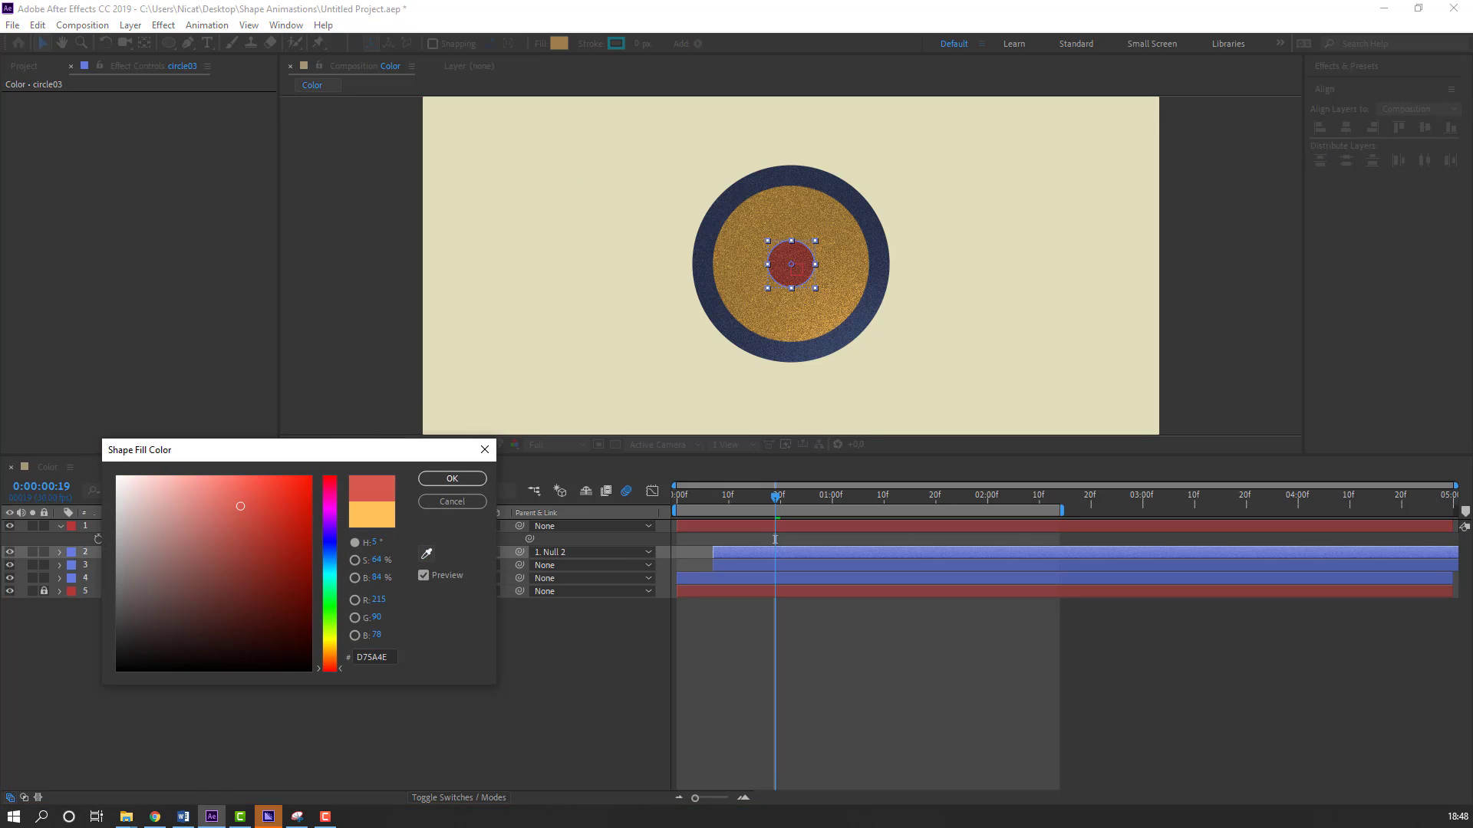
click(451, 478)
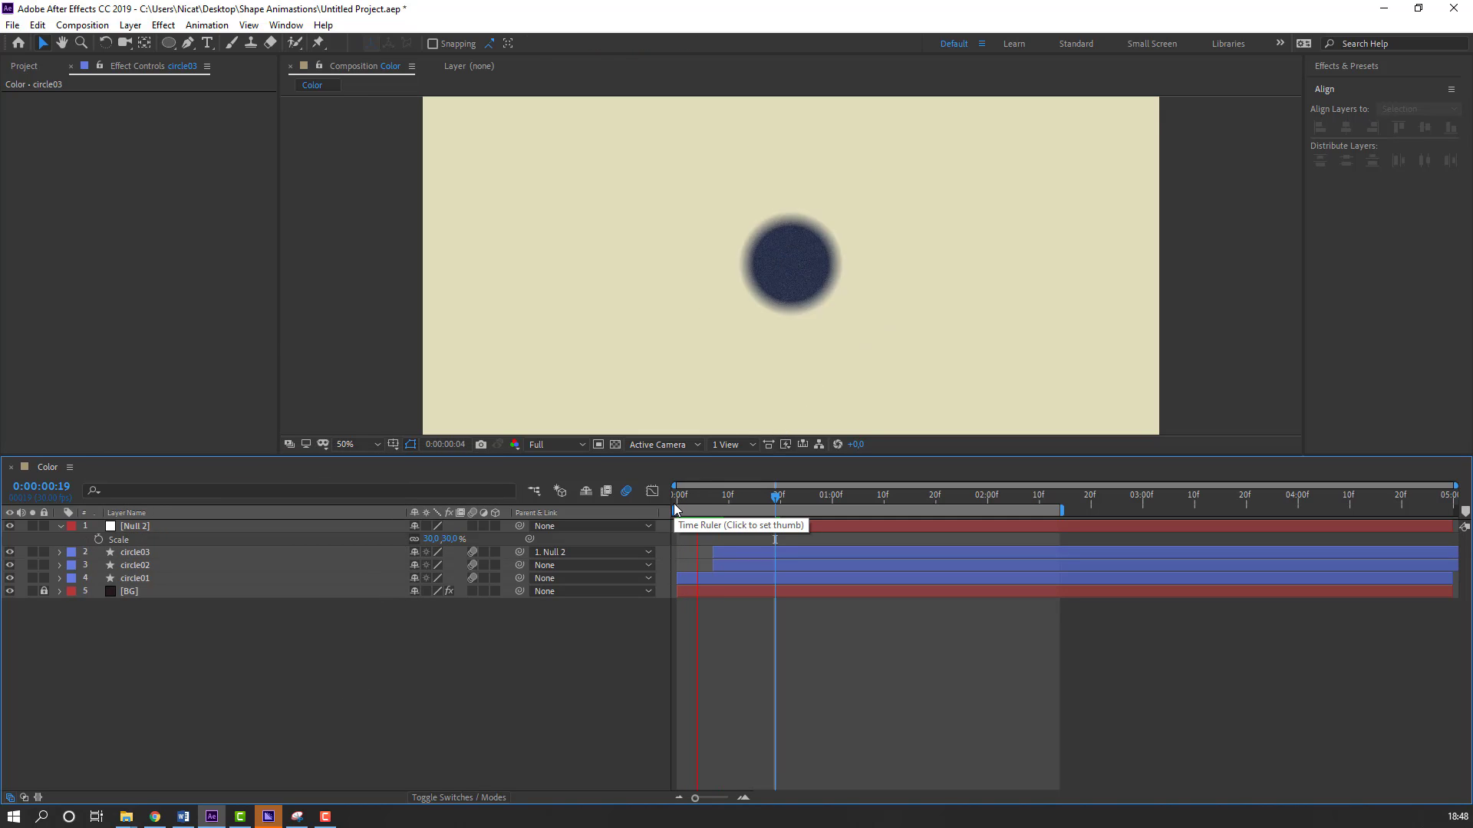
click(851, 495)
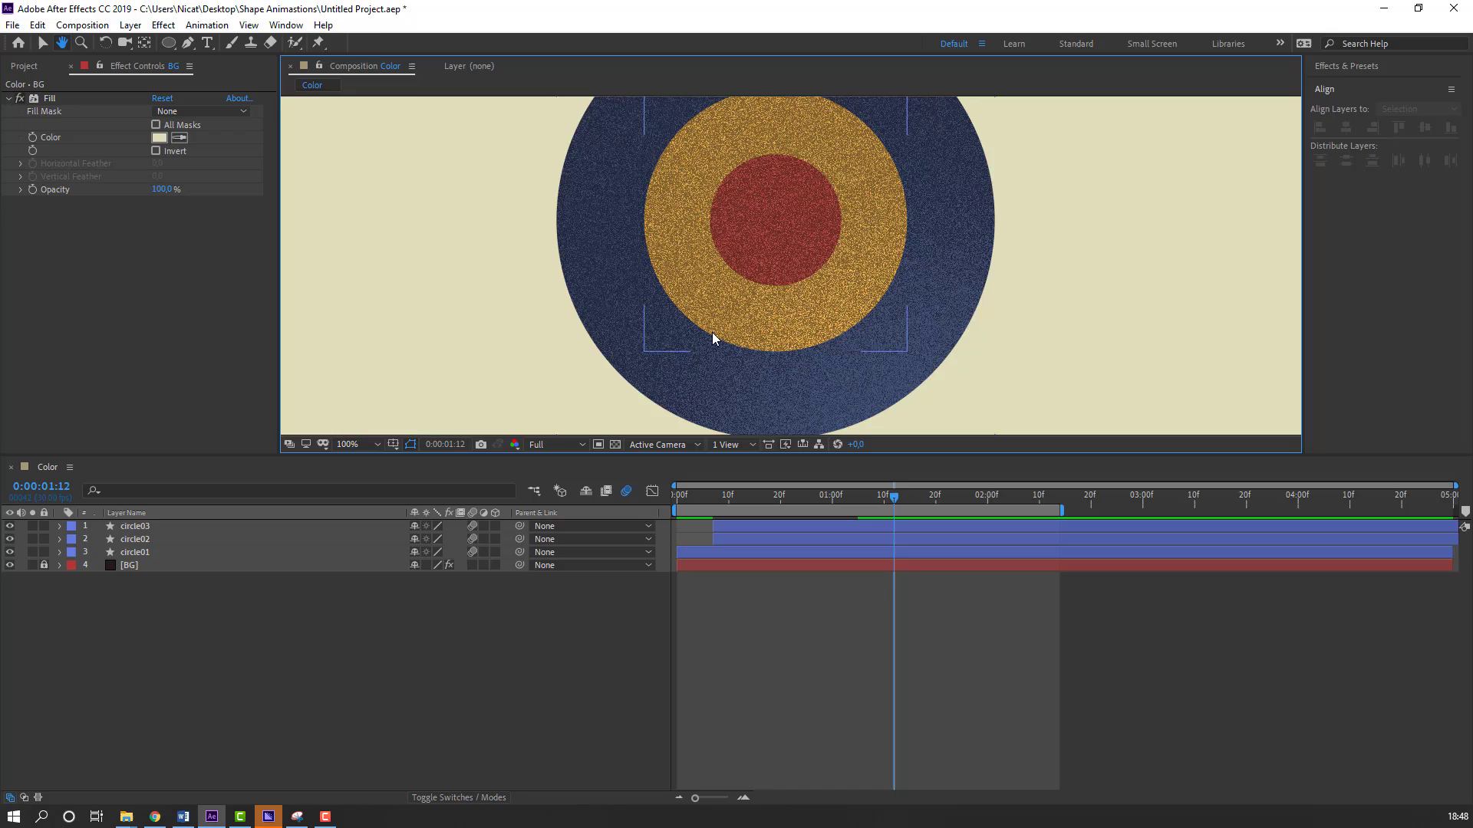
Step: Tint circle01's inner shadow colour blue
click(135, 552)
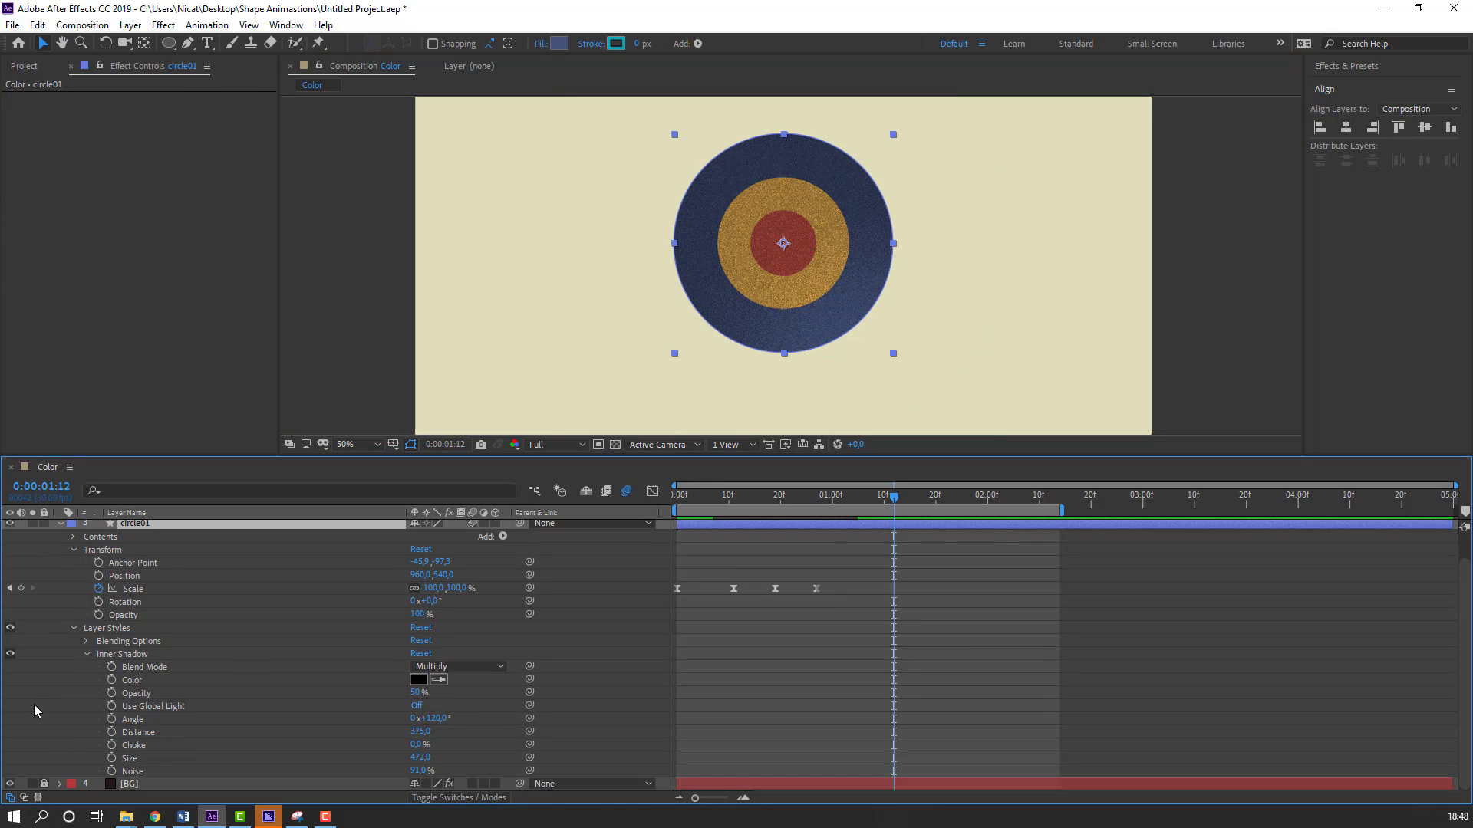
mouse_move(509, 693)
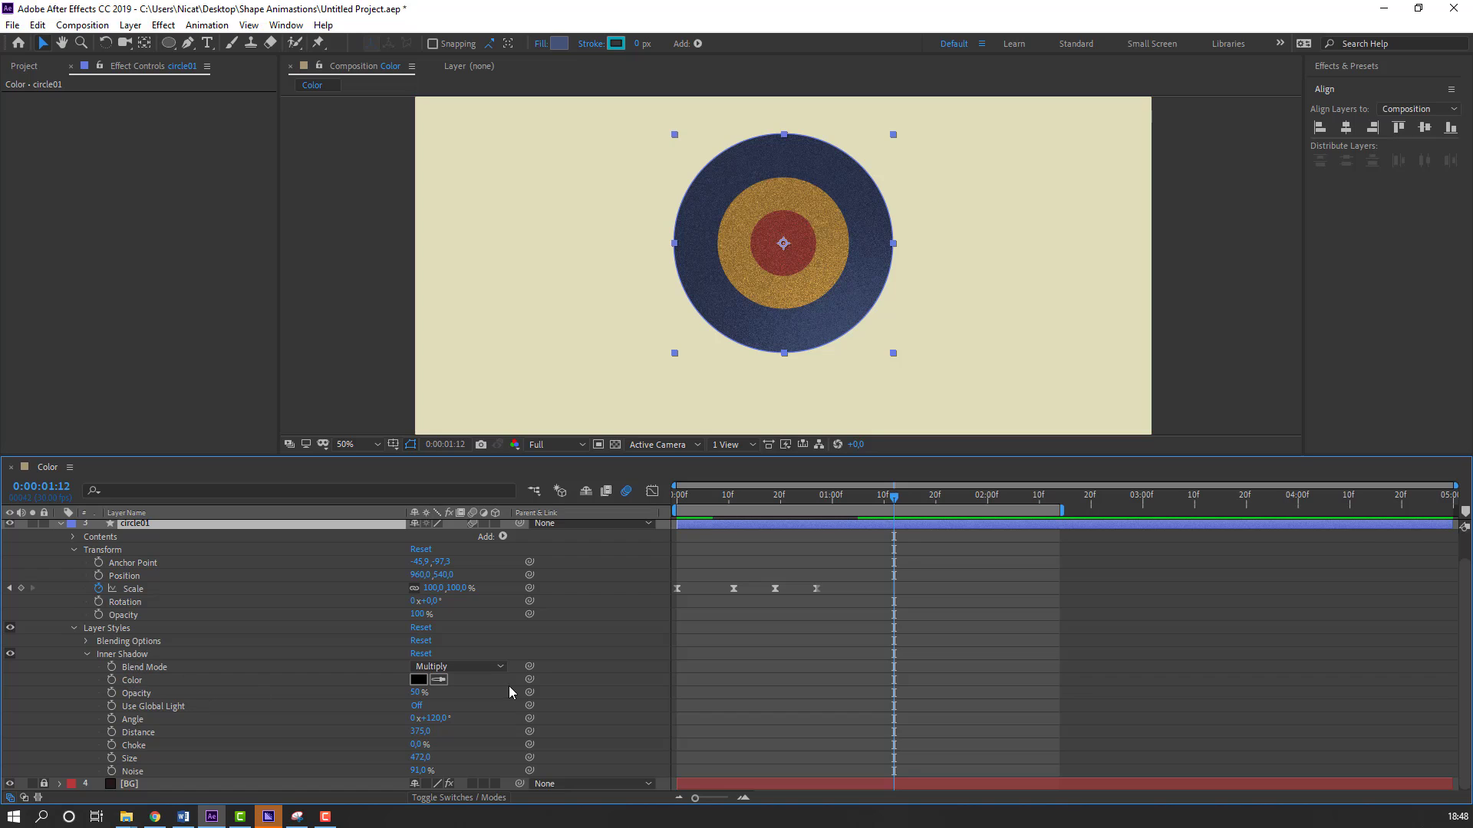
click(417, 680)
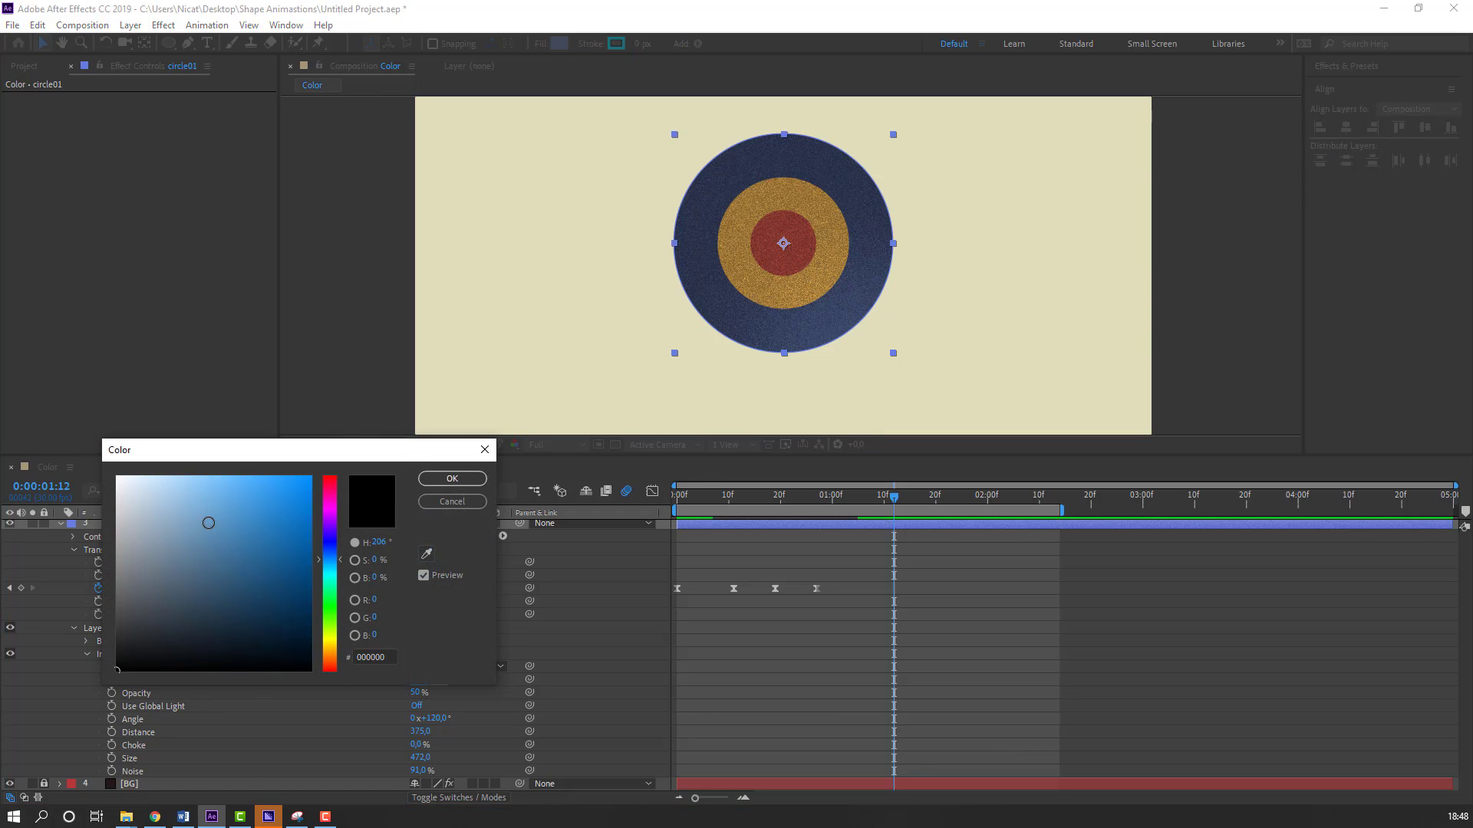
click(233, 480)
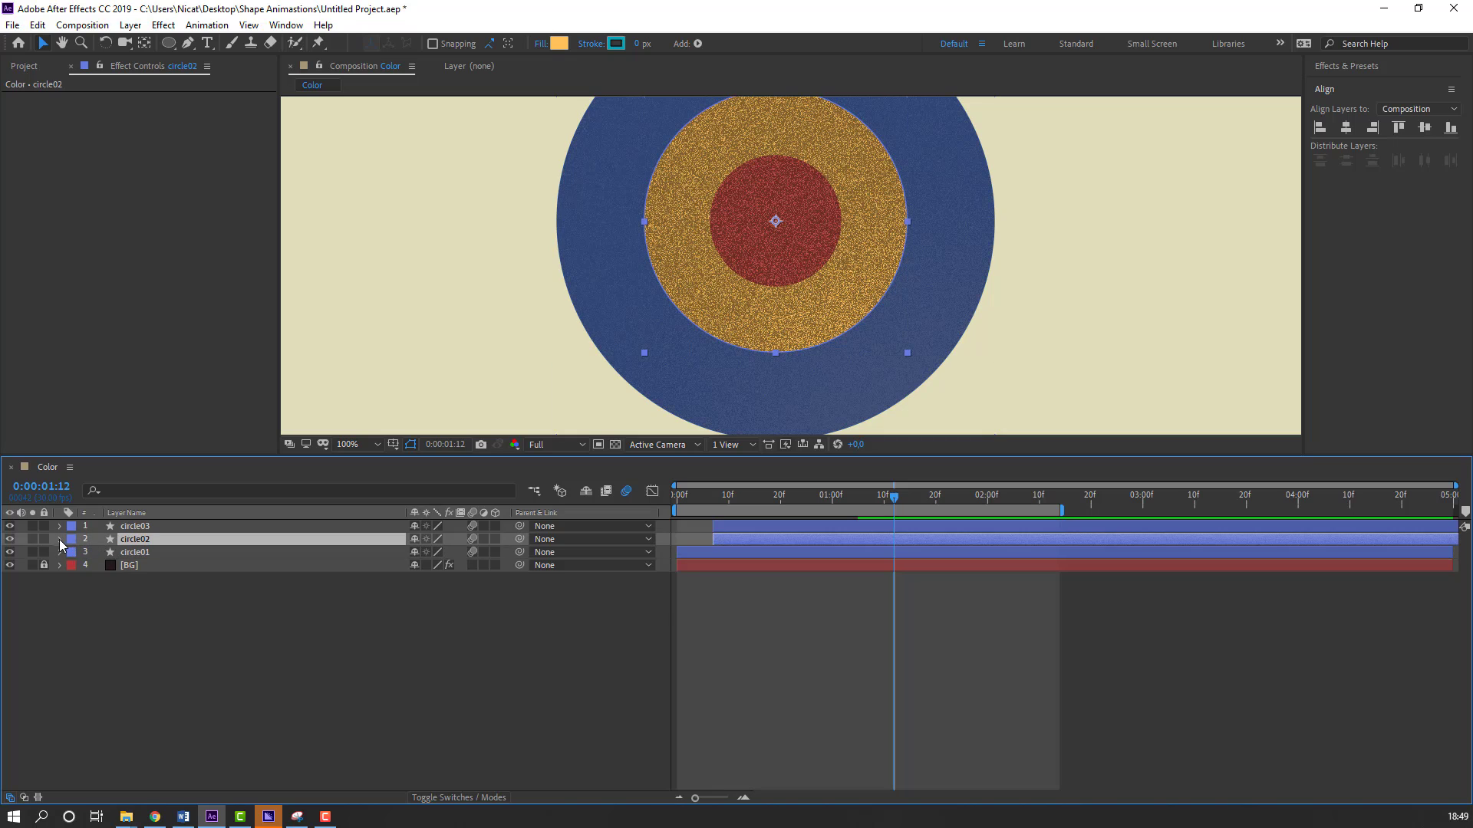
Step: Tint circle02's inner shadow golden brown B59E59
click(60, 538)
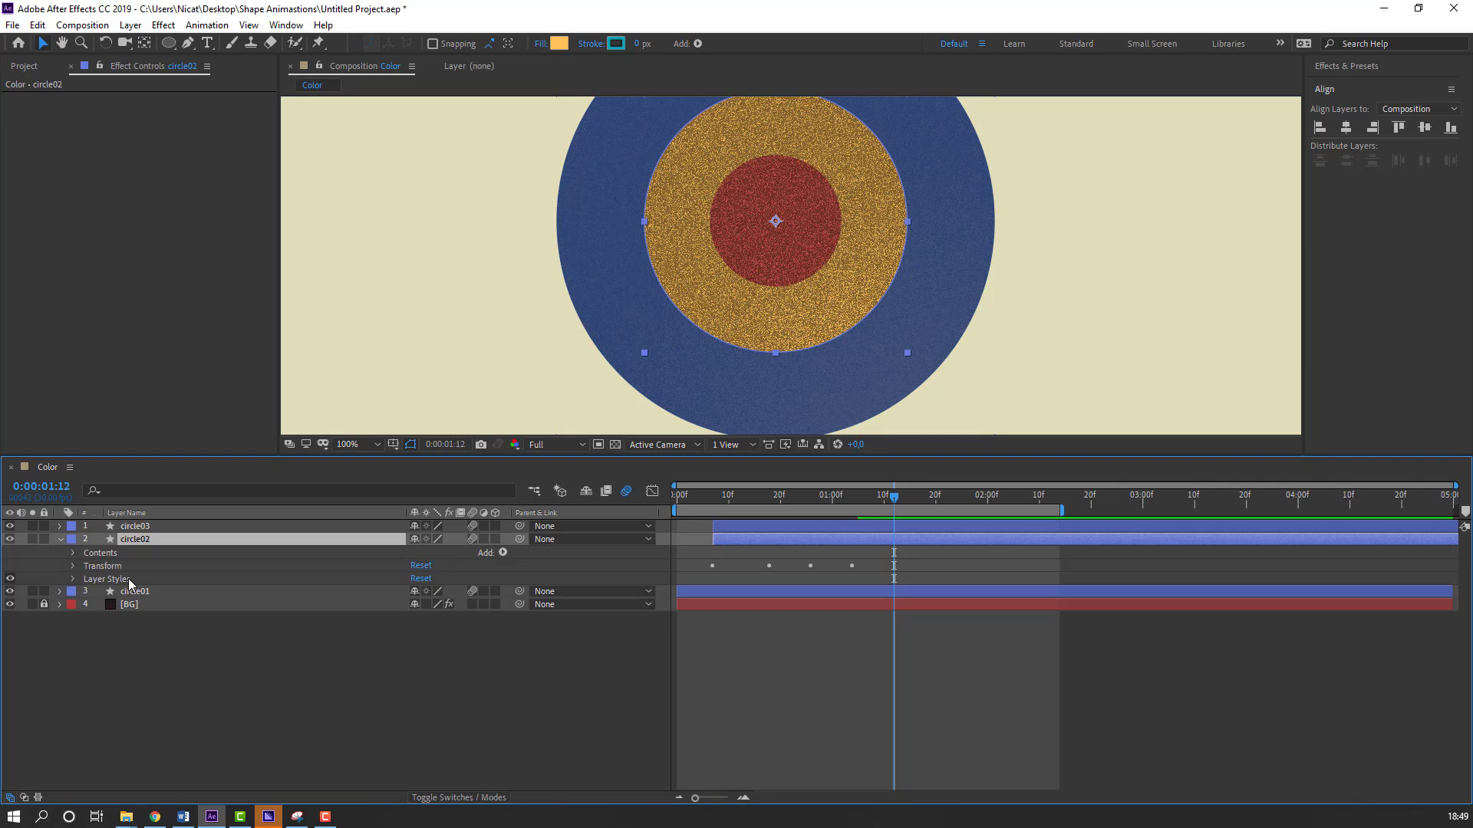
click(73, 578)
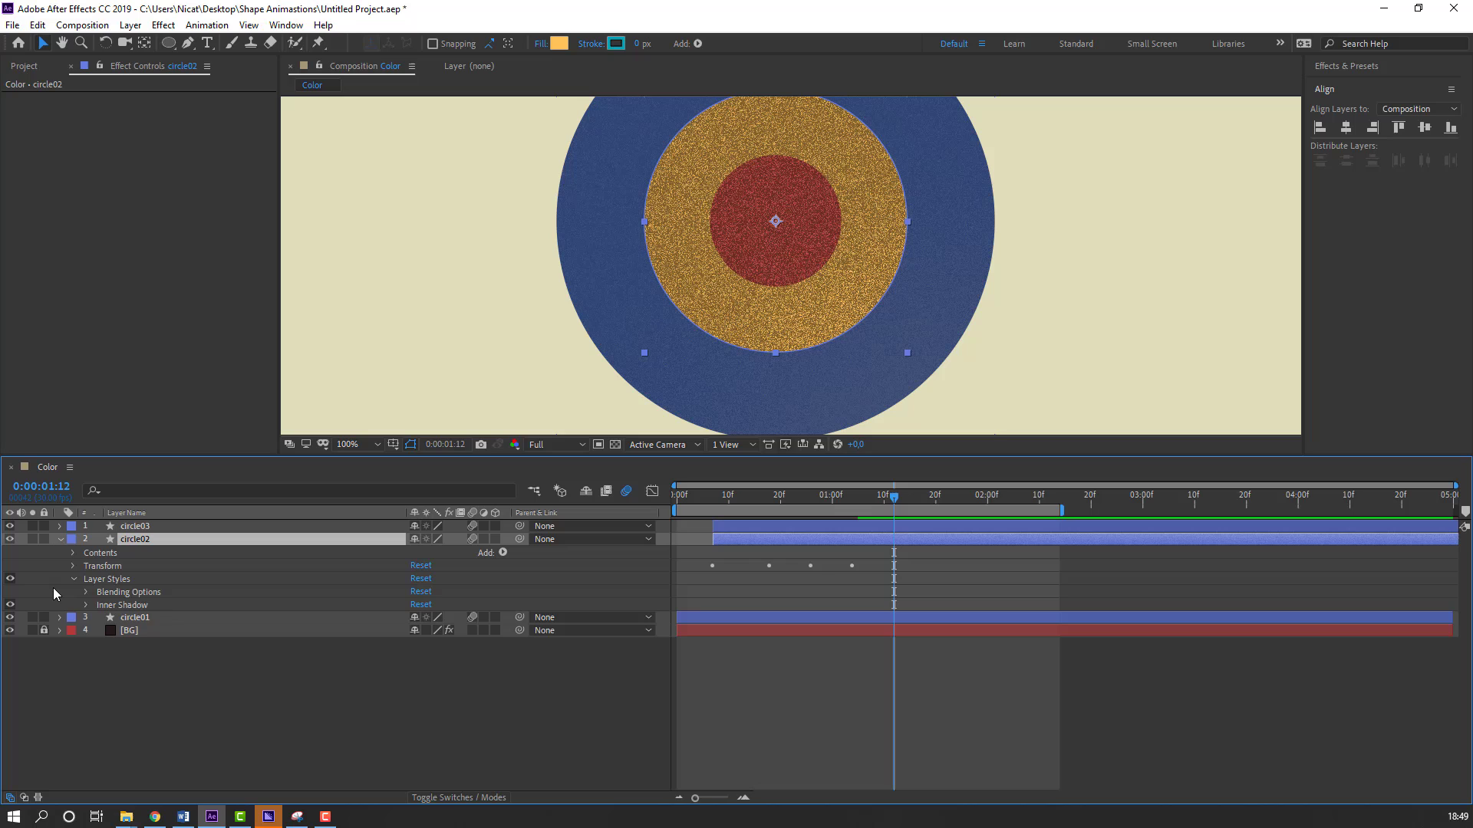
click(73, 604)
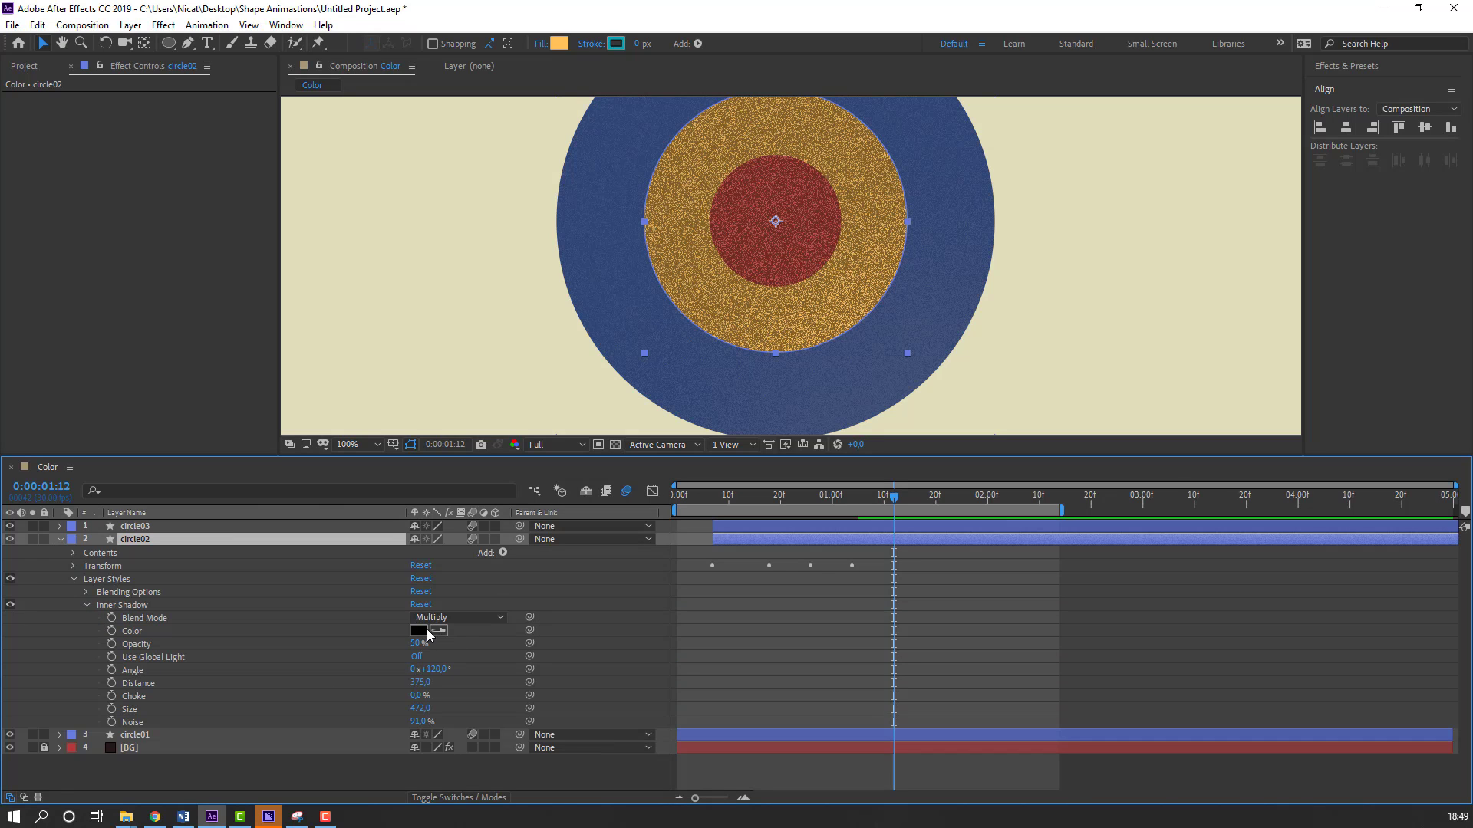
click(417, 630)
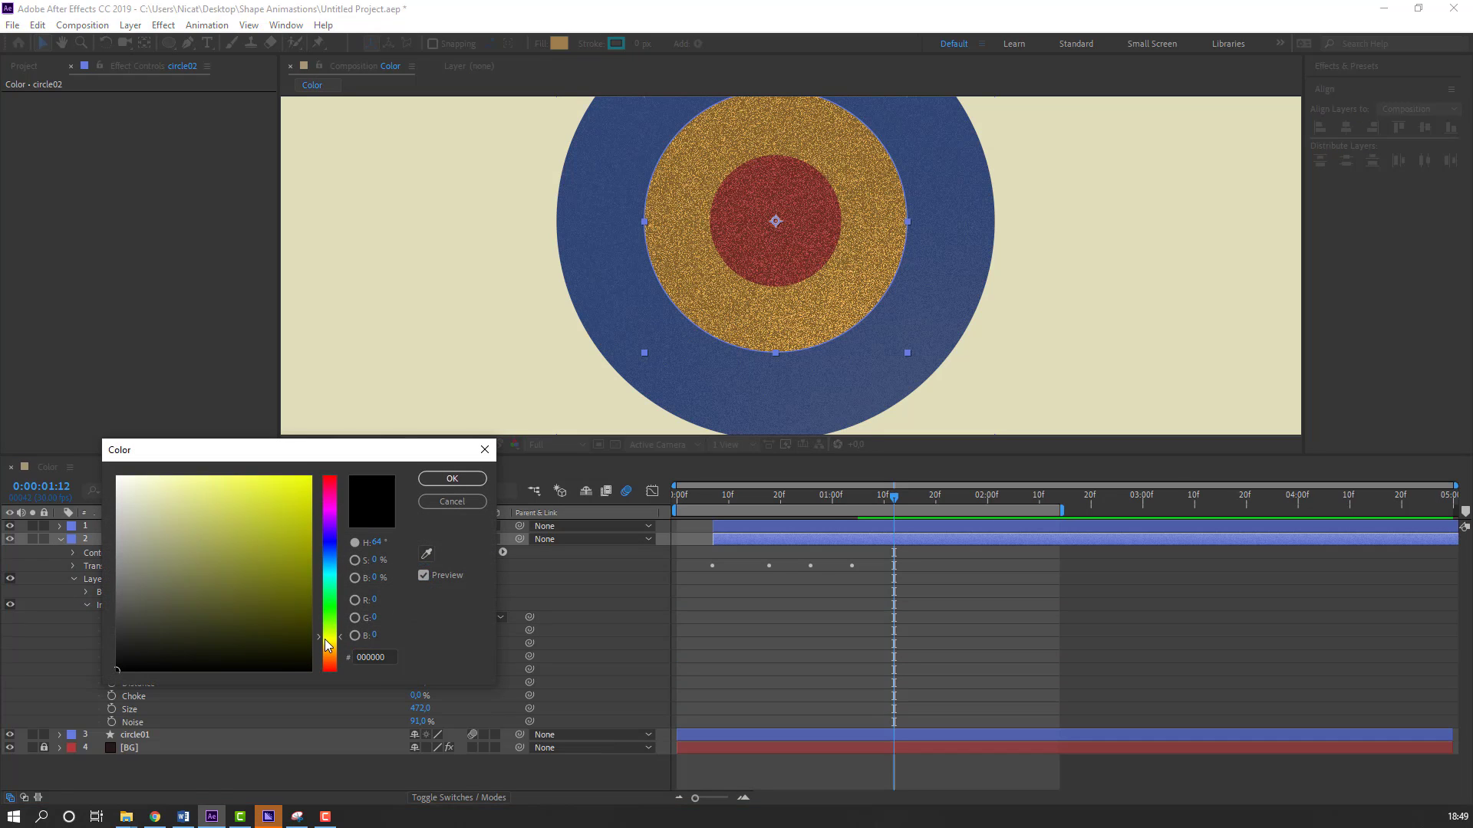
click(198, 513)
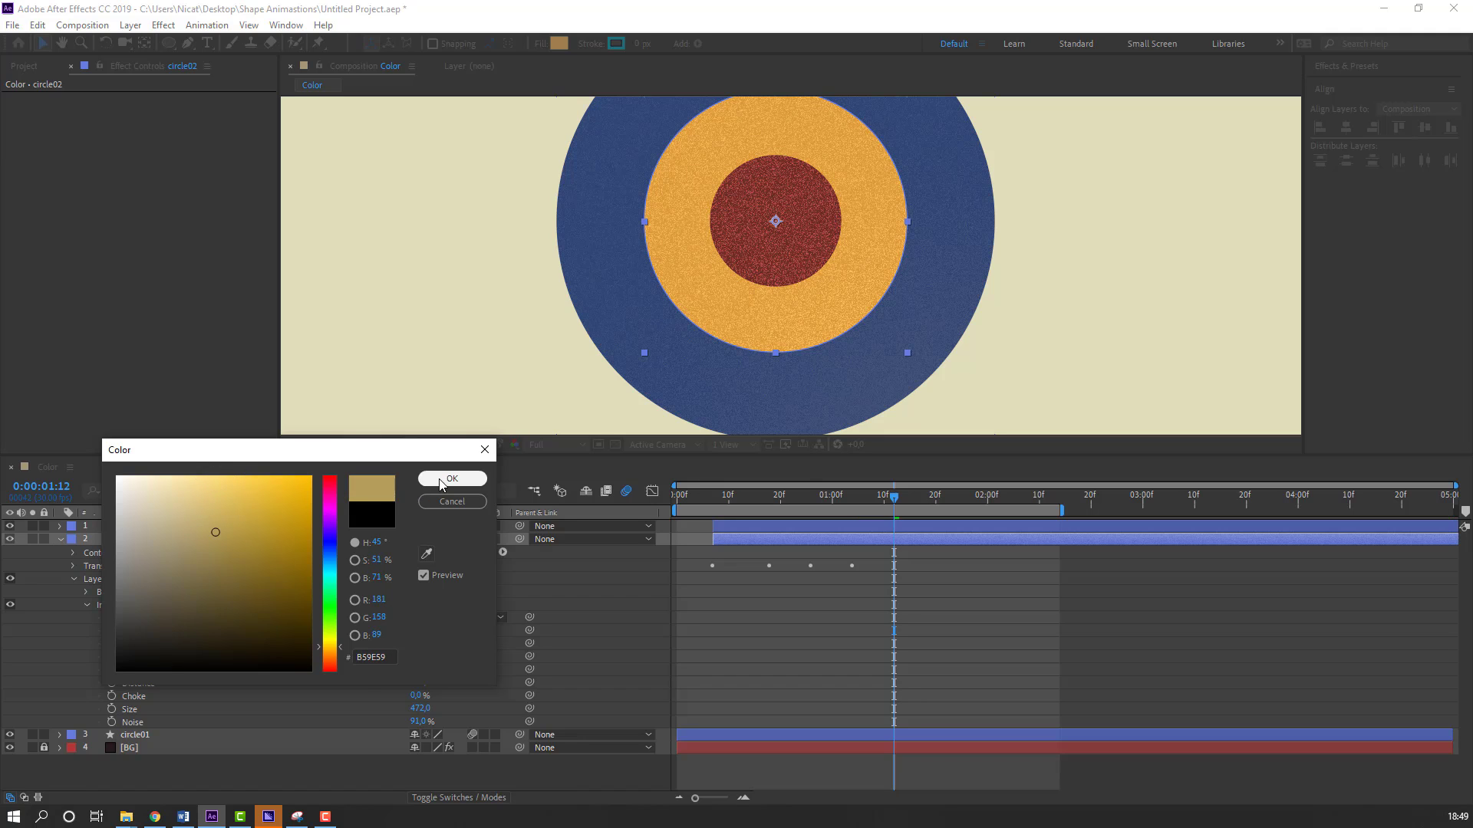
click(451, 479)
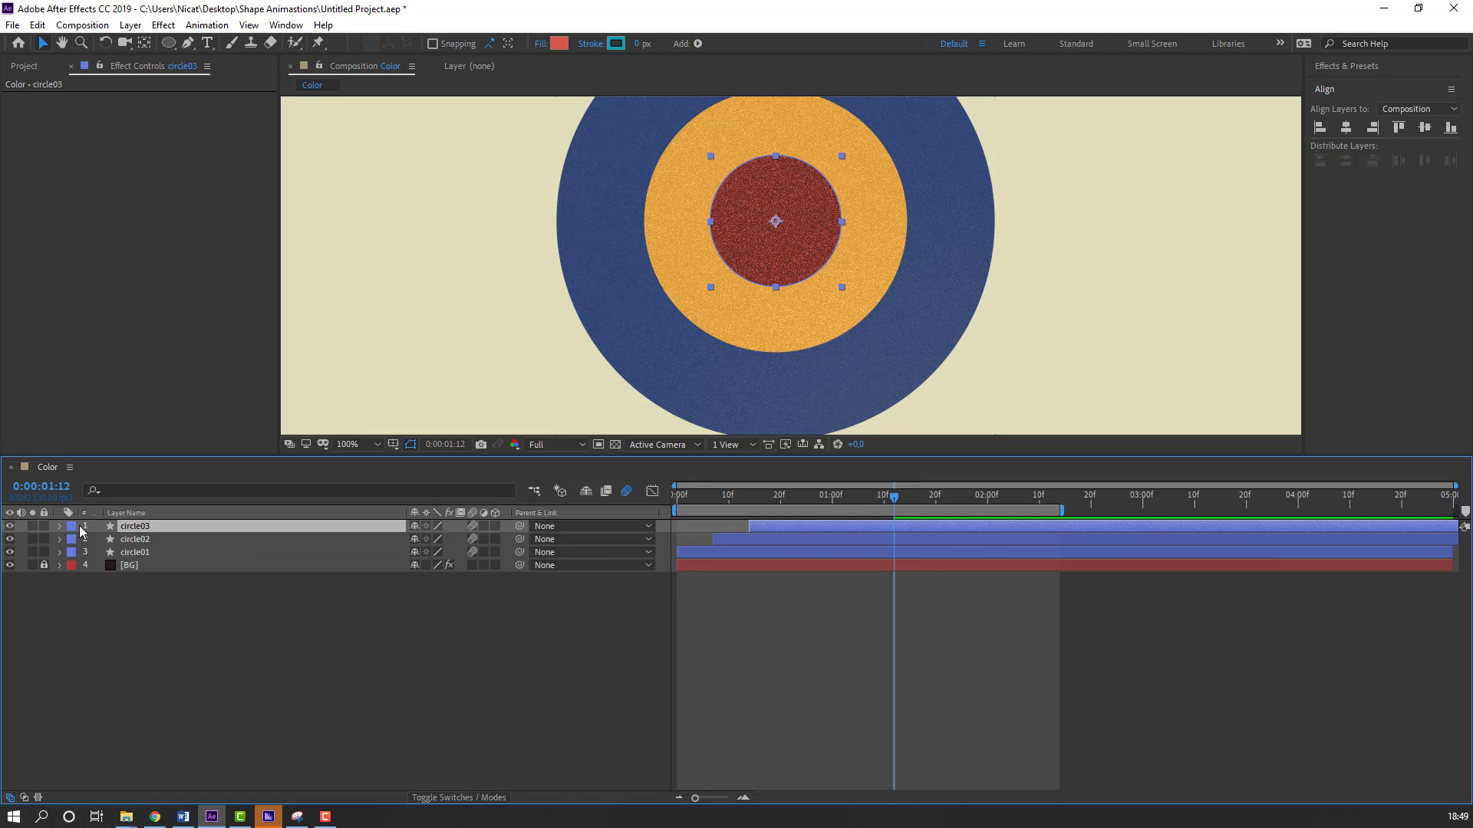
Step: Tint circle03's inner shadow red and fit the composition in the viewer to preview
click(74, 526)
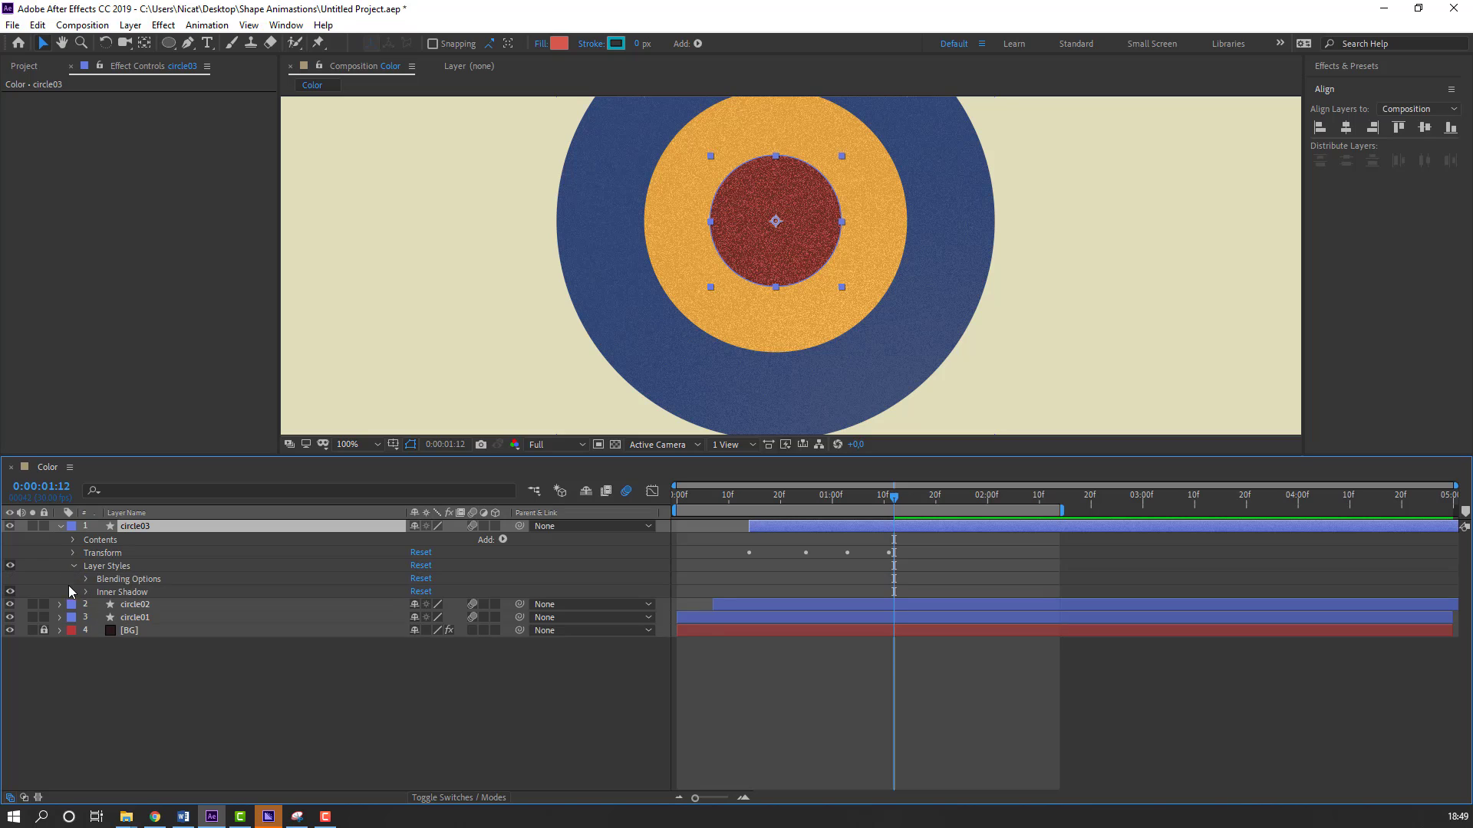
click(73, 592)
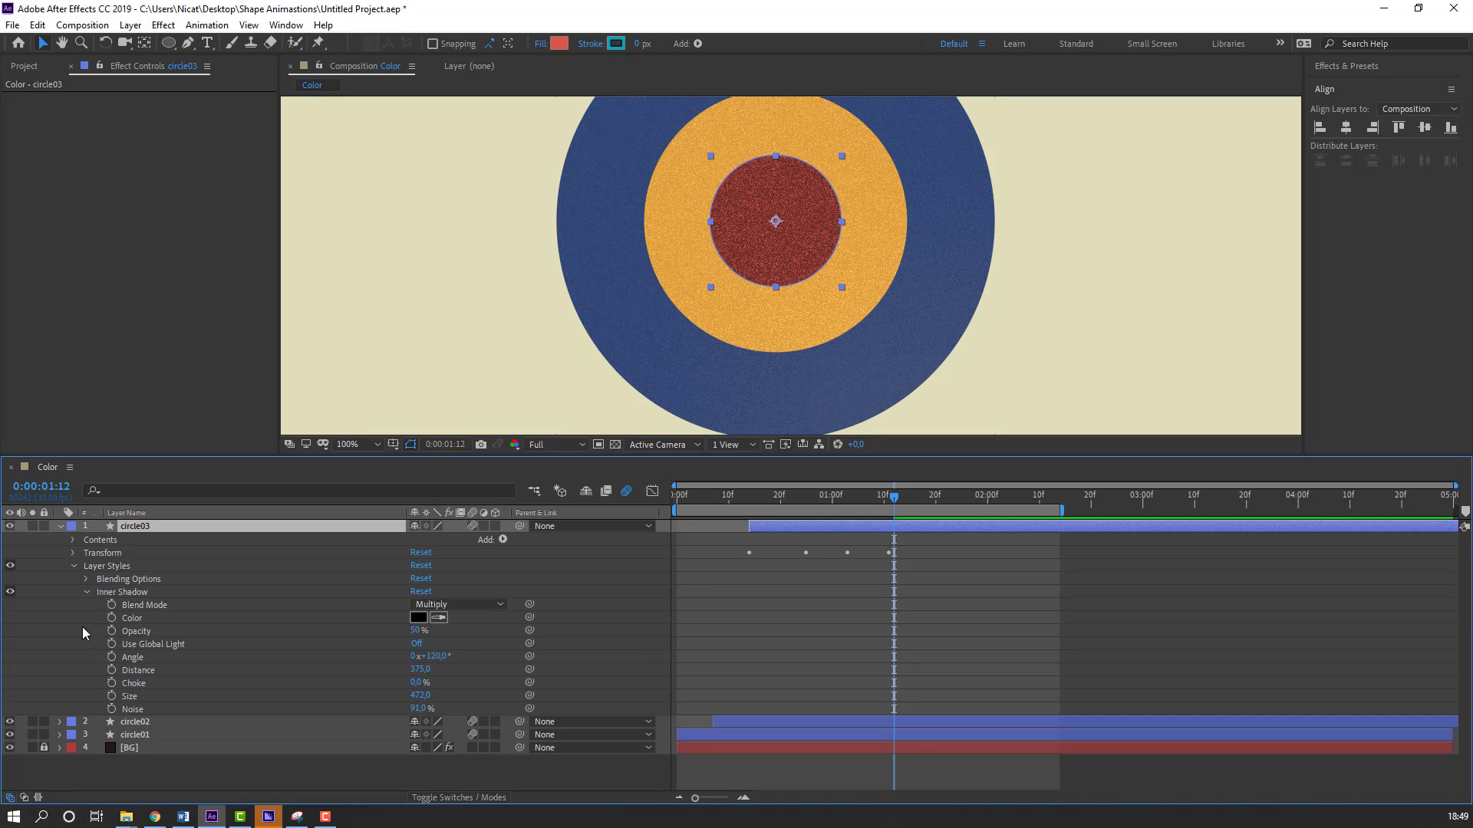
click(419, 619)
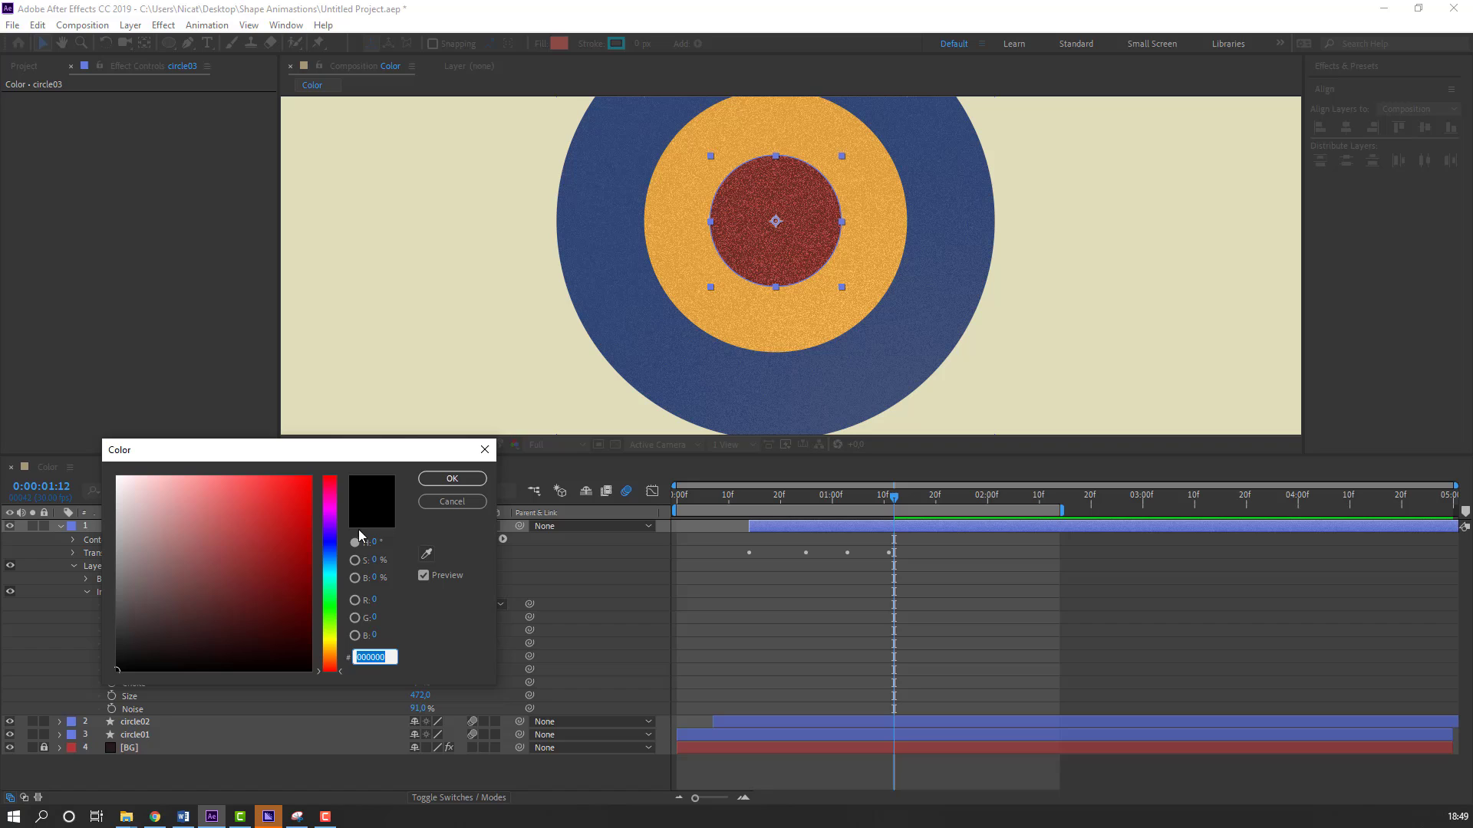
click(266, 500)
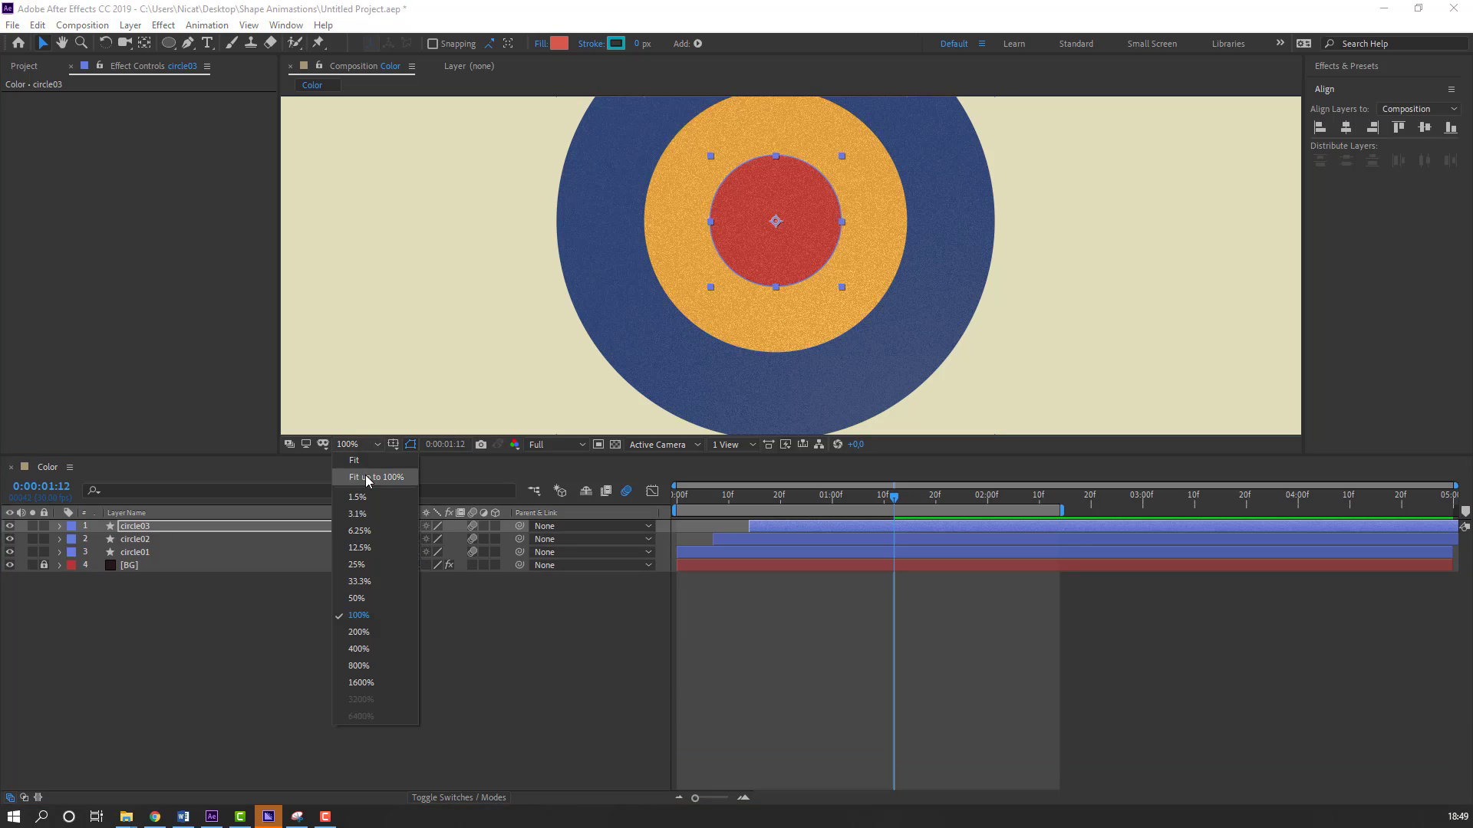
click(375, 476)
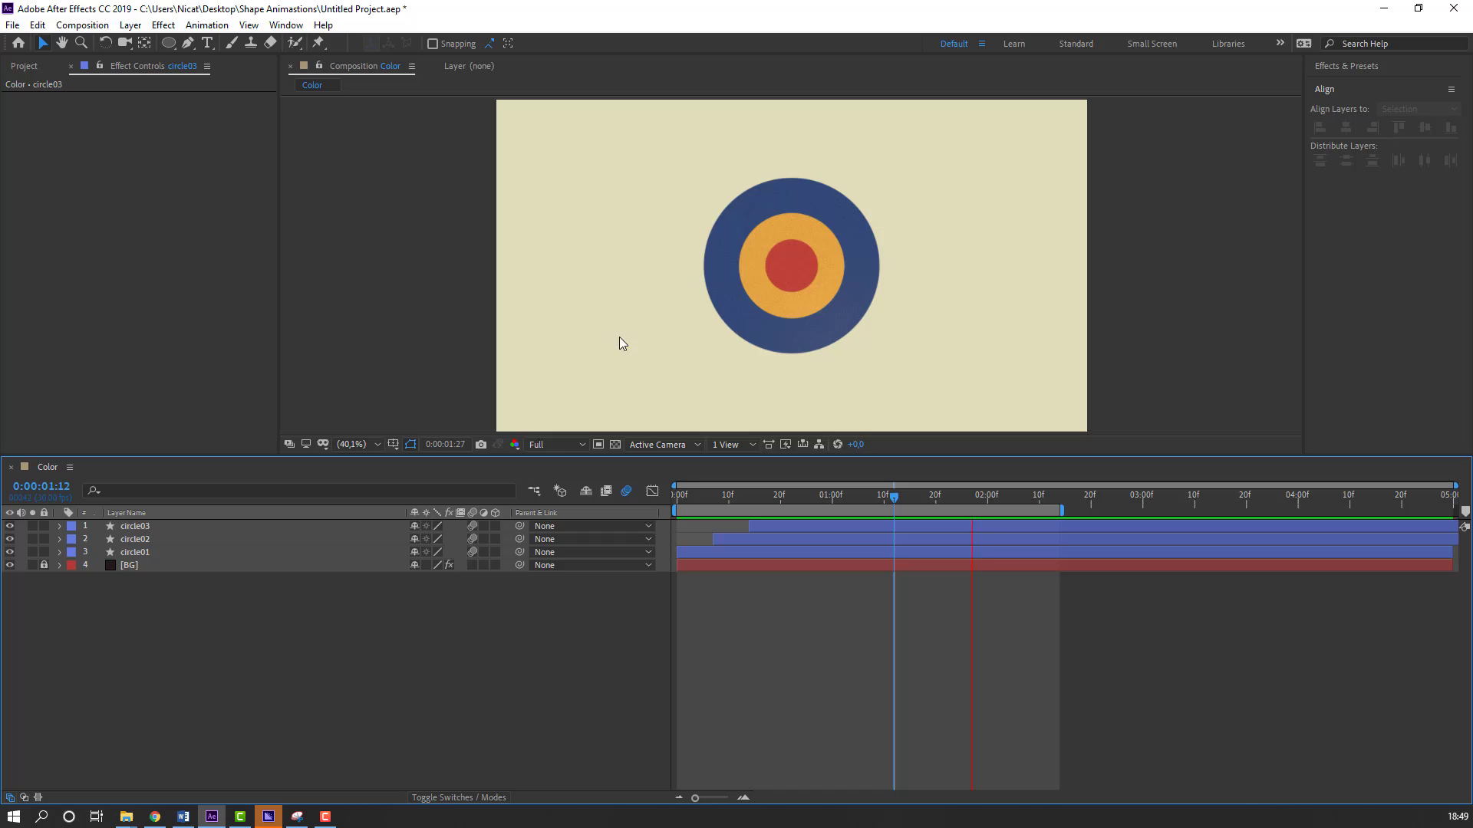
drag(893, 496, 902, 496)
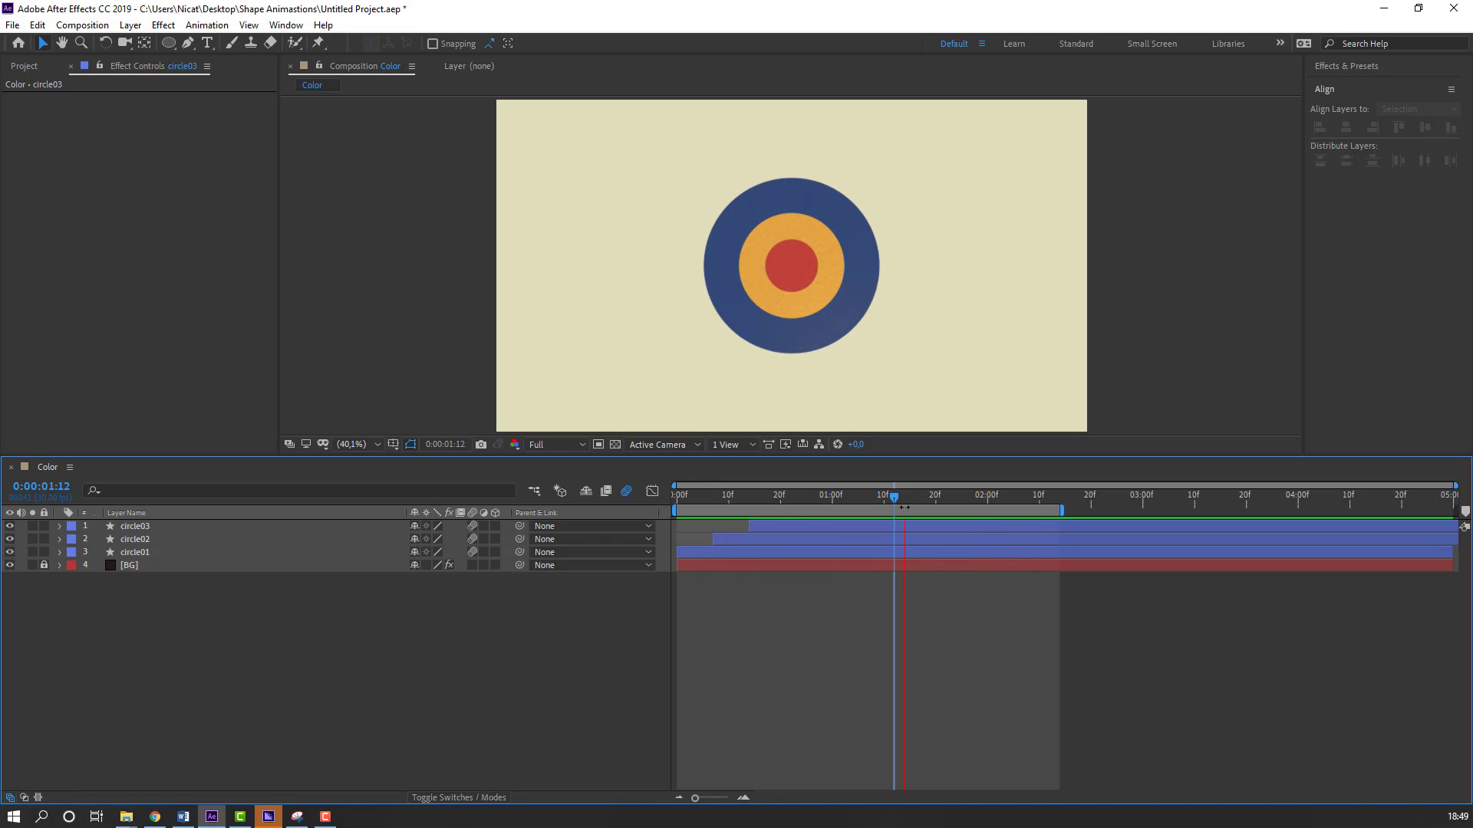
mouse_move(626, 491)
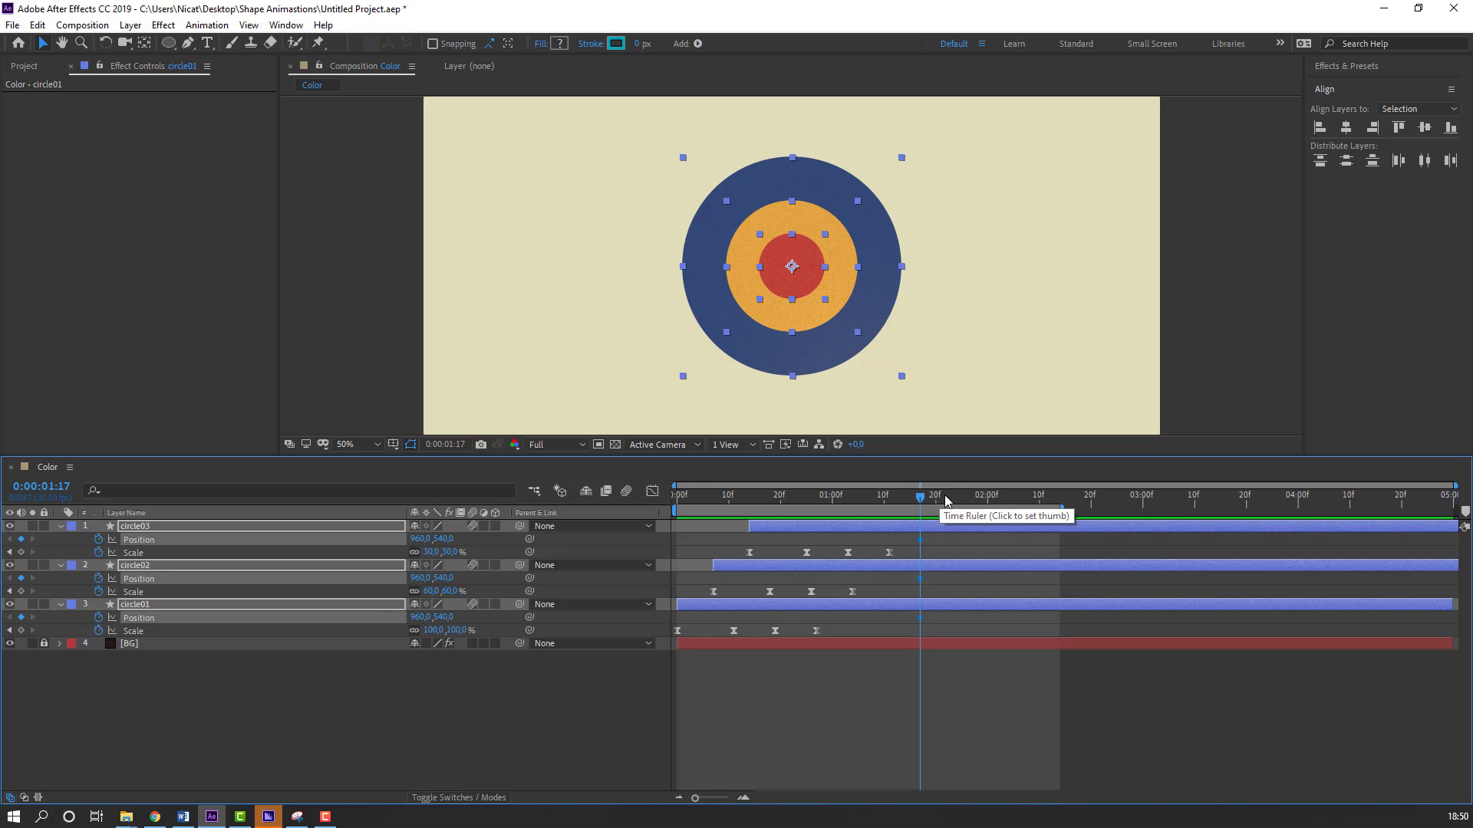
Step: Add Position keyframes sliding the circles out past the right edge of the frame
click(965, 495)
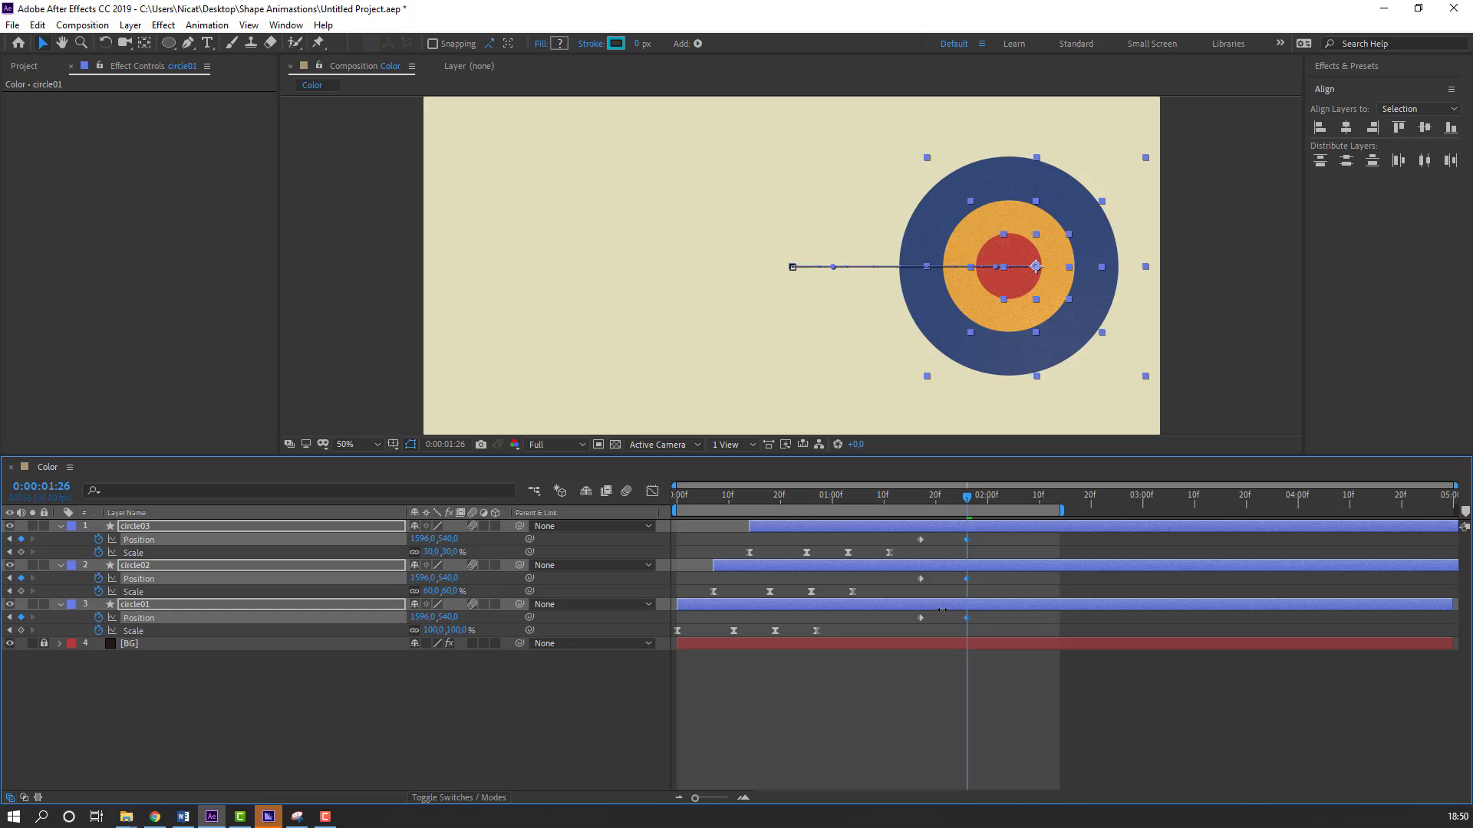
drag(994, 265, 1290, 265)
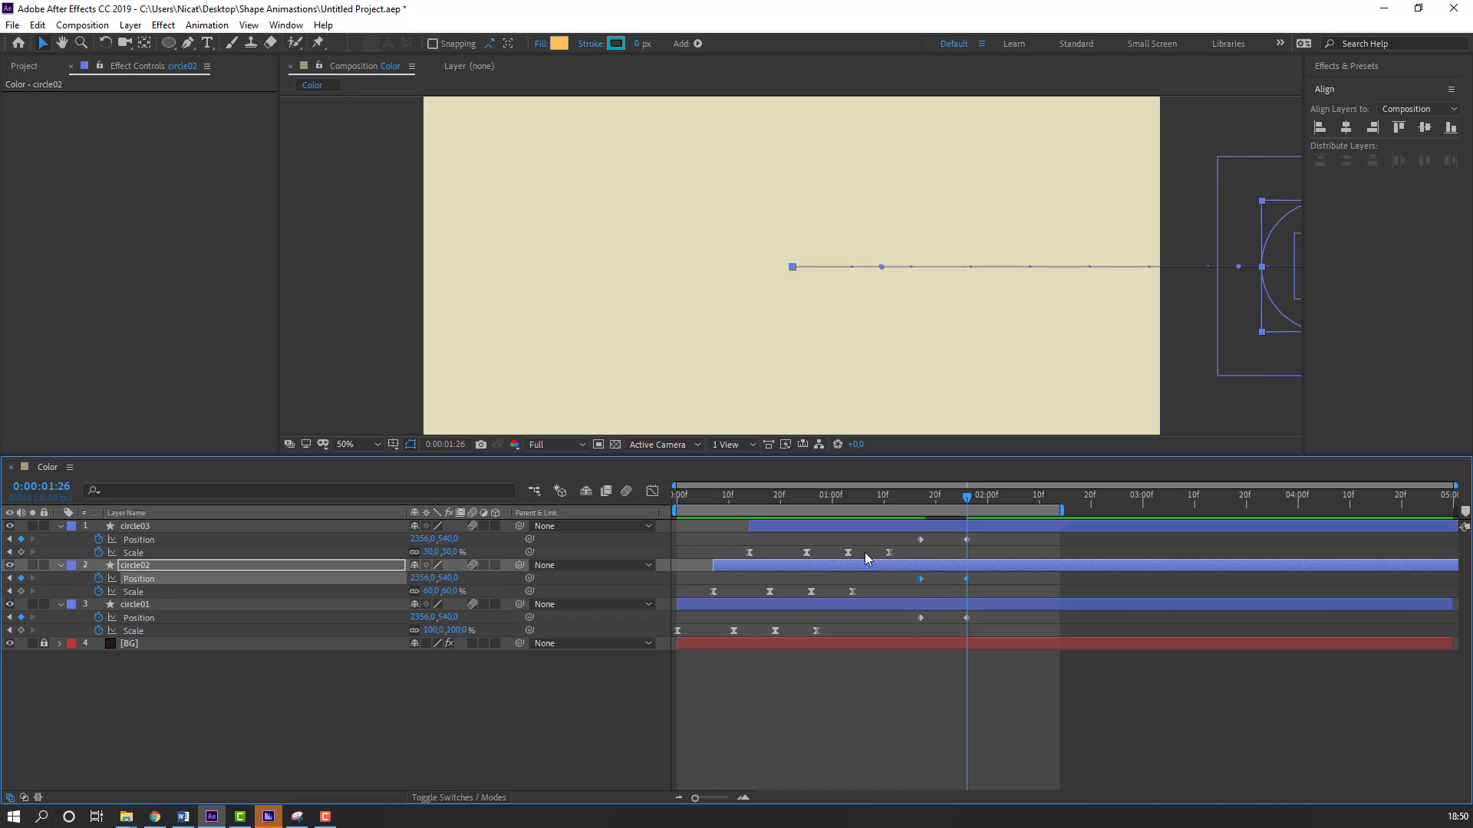
mouse_move(922, 584)
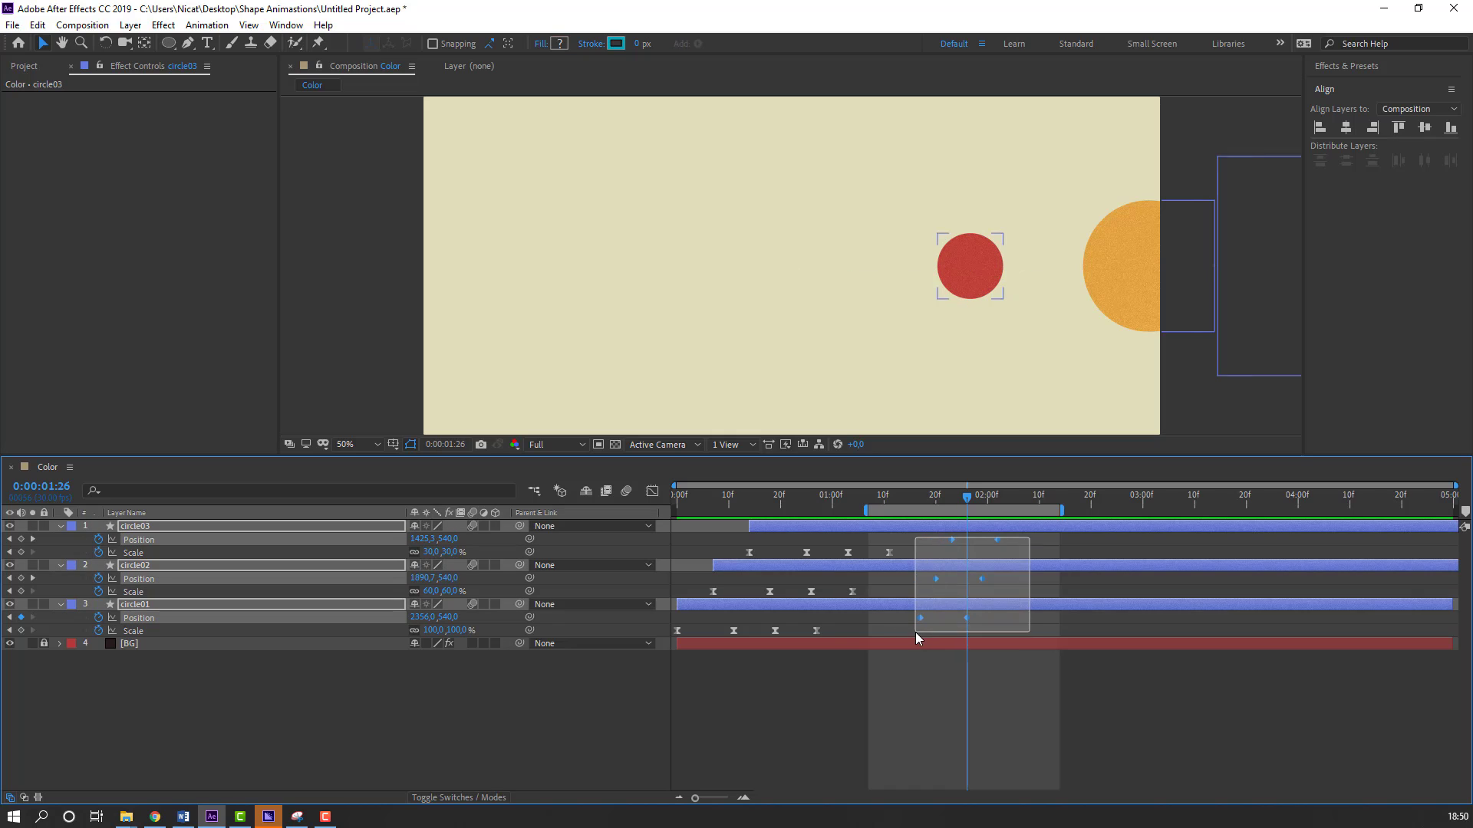
Step: Apply Easy Ease to the circles' slide-out Position keyframes via Keyframe Assistant
right_click(916, 639)
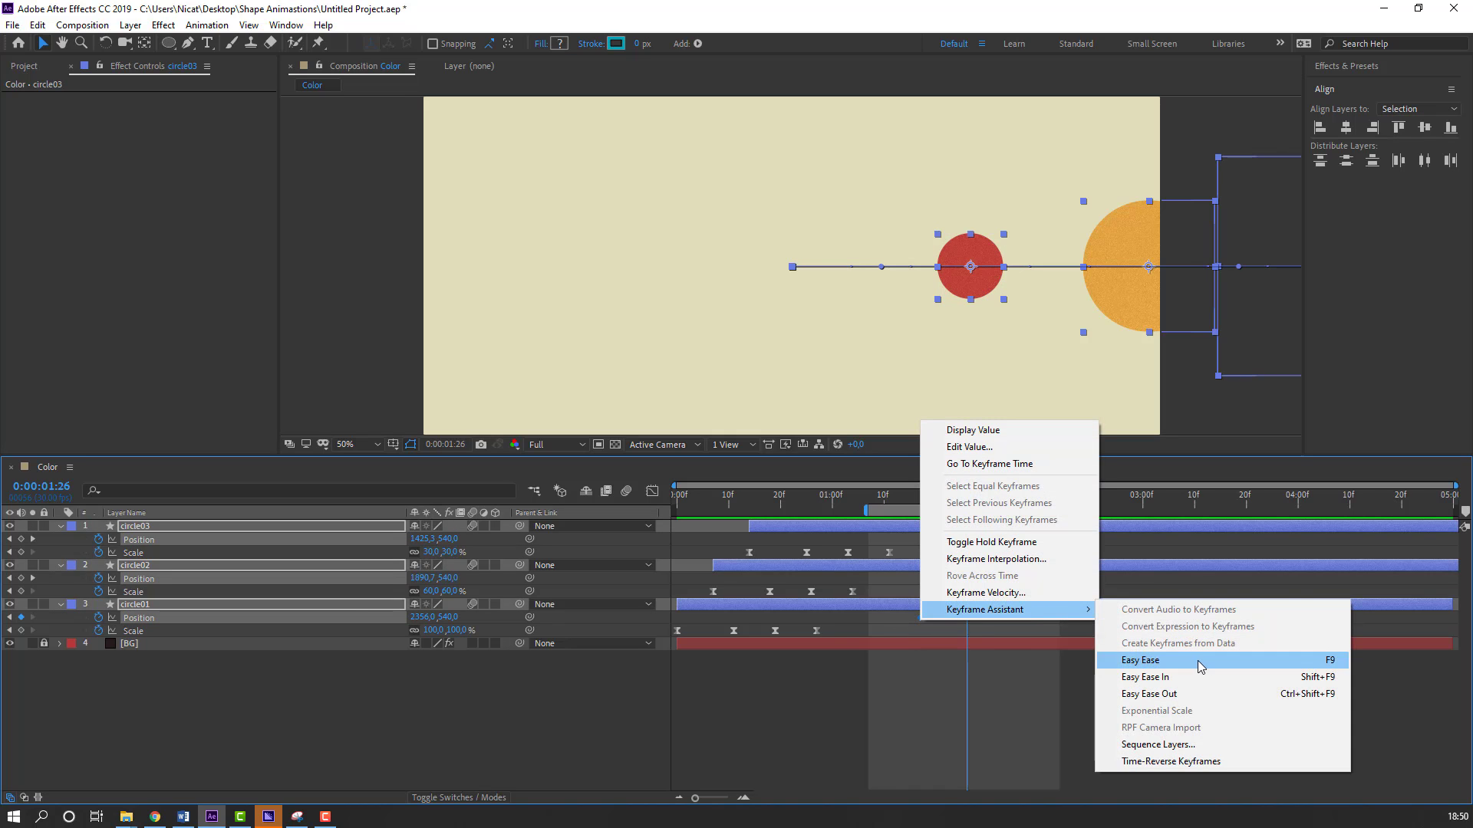
click(1140, 659)
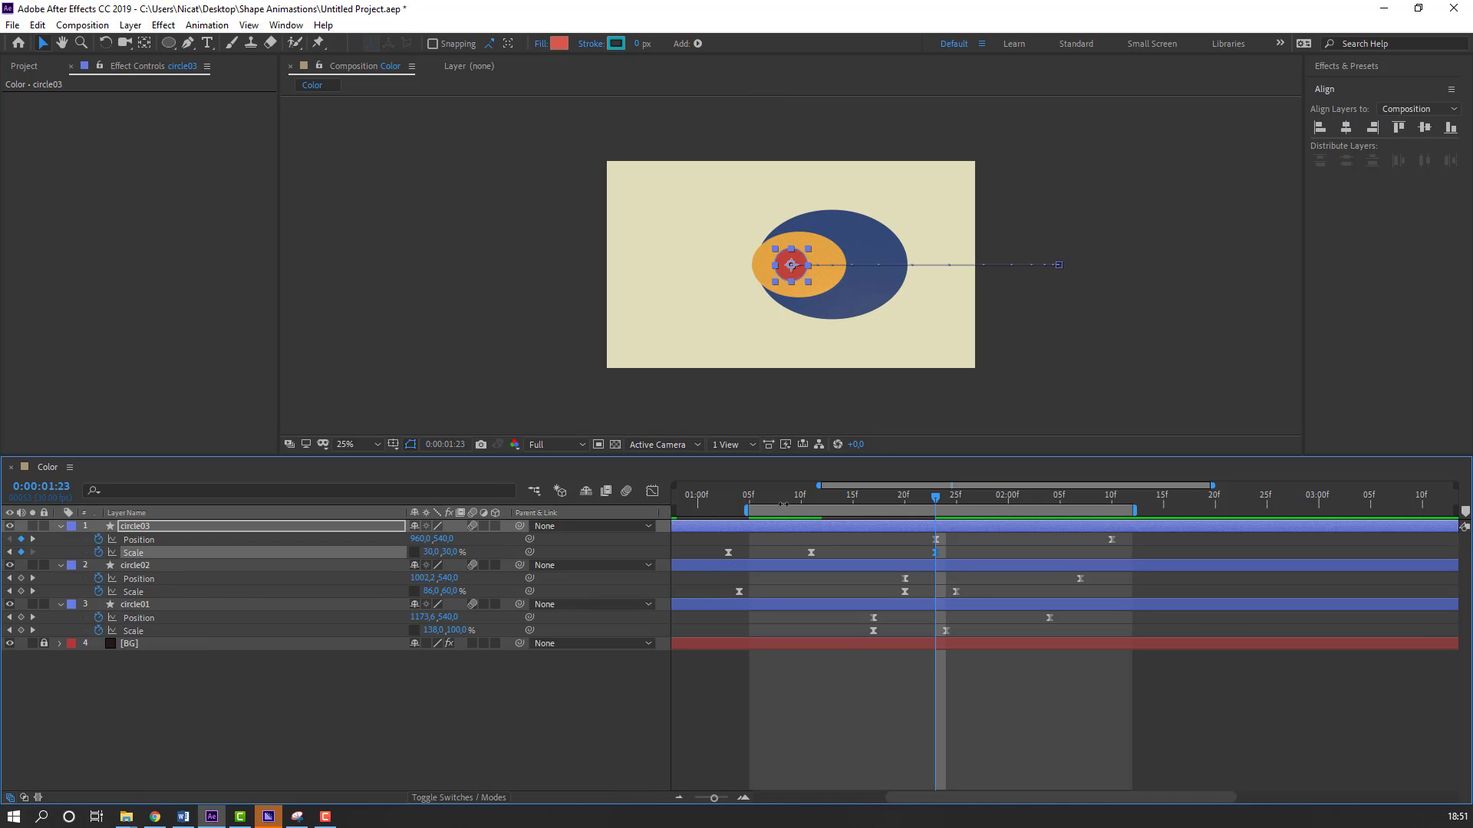
Step: Keyframe the red circle's horizontal Scale above 100% so it stretches while sliding
click(998, 495)
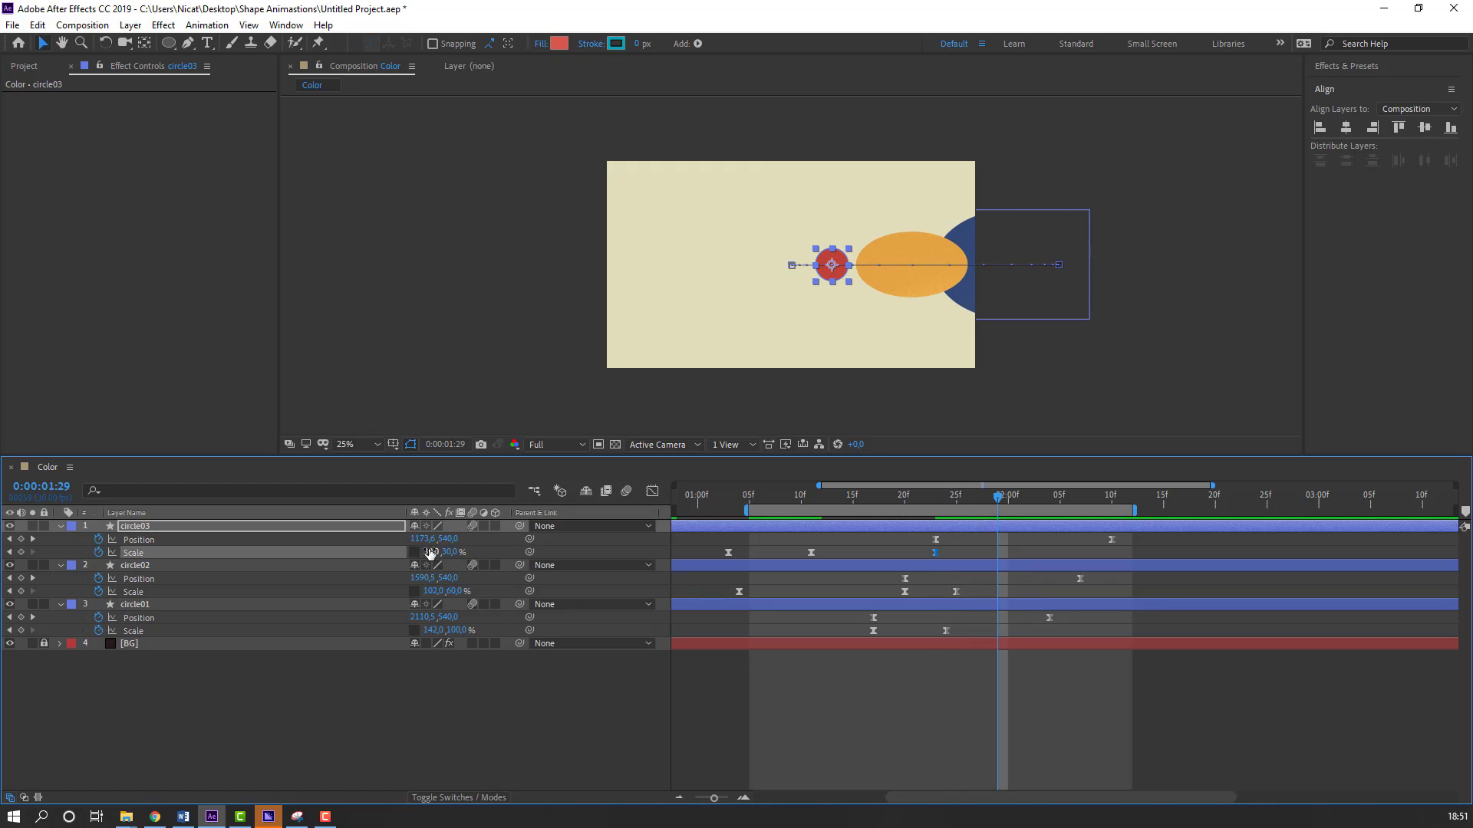